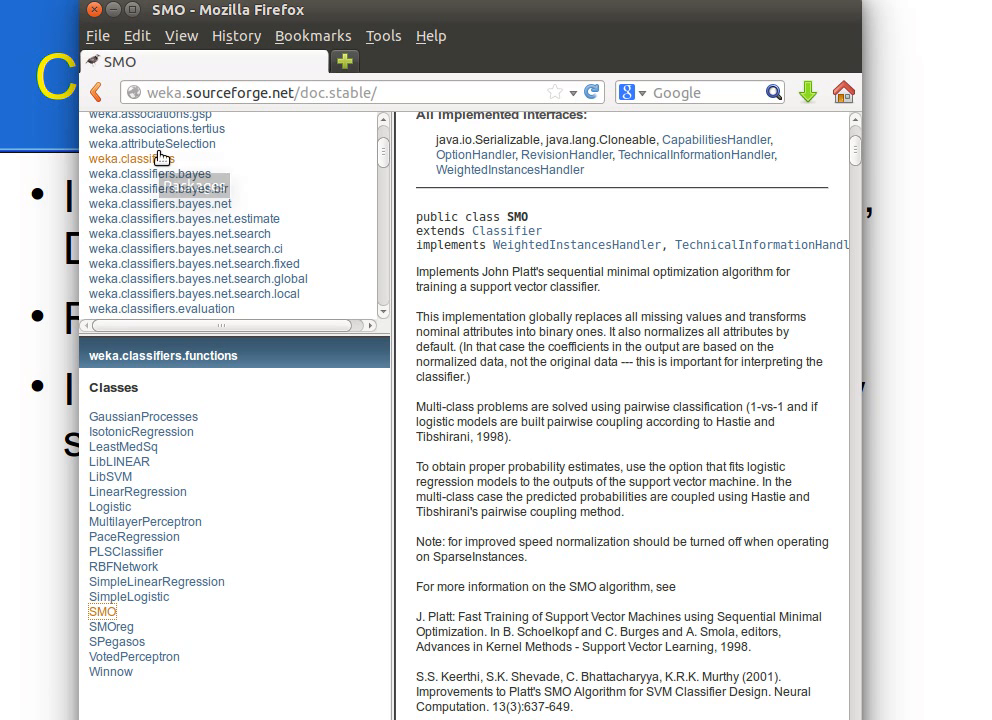
pyautogui.moveTo(150, 180)
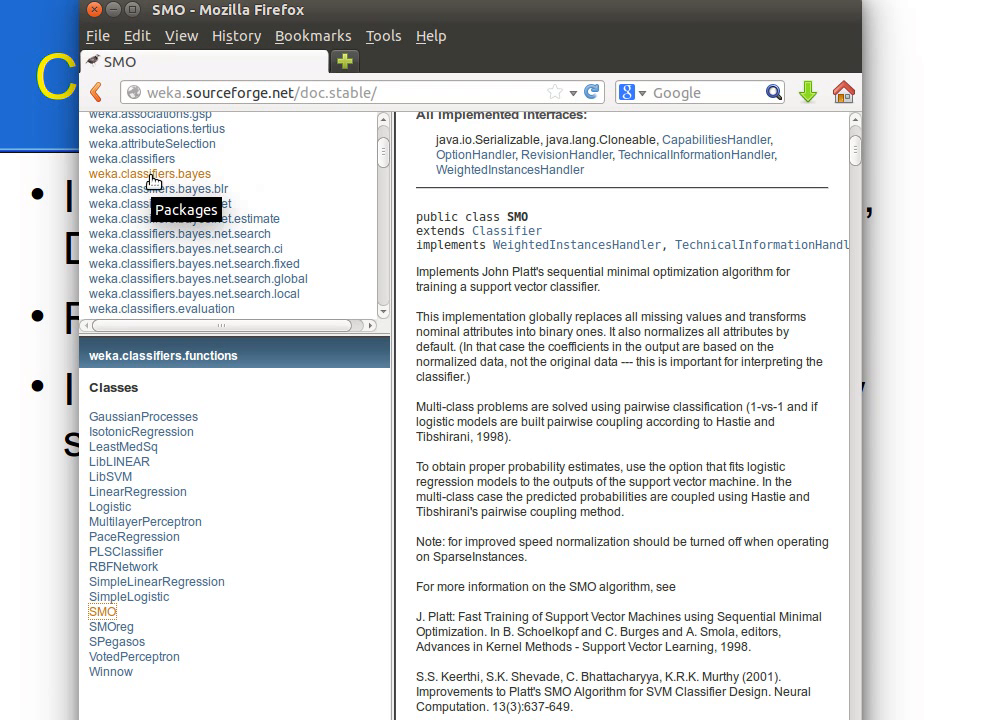
# Show the classes of the weka.classifiers.bayes package in the Javadoc class frame.
pyautogui.click(148, 172)
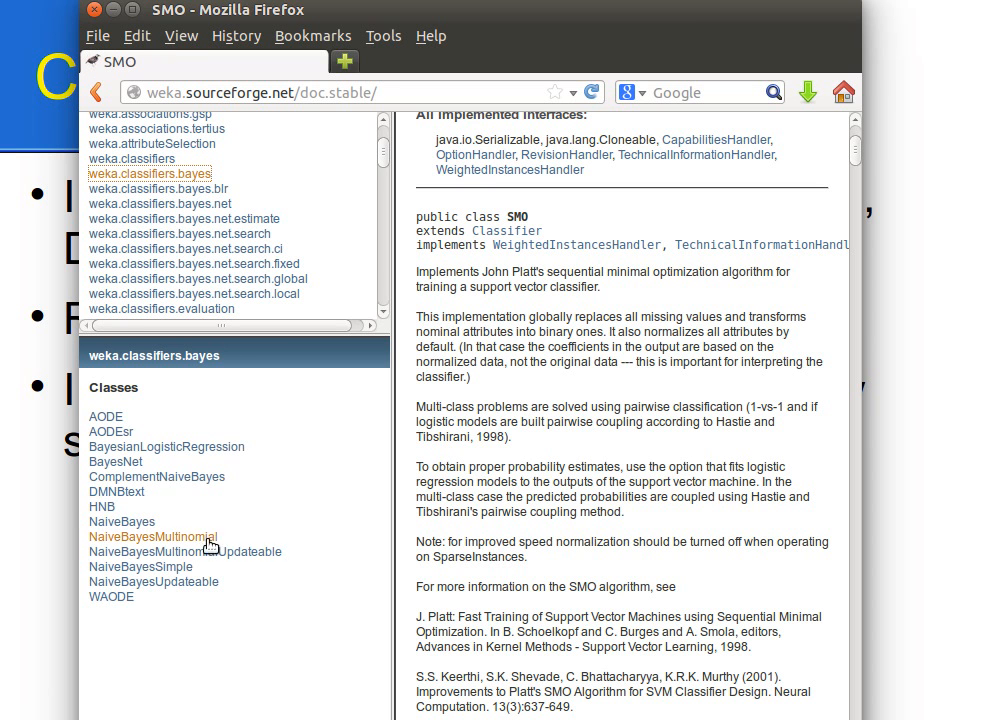
pyautogui.moveTo(116, 460)
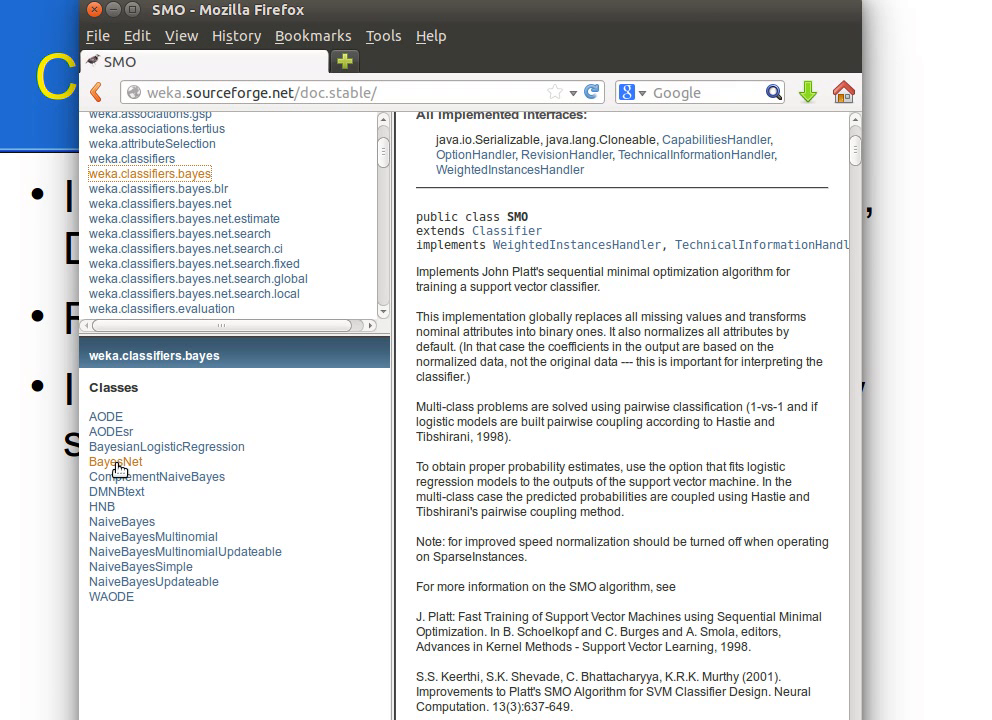
pyautogui.moveTo(122, 520)
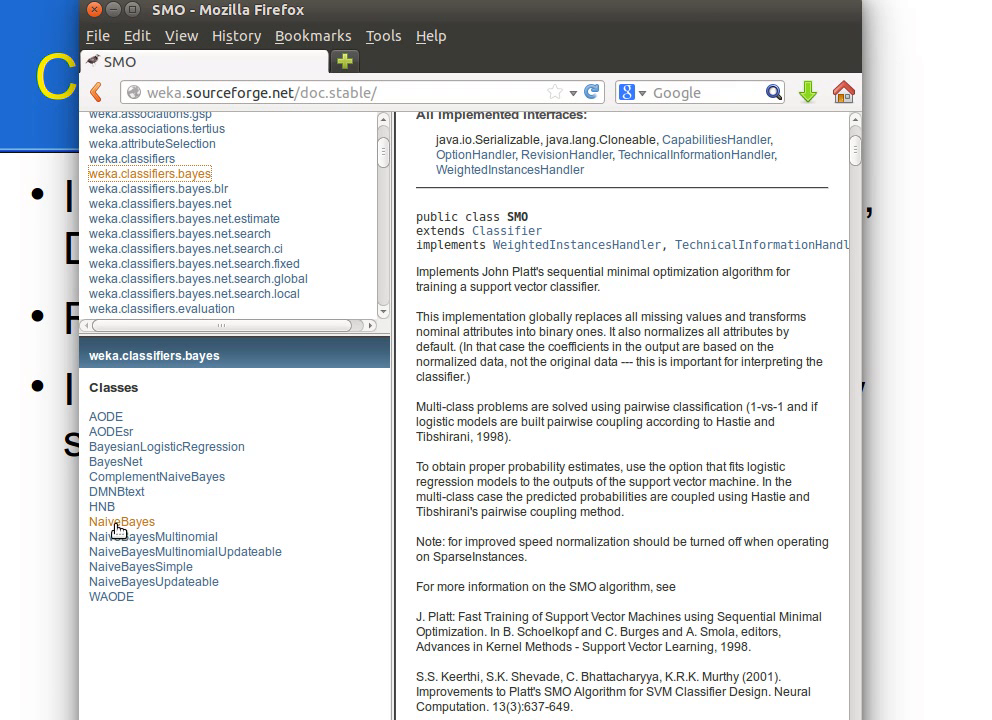
# View the NaiveBayes class page and read down to its description and Valid options section.
pyautogui.click(120, 520)
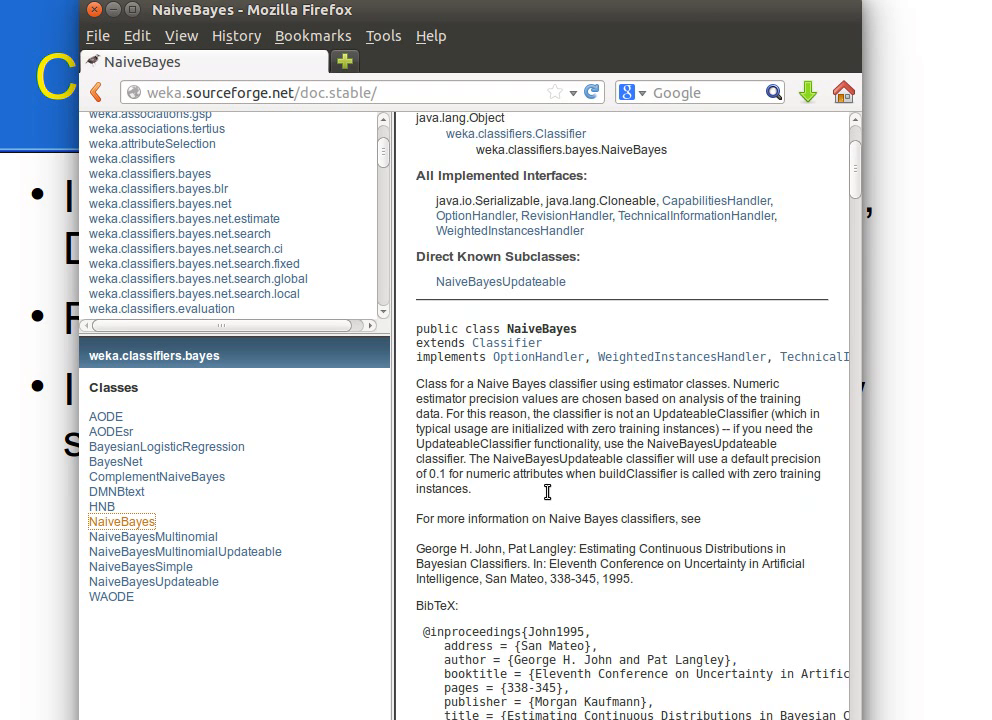
pyautogui.scroll(-3)
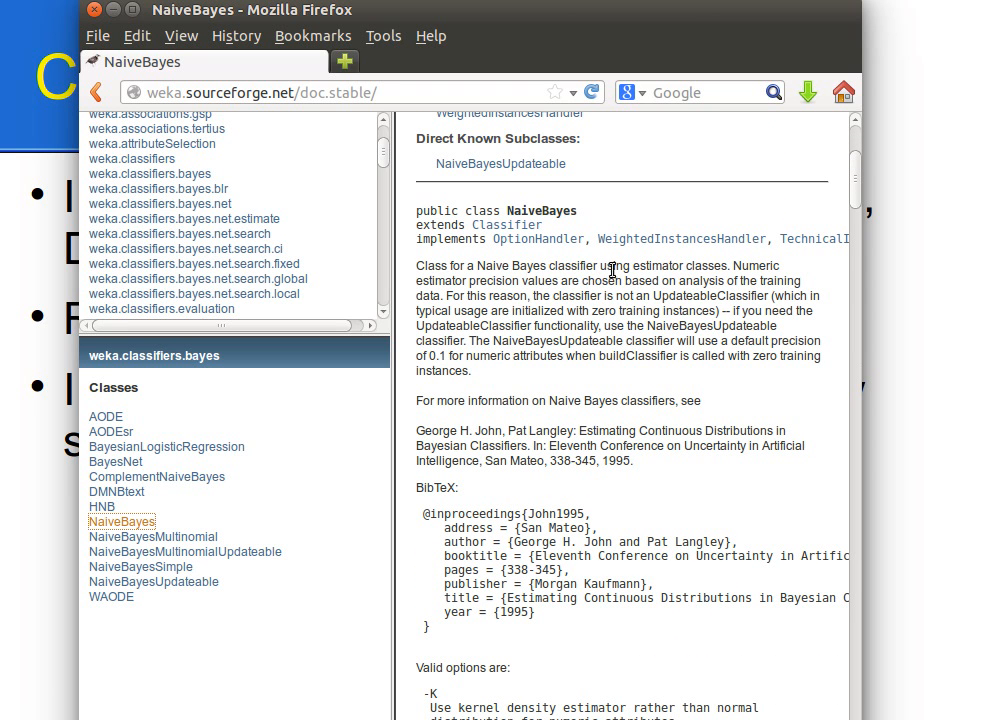
pyautogui.moveTo(472, 284)
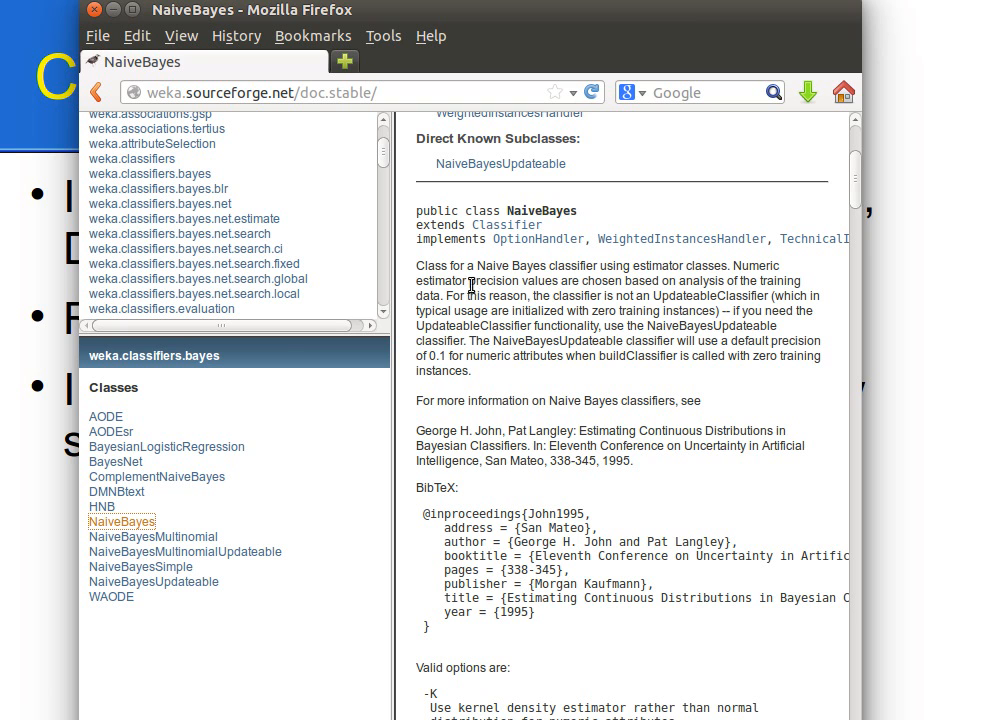
pyautogui.moveTo(660, 288)
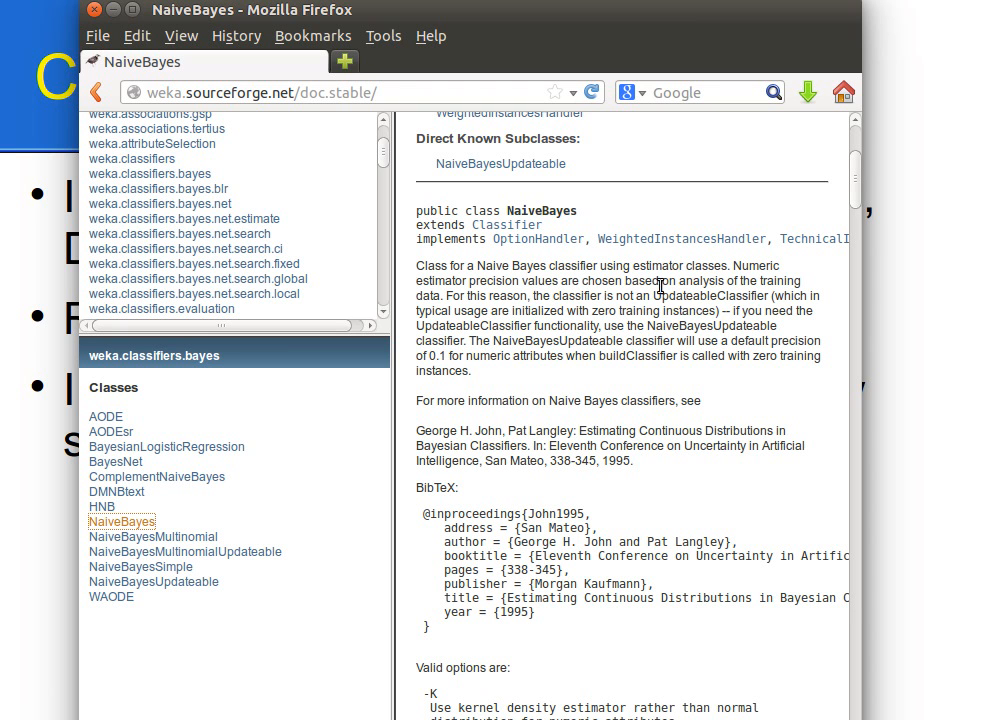
pyautogui.moveTo(522, 296)
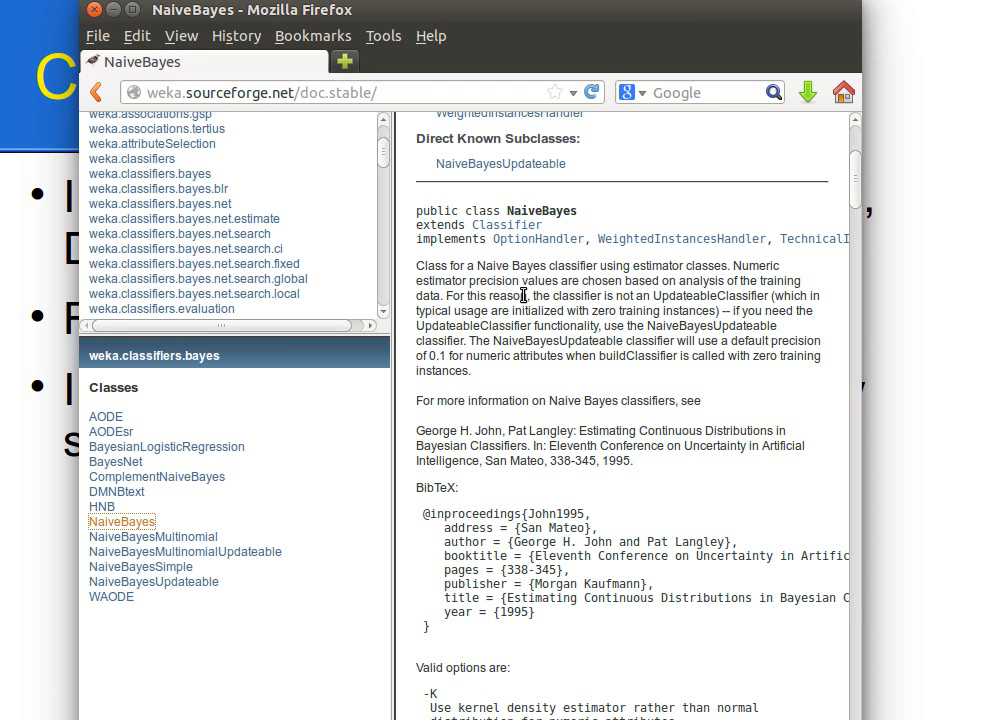
pyautogui.scroll(-3)
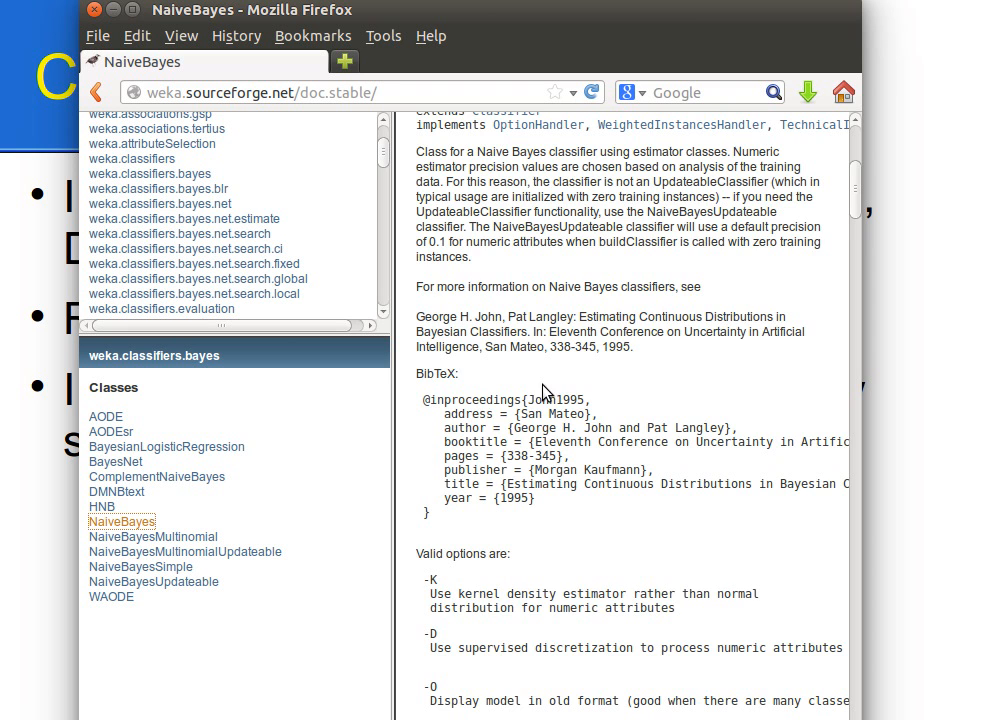
pyautogui.scroll(-3)
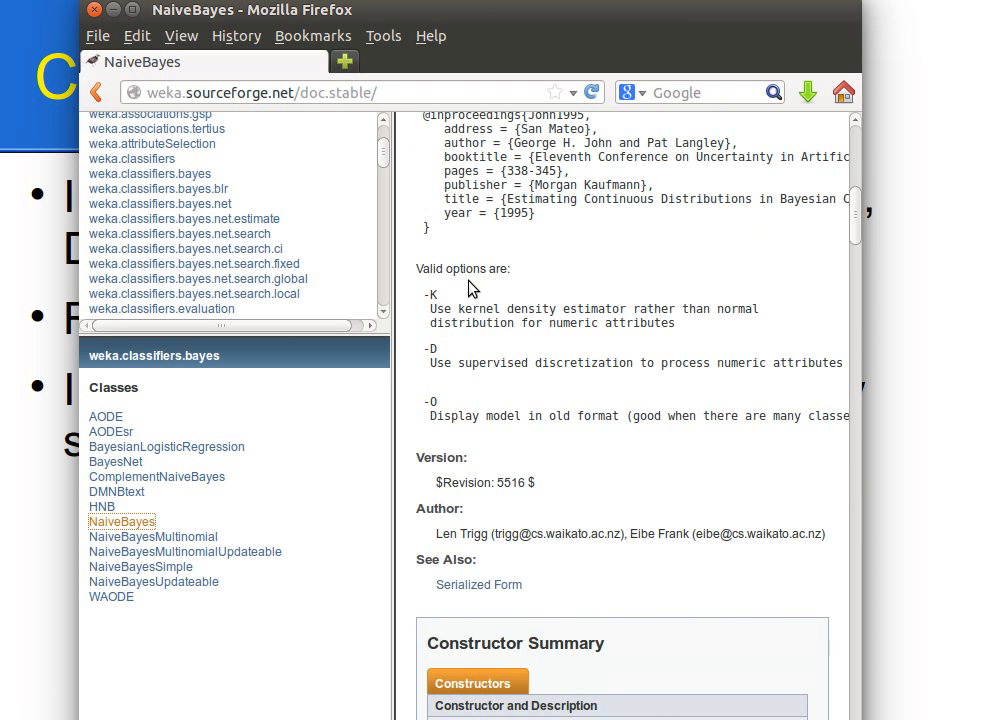
pyautogui.moveTo(538, 408)
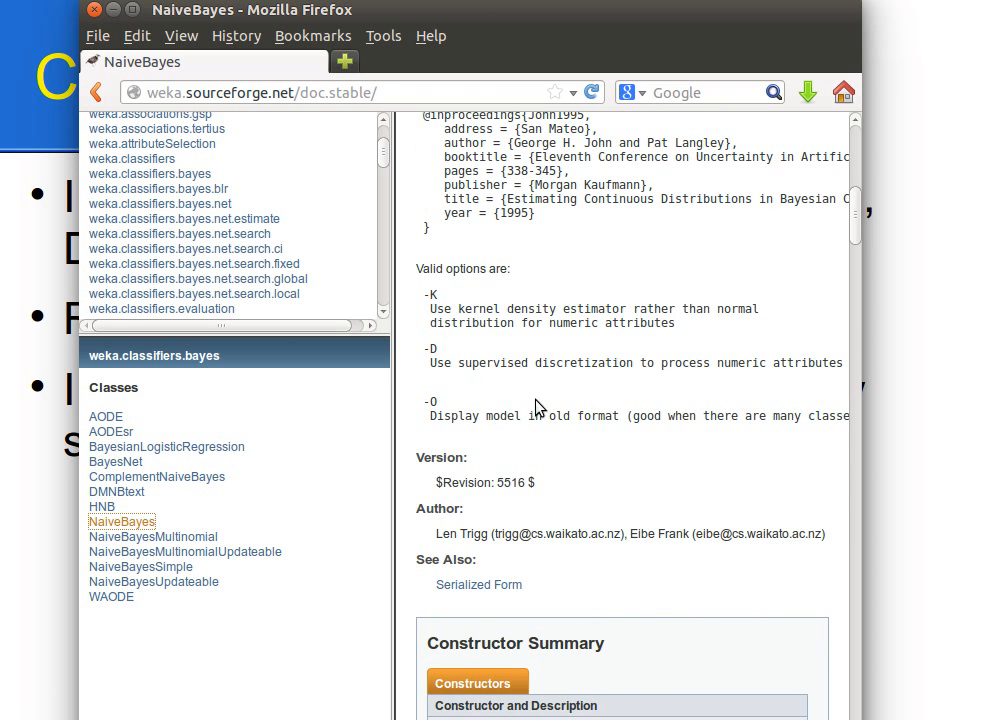
pyautogui.scroll(-3)
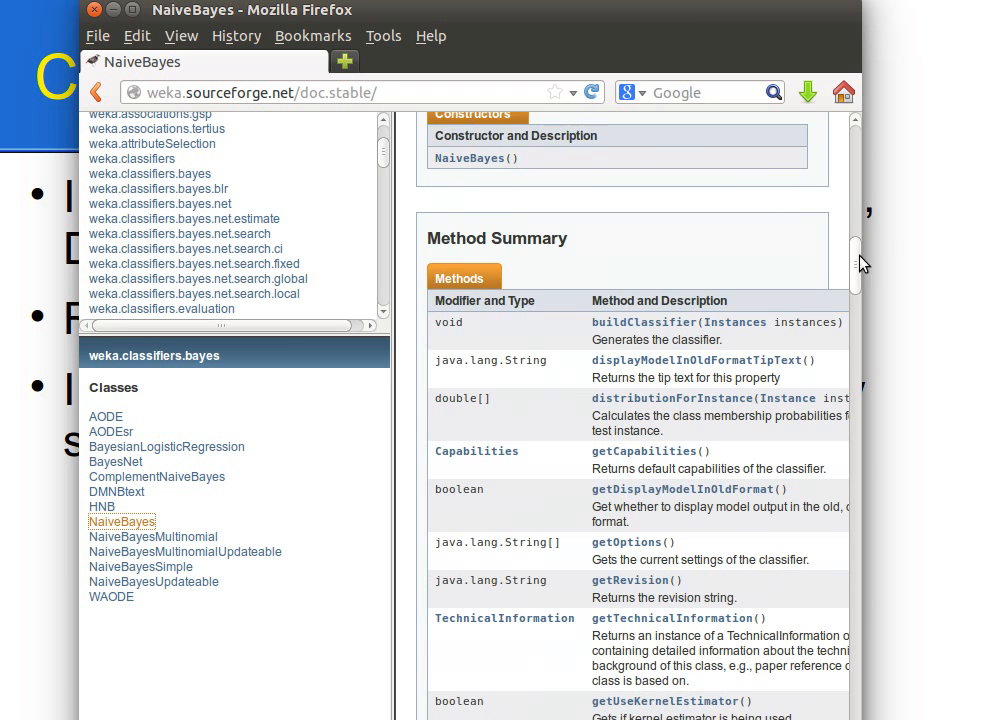
pyautogui.scroll(-3)
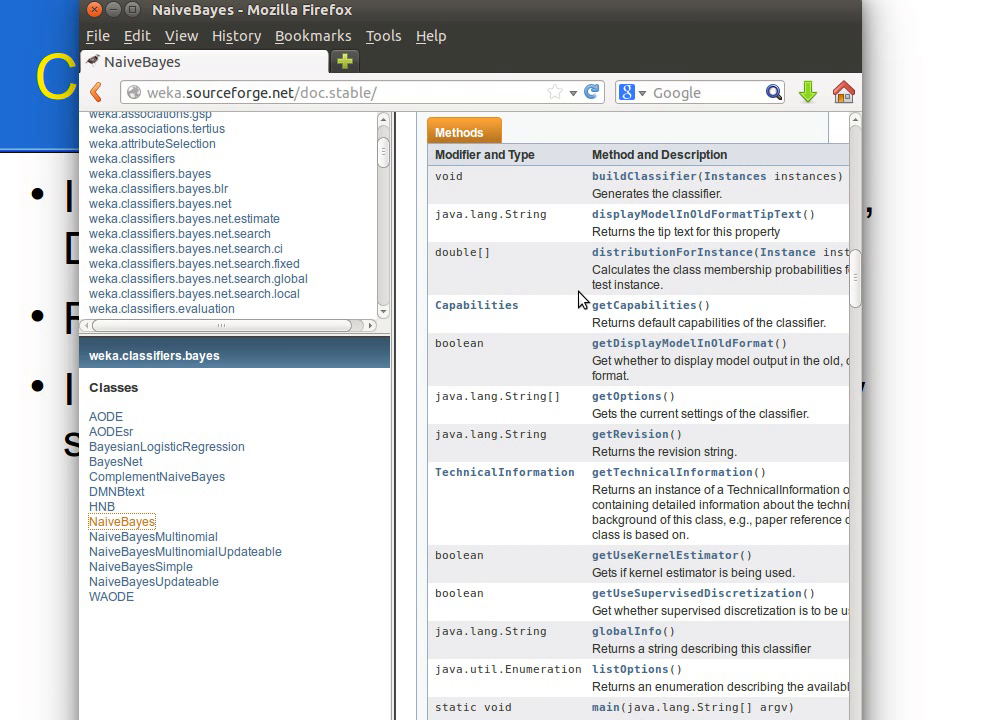
pyautogui.scroll(-3)
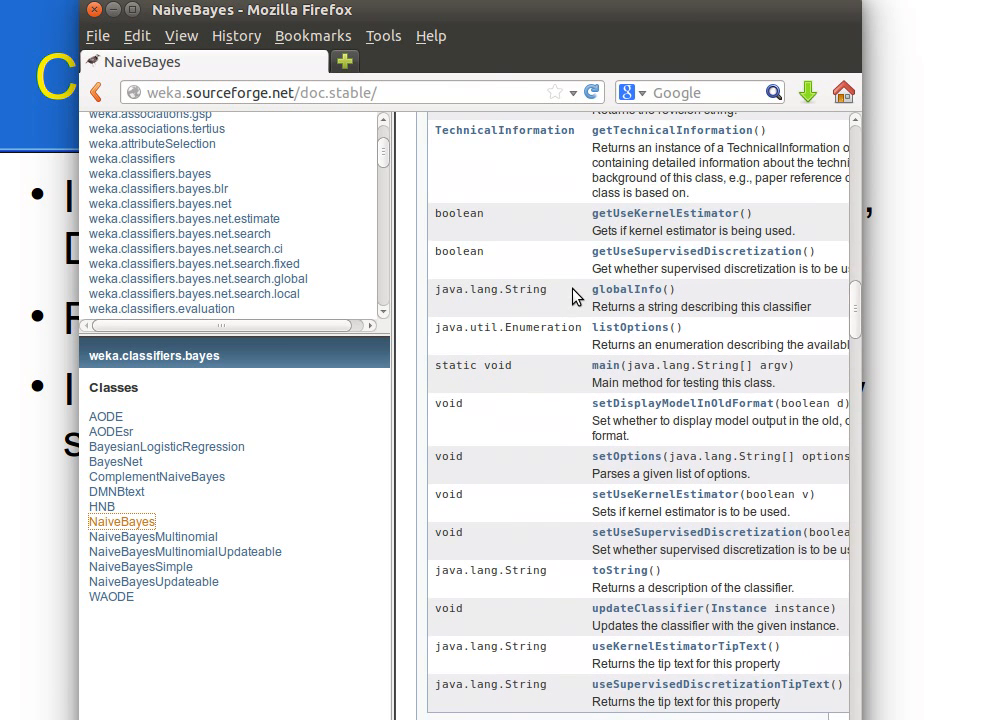
pyautogui.scroll(-3)
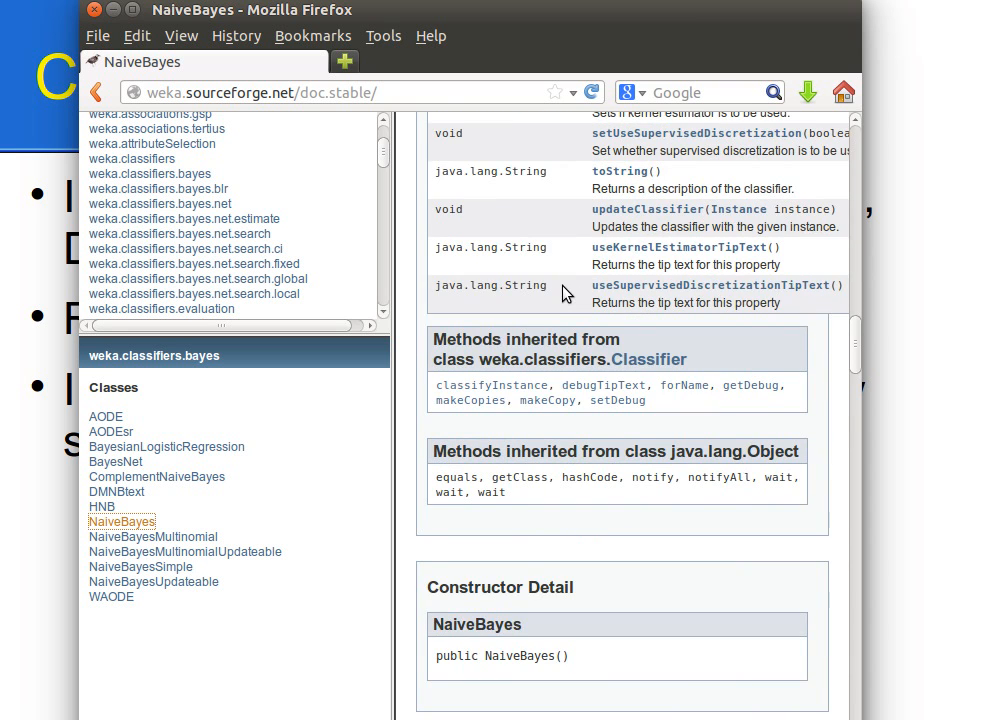
pyautogui.scroll(3)
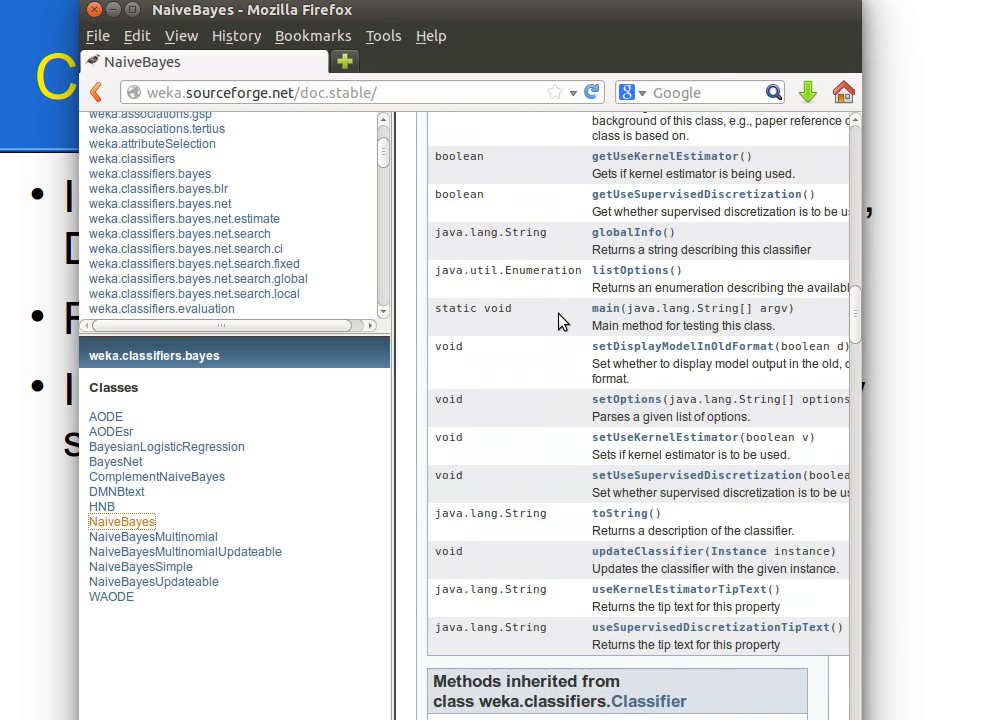
pyautogui.scroll(3)
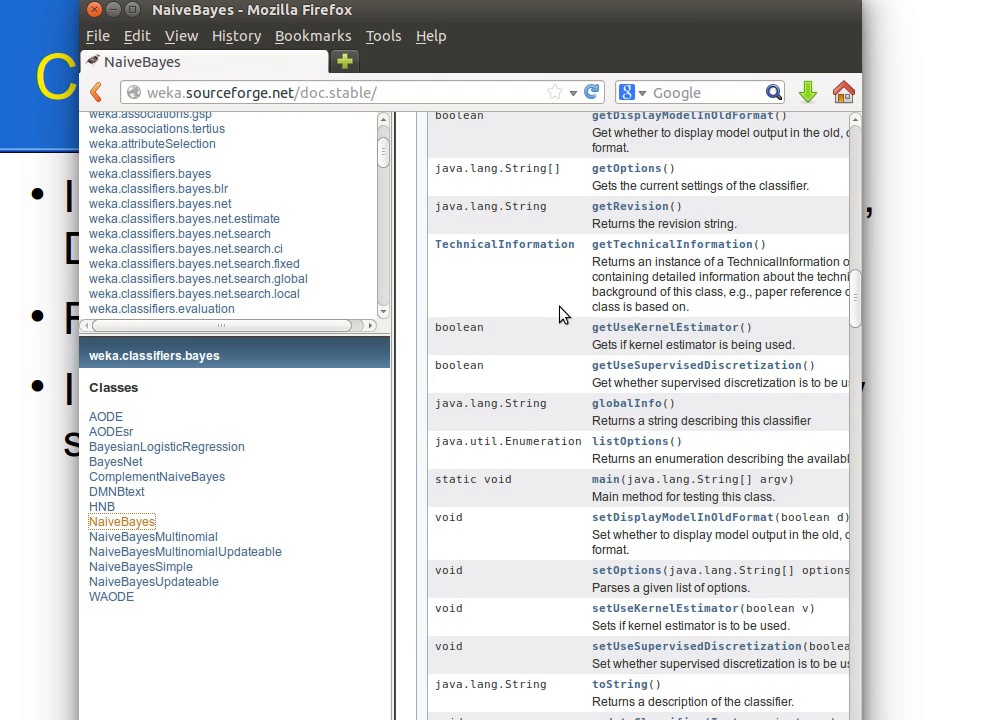
pyautogui.scroll(3)
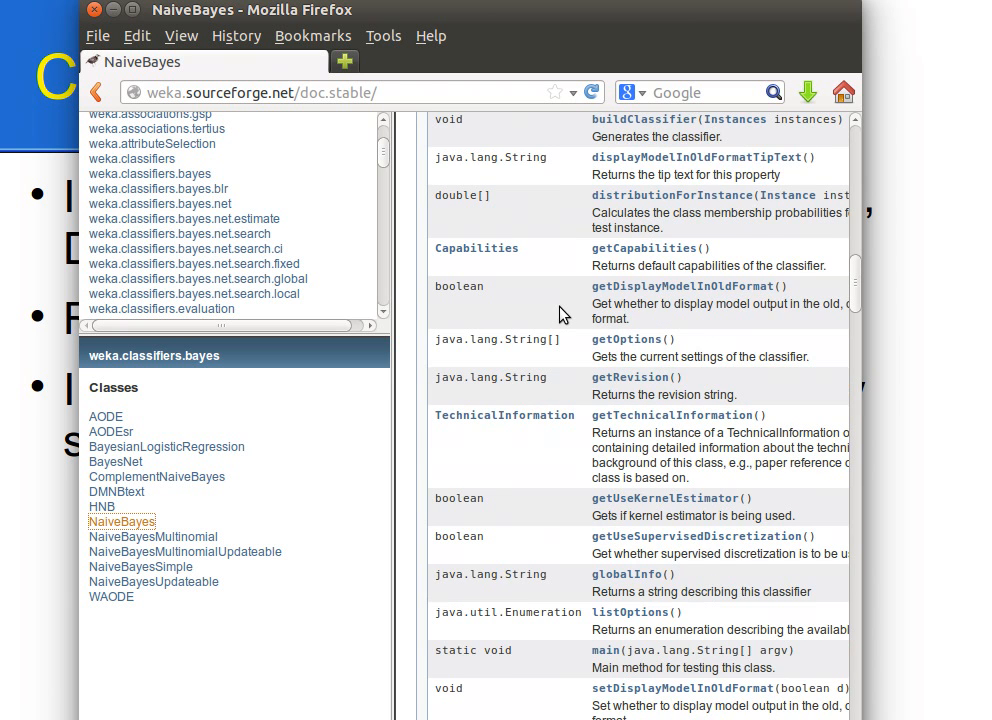
pyautogui.scroll(3)
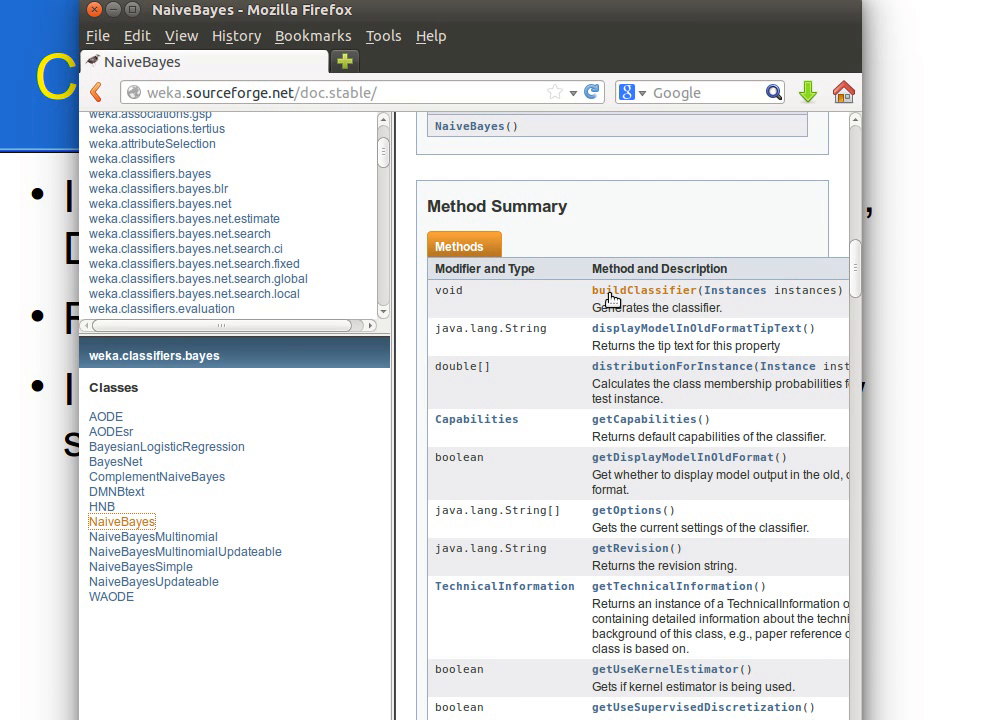
pyautogui.moveTo(644, 296)
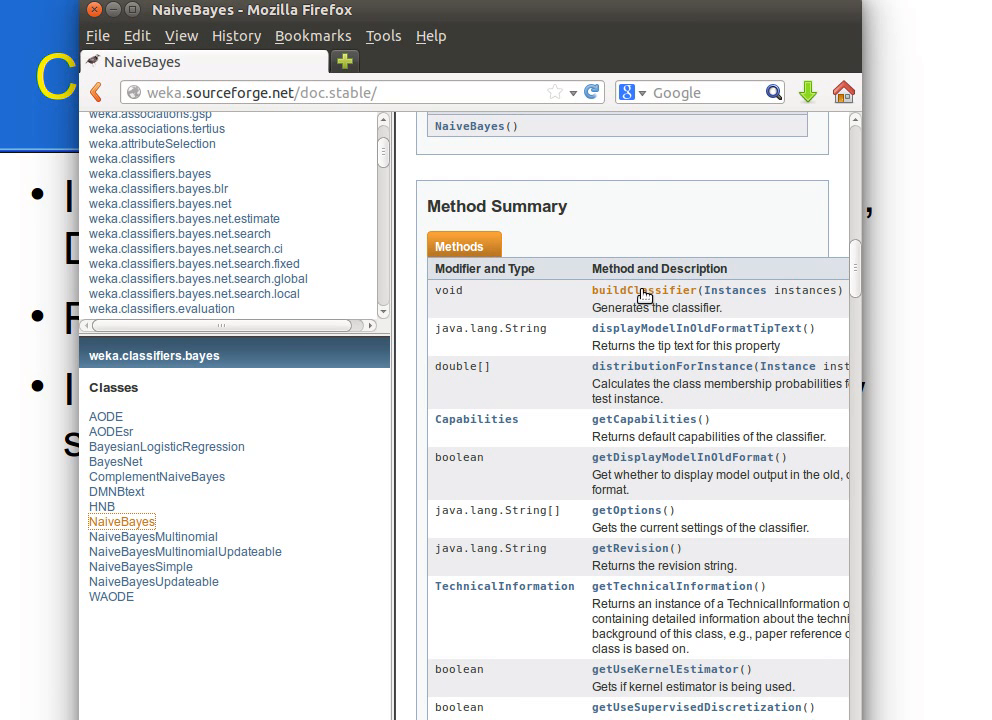
pyautogui.moveTo(620, 298)
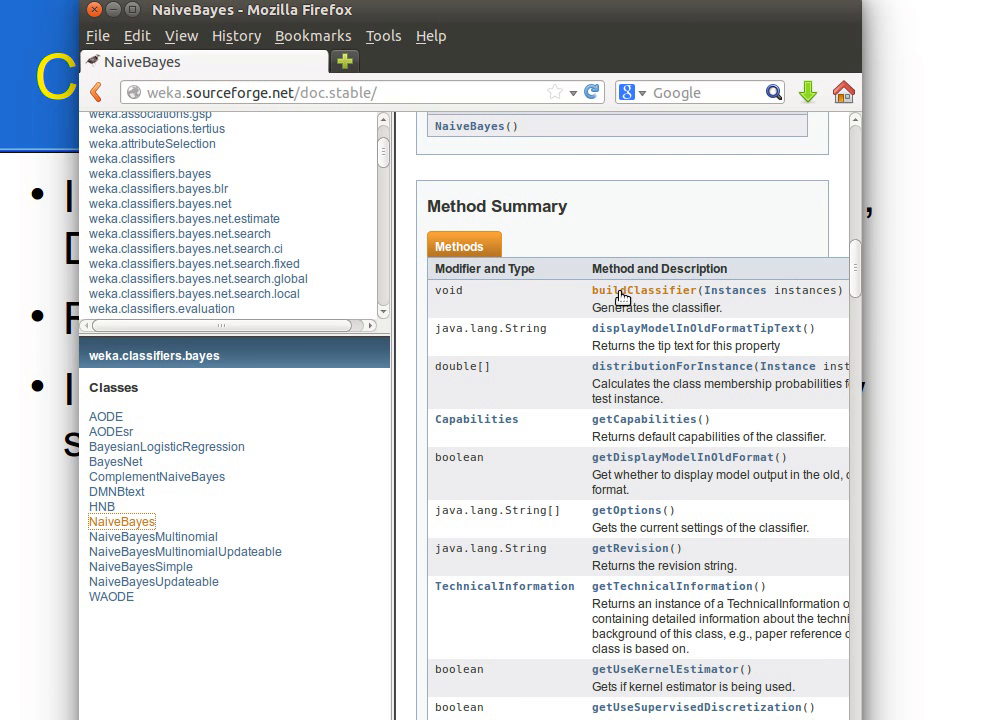
pyautogui.moveTo(736, 300)
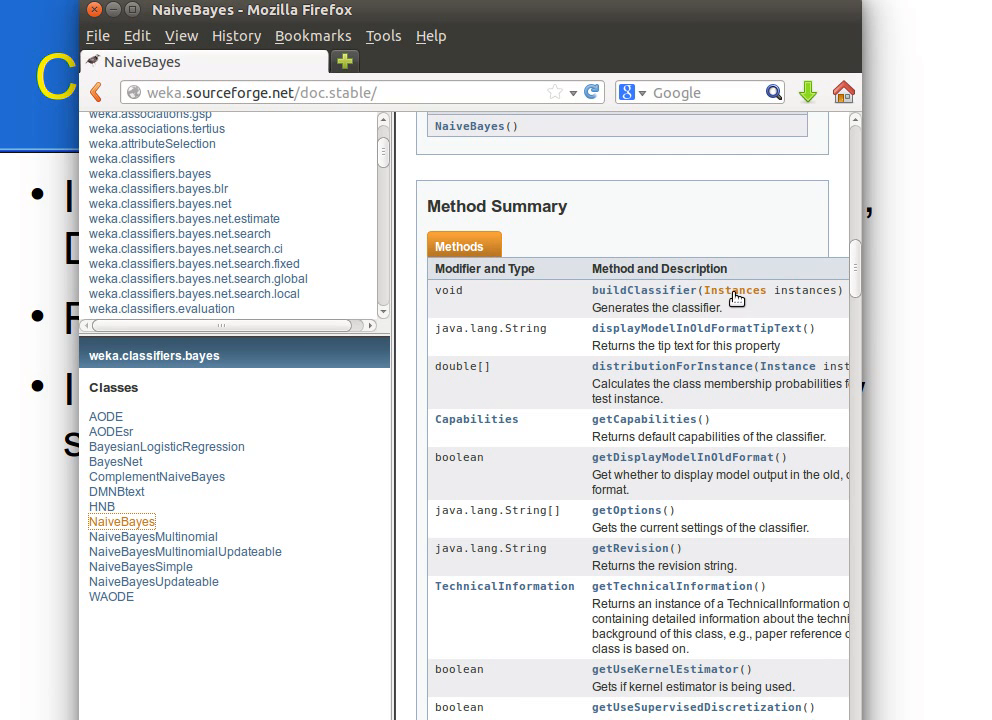
pyautogui.moveTo(568, 360)
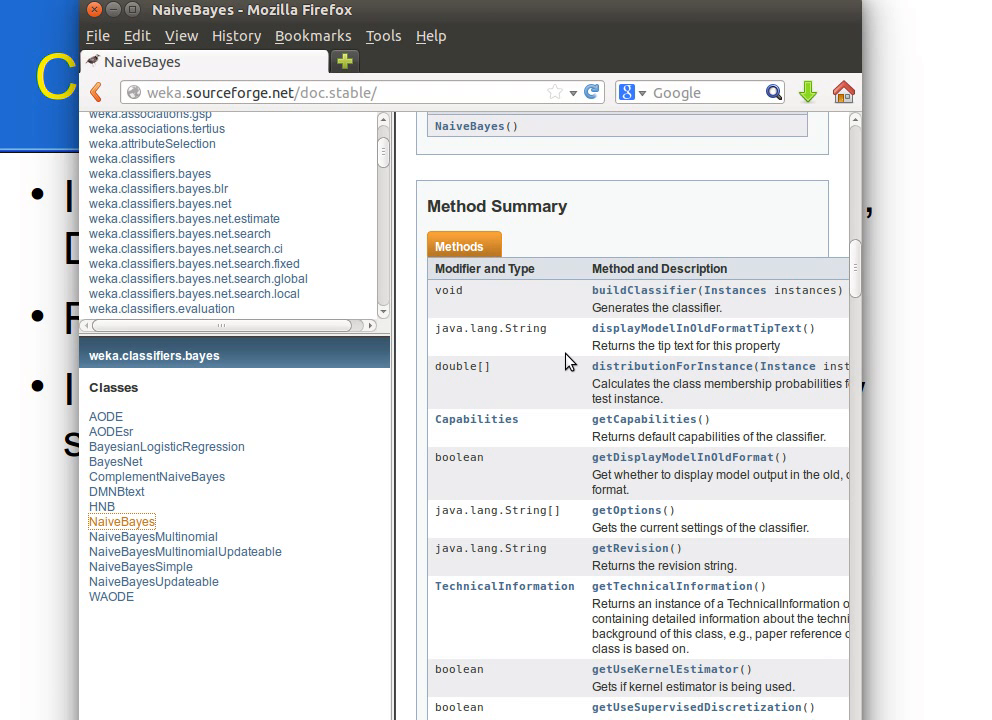
pyautogui.scroll(-3)
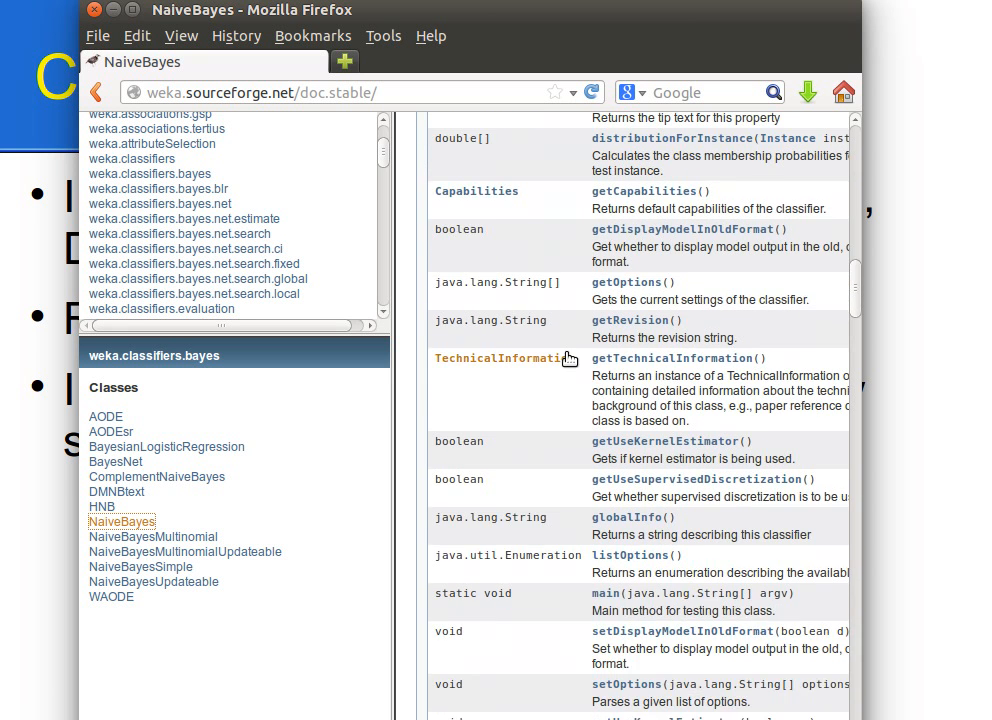
pyautogui.scroll(-3)
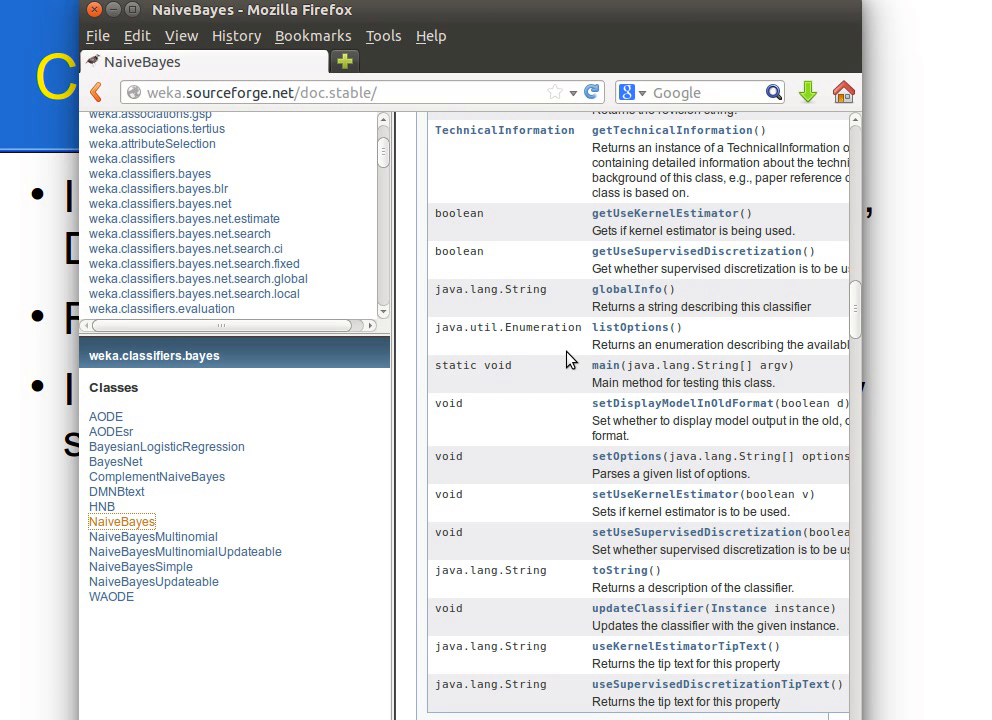
pyautogui.moveTo(890, 308)
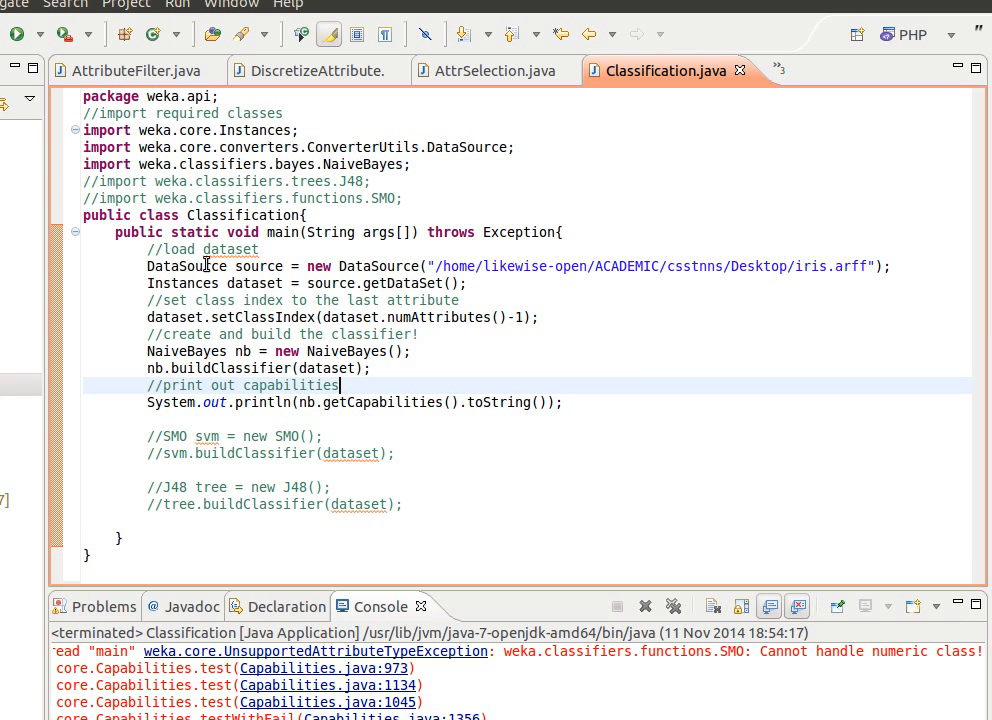
pyautogui.moveTo(896, 272)
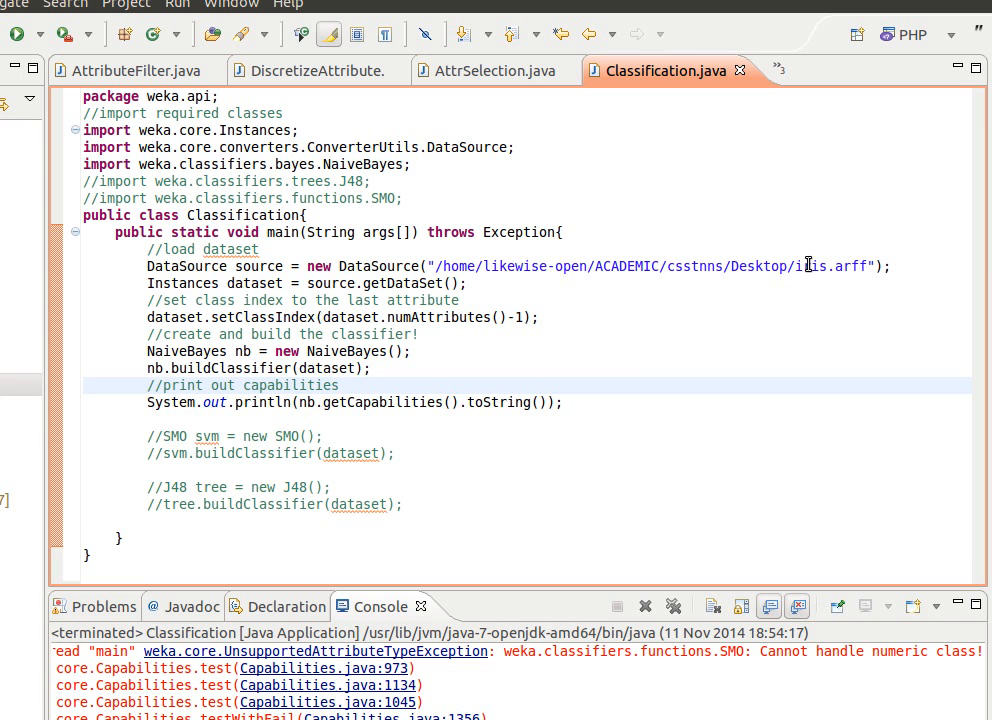
pyautogui.moveTo(804, 268)
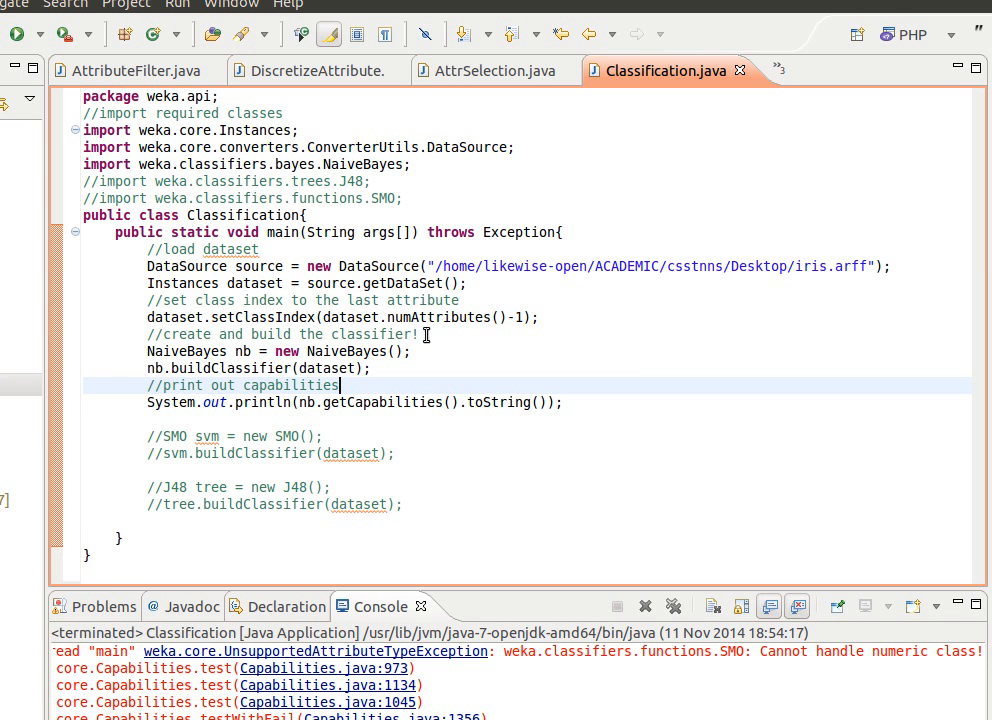
pyautogui.moveTo(220, 308)
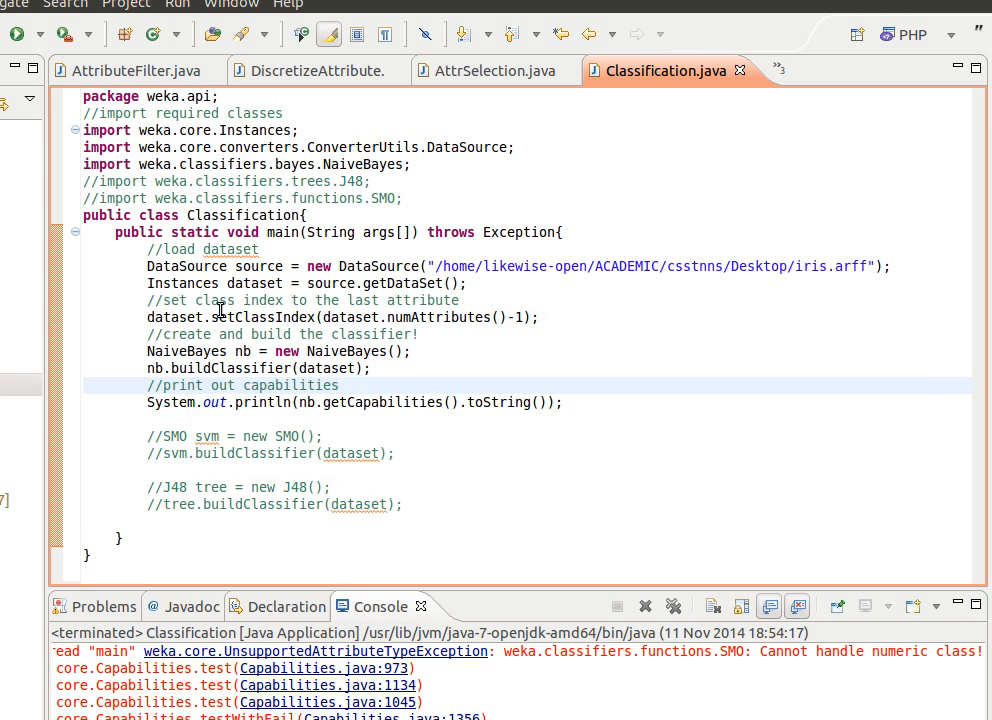
pyautogui.moveTo(192, 316)
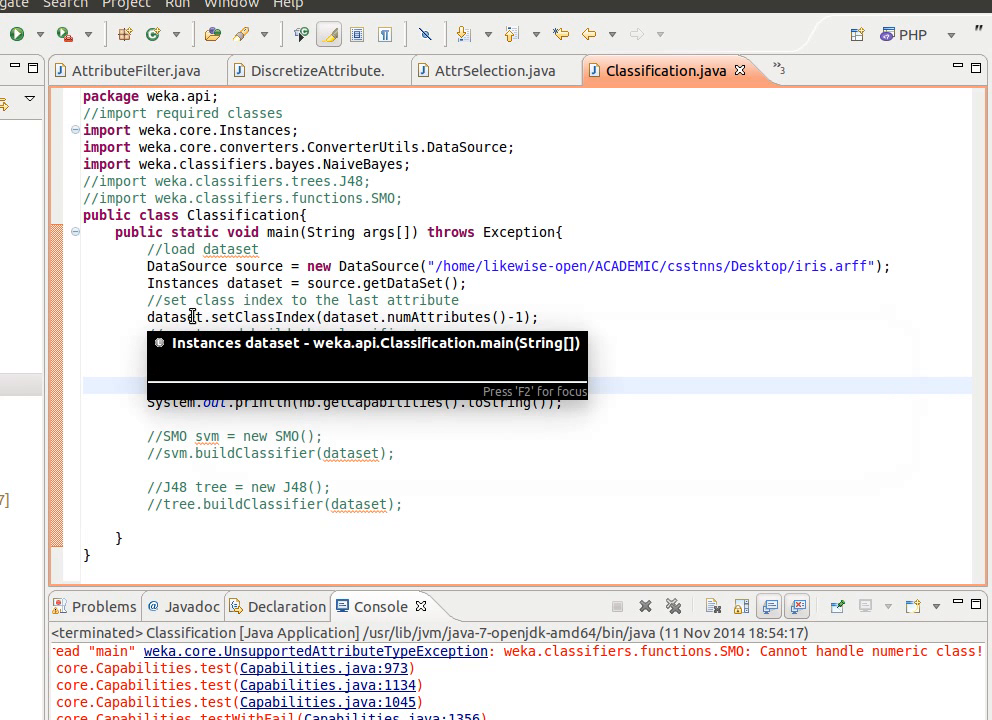
pyautogui.moveTo(258, 316)
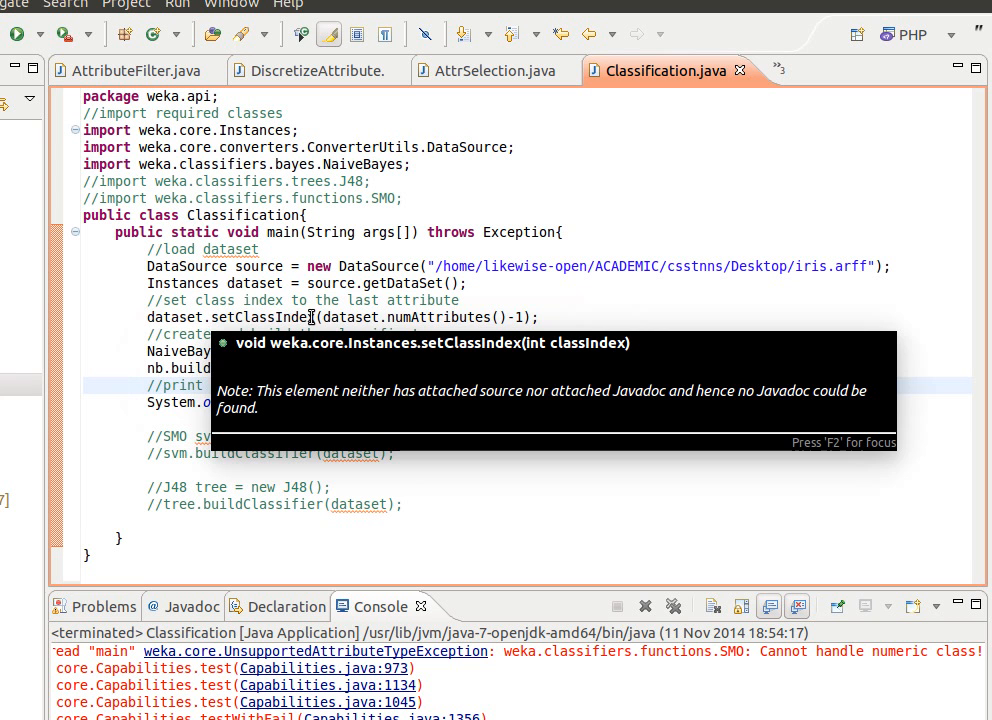
pyautogui.moveTo(250, 320)
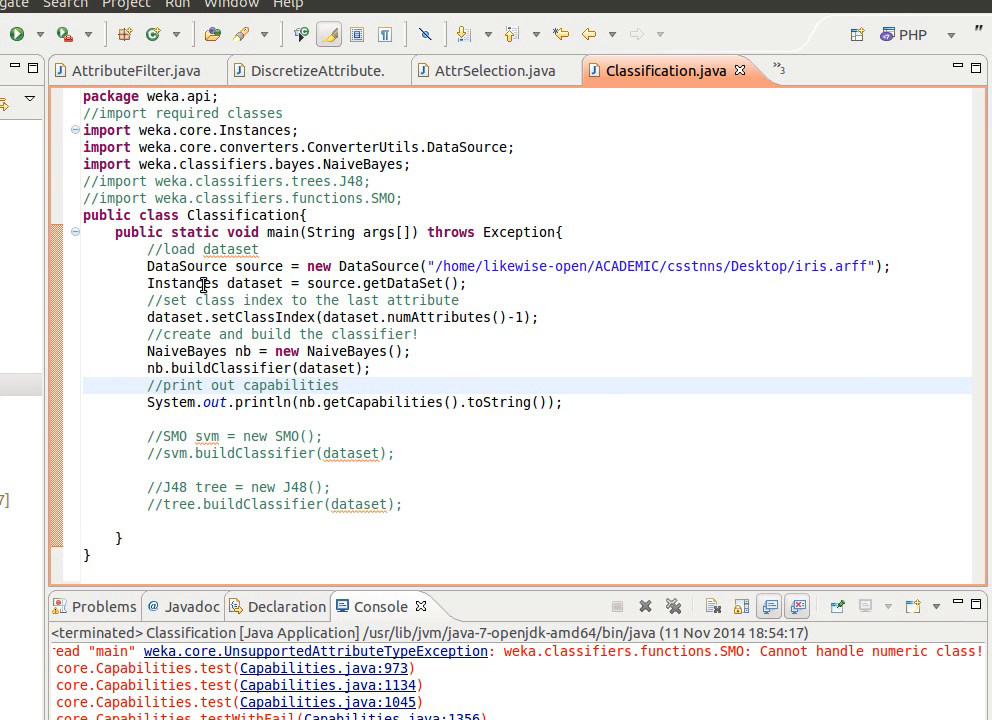
pyautogui.moveTo(318, 356)
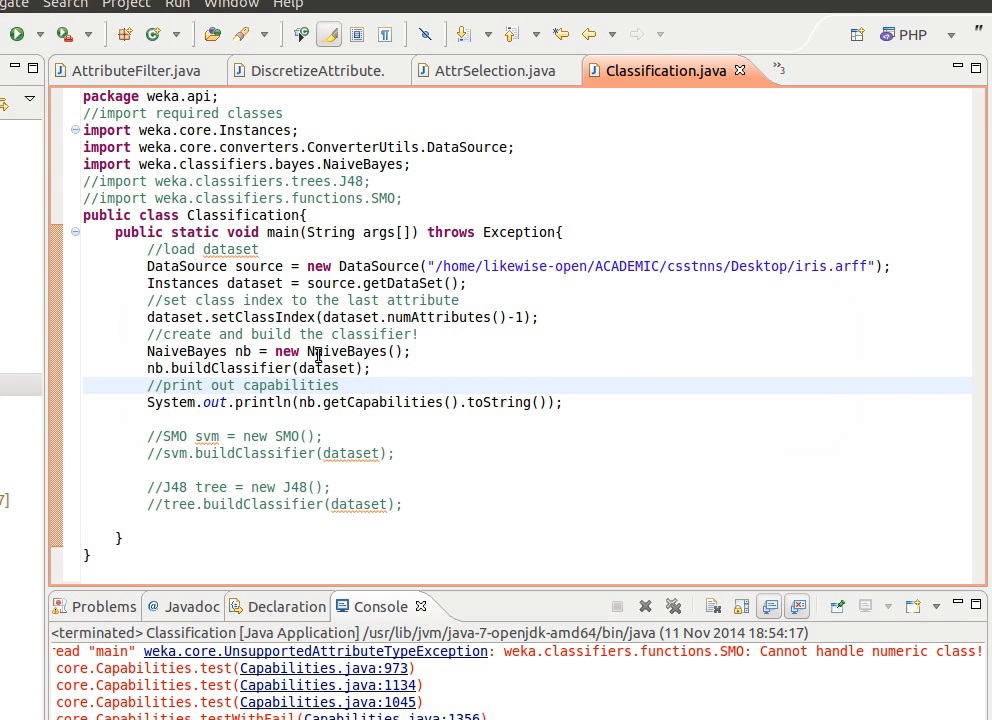
pyautogui.moveTo(384, 316)
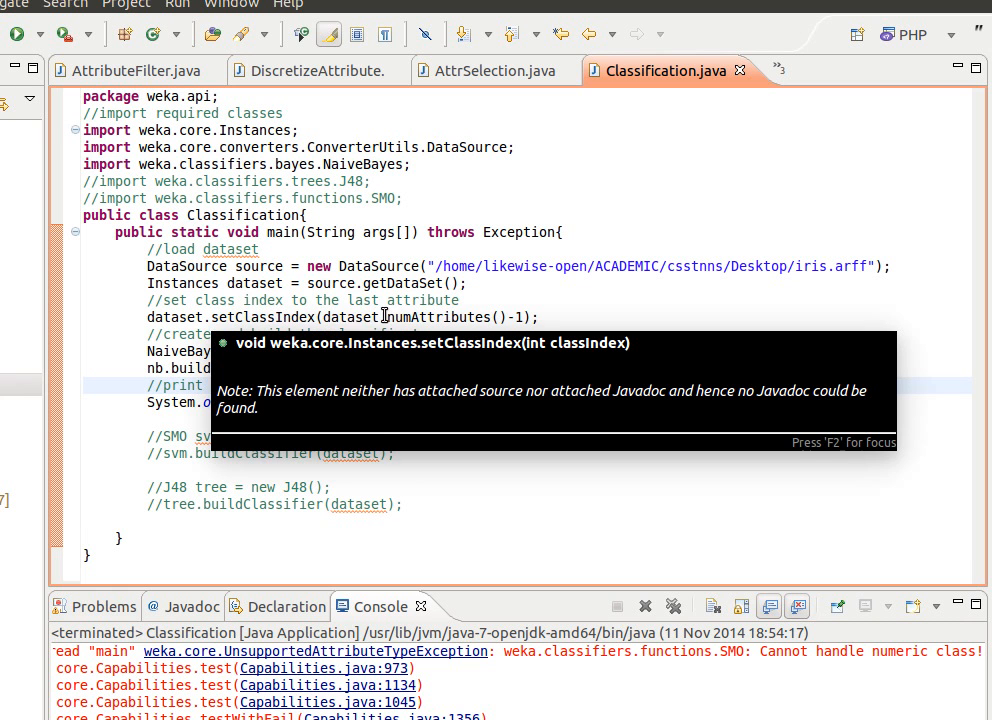
pyautogui.moveTo(424, 316)
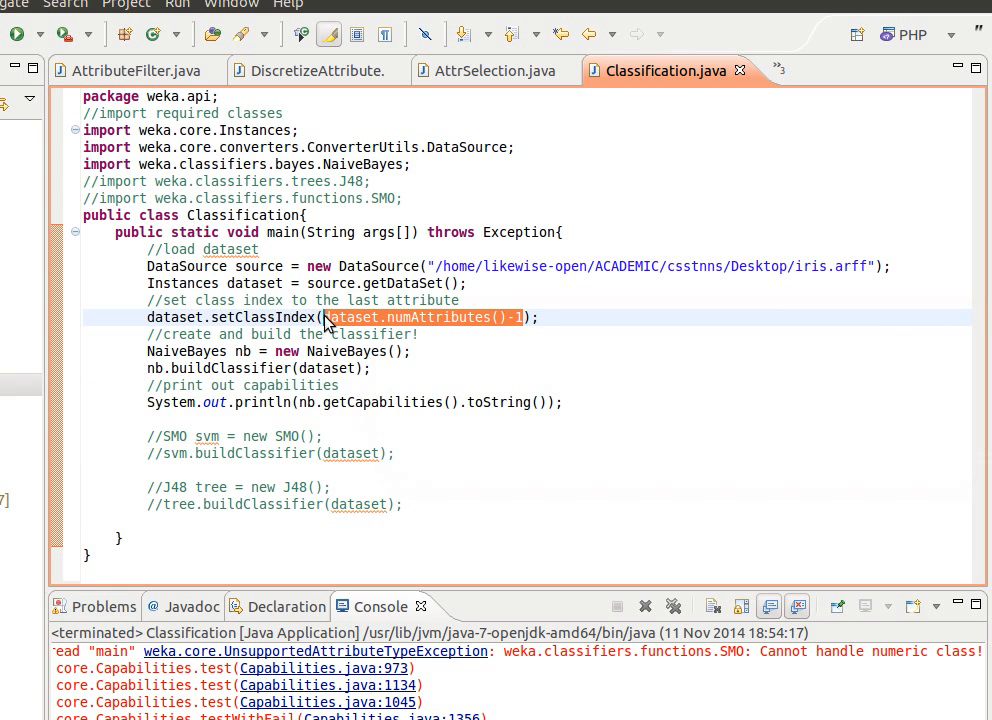
# Run Classification.java so the console prints NaiveBayes capabilities for the iris dataset.
pyautogui.click(224, 316)
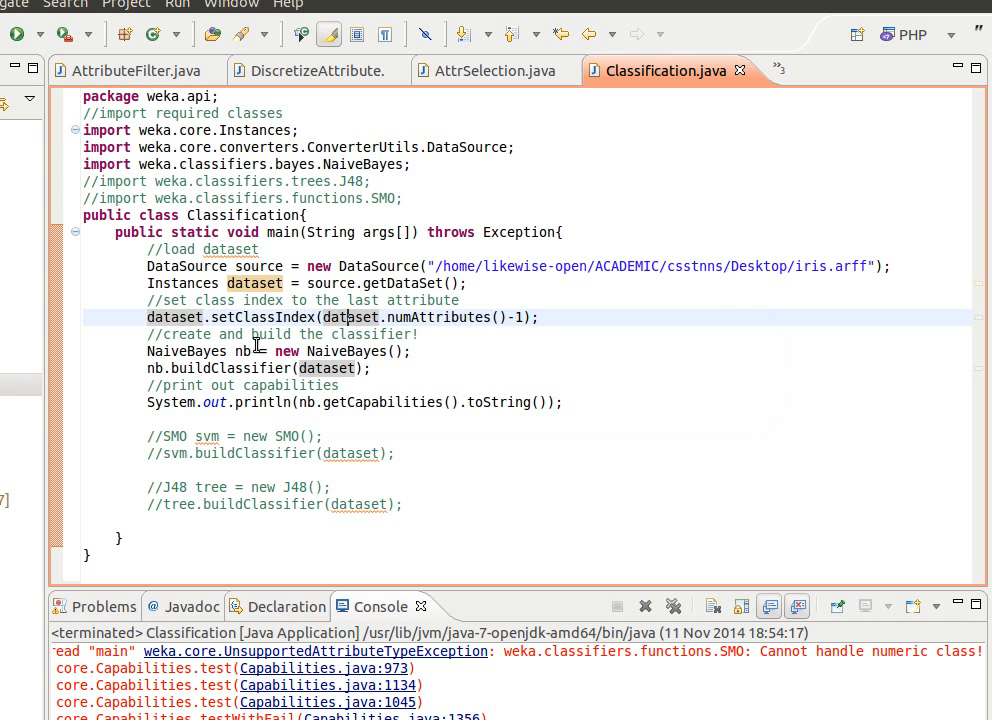
pyautogui.moveTo(224, 352)
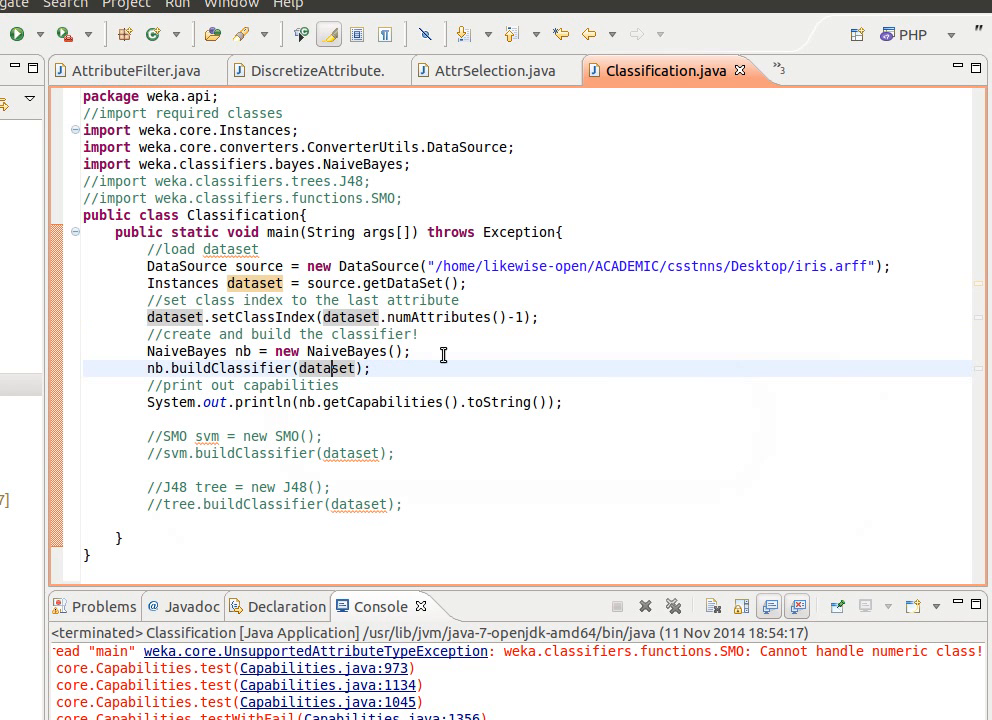
pyautogui.moveTo(182, 288)
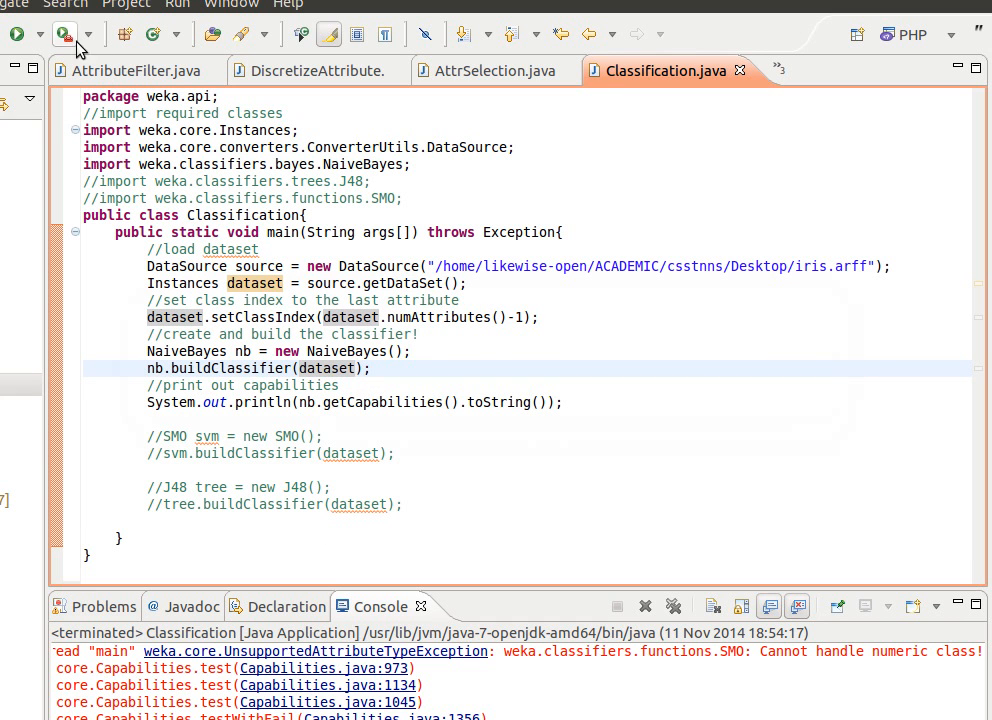
pyautogui.click(16, 36)
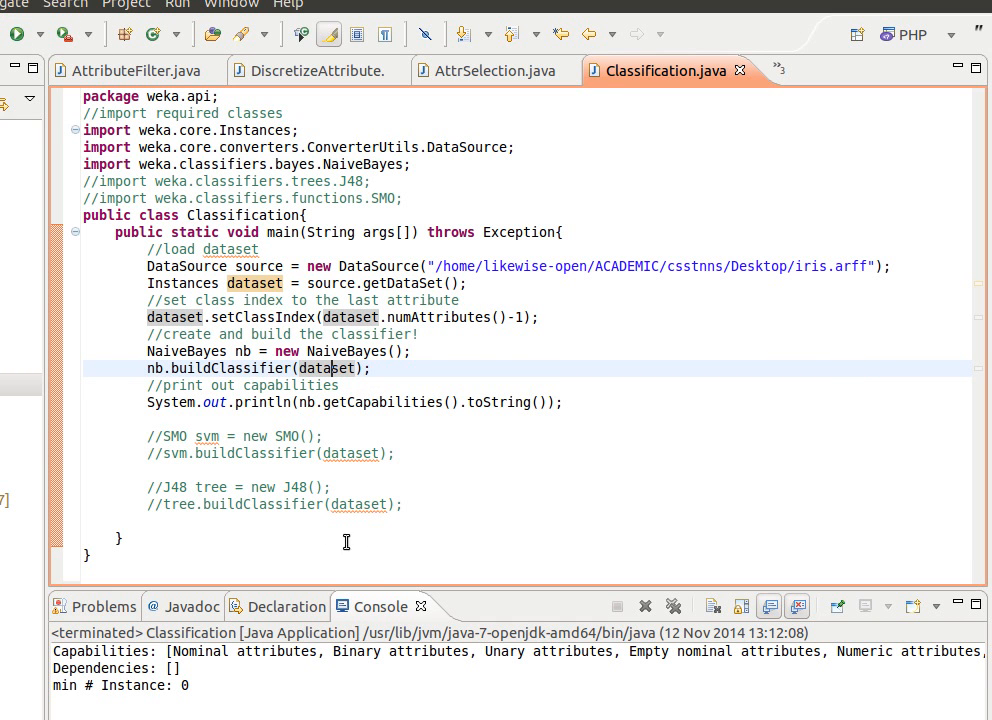
pyautogui.moveTo(284, 410)
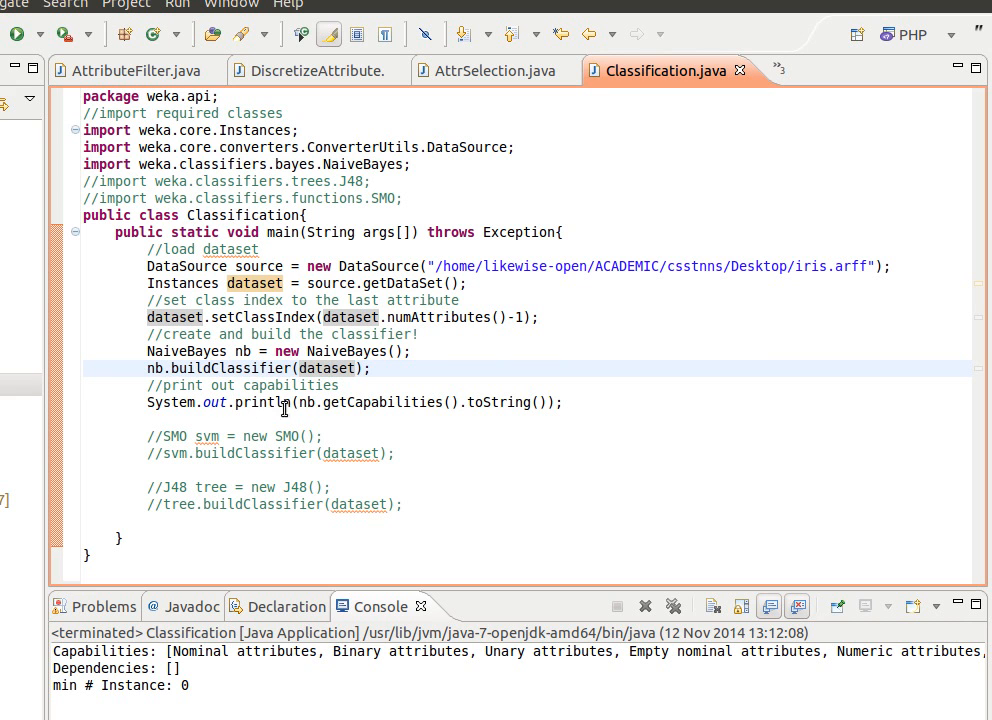
pyautogui.moveTo(330, 402)
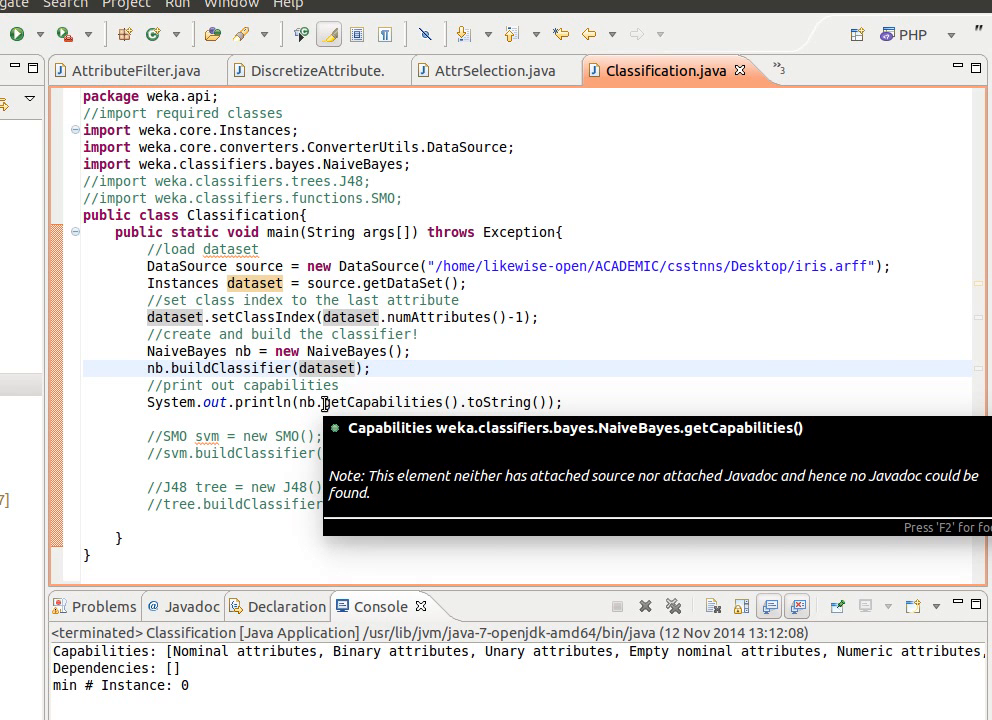
pyautogui.moveTo(496, 404)
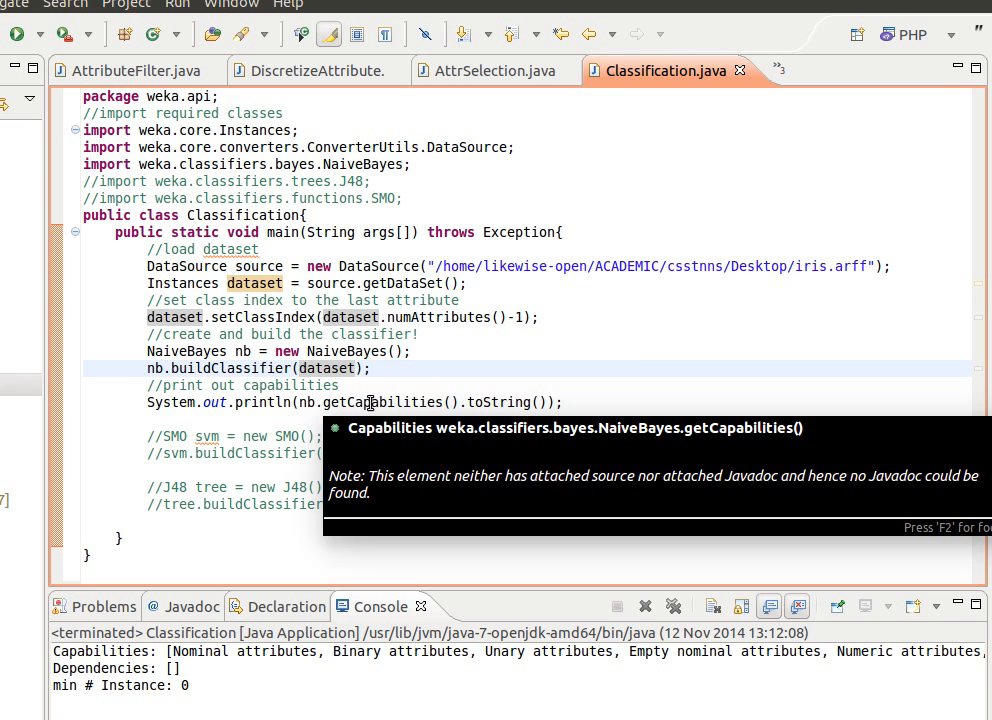
pyautogui.moveTo(104, 656)
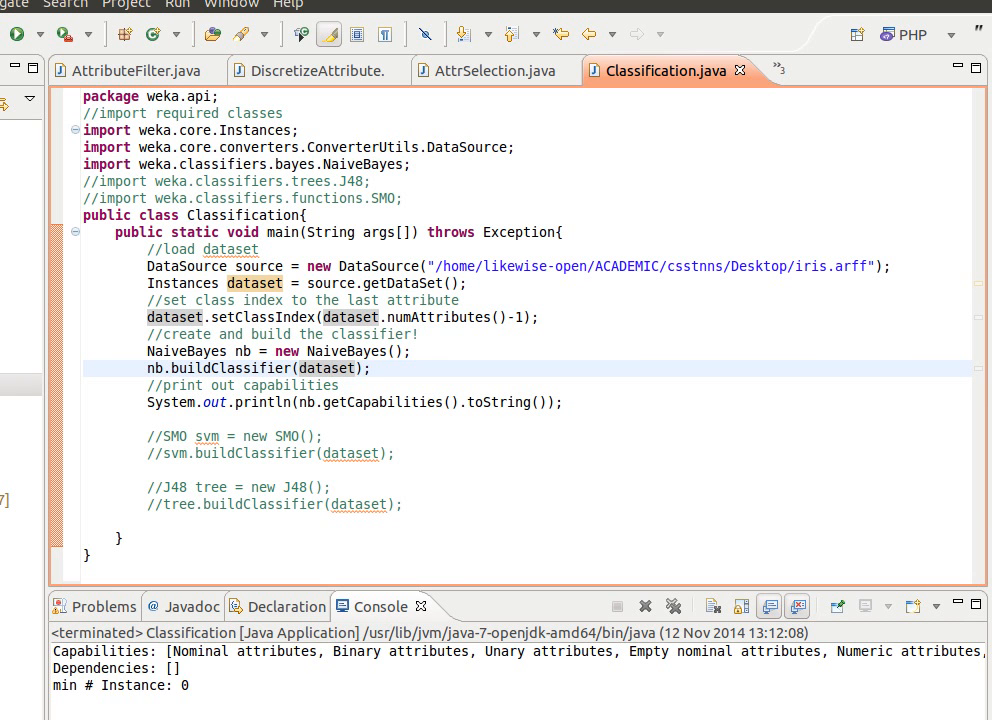
pyautogui.hscroll(3)
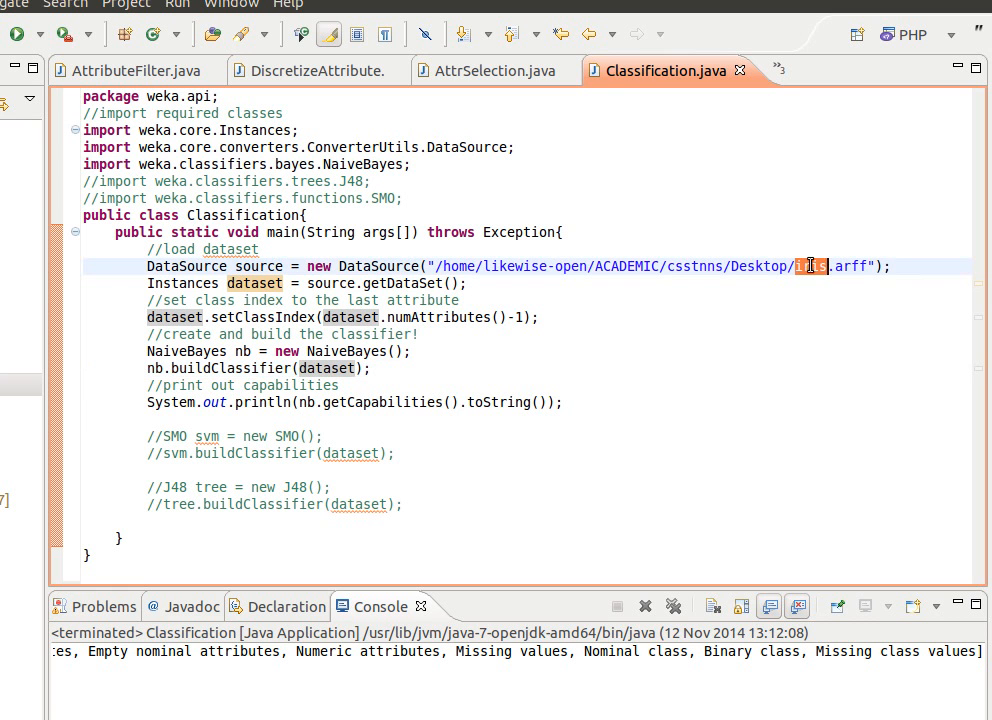
# Run on qdb1.arff to see NaiveBayes reject its numeric class, then restore iris.arff and save.
pyautogui.write('qq')
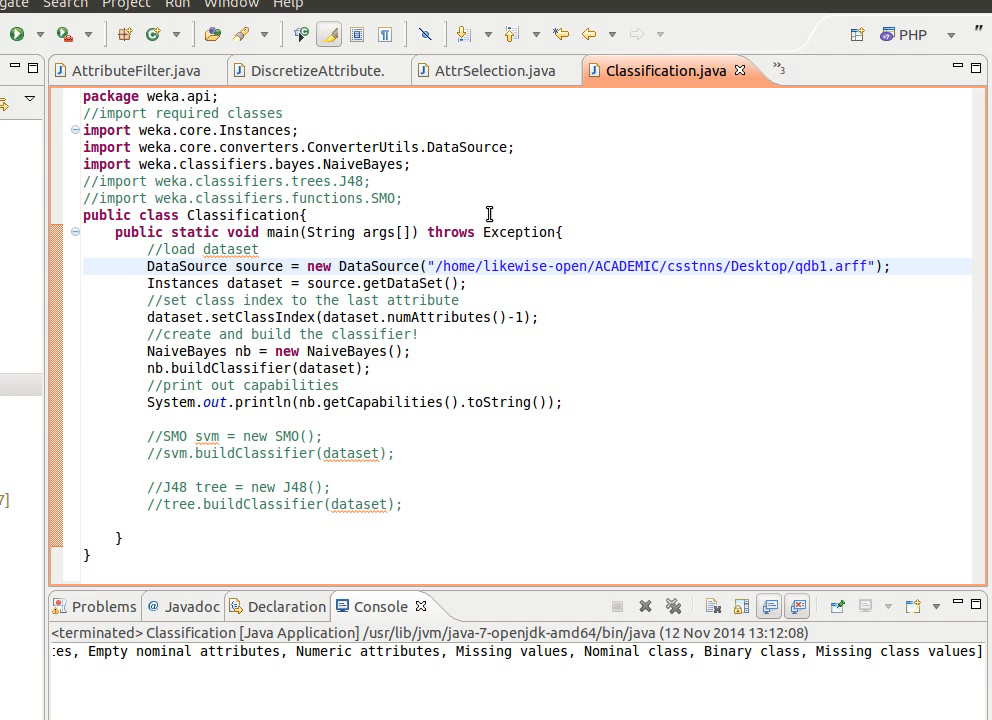
pyautogui.click(12, 34)
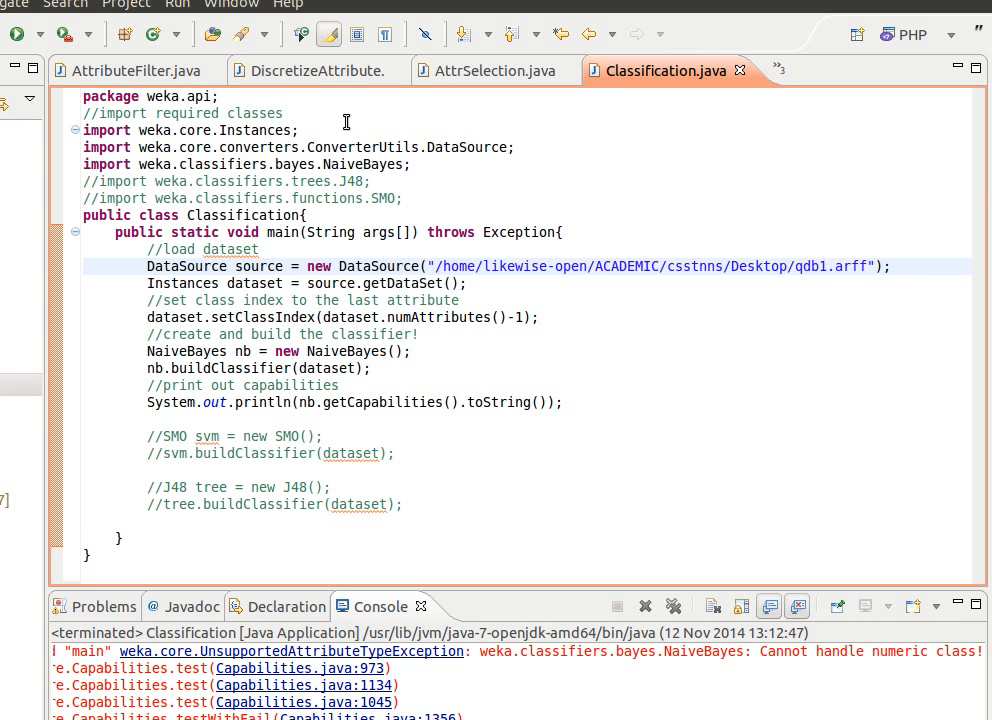
pyautogui.moveTo(304, 82)
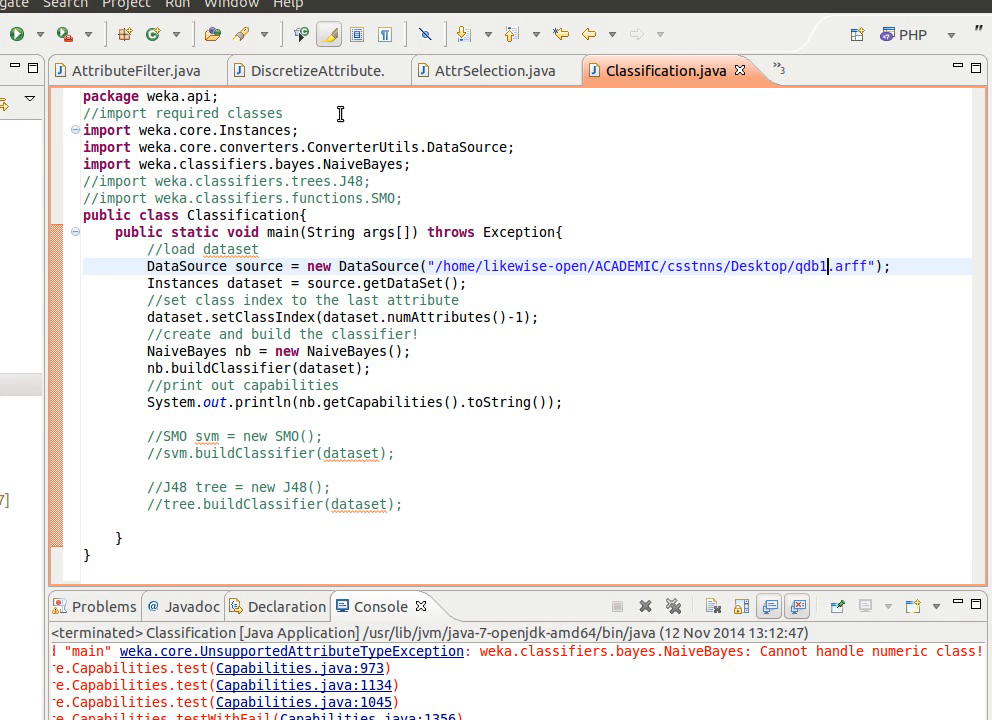
pyautogui.write('iris')
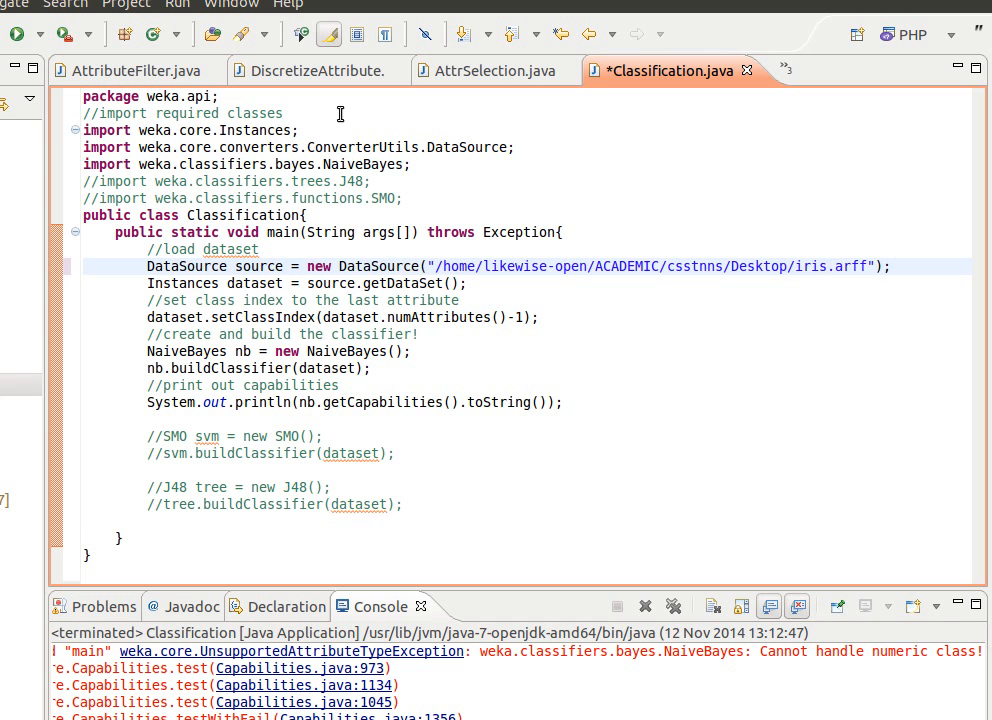
pyautogui.press('ctrl+s')
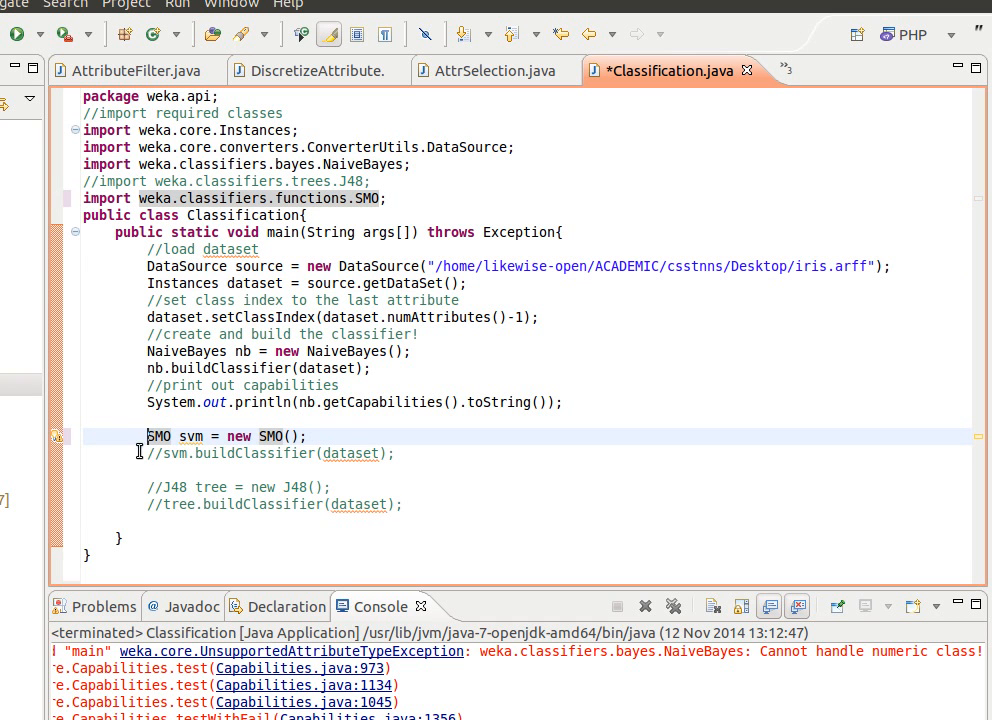
# Uncomment the SMO and J48 imports and the code creating and building both classifiers.
pyautogui.click(176, 452)
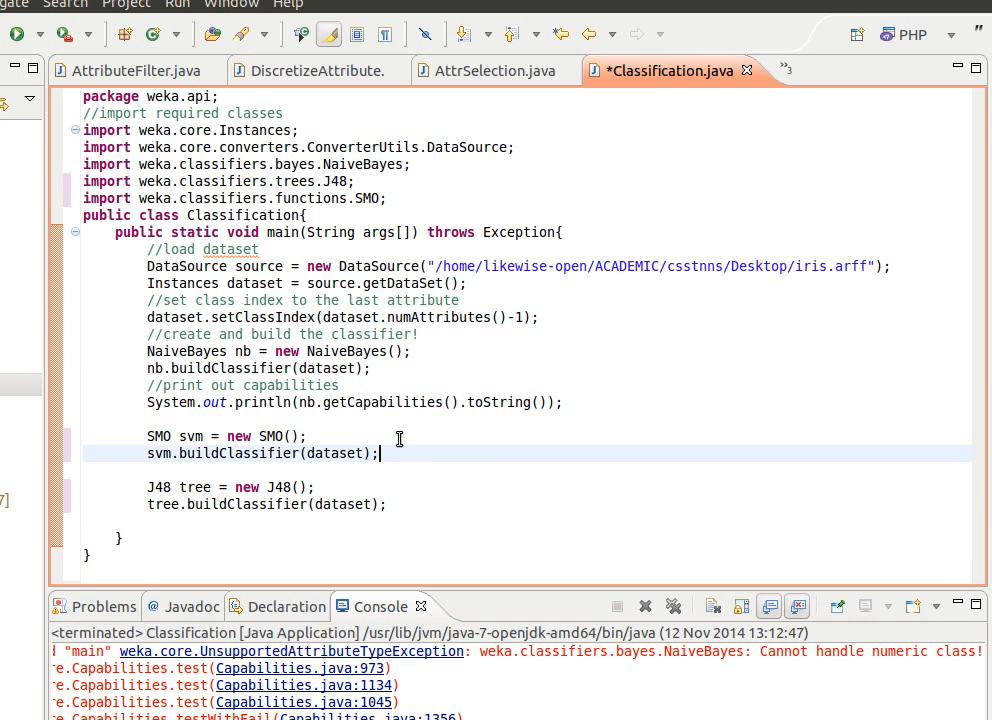
pyautogui.write('System.out.println(nb.getCapabilities().toString());')
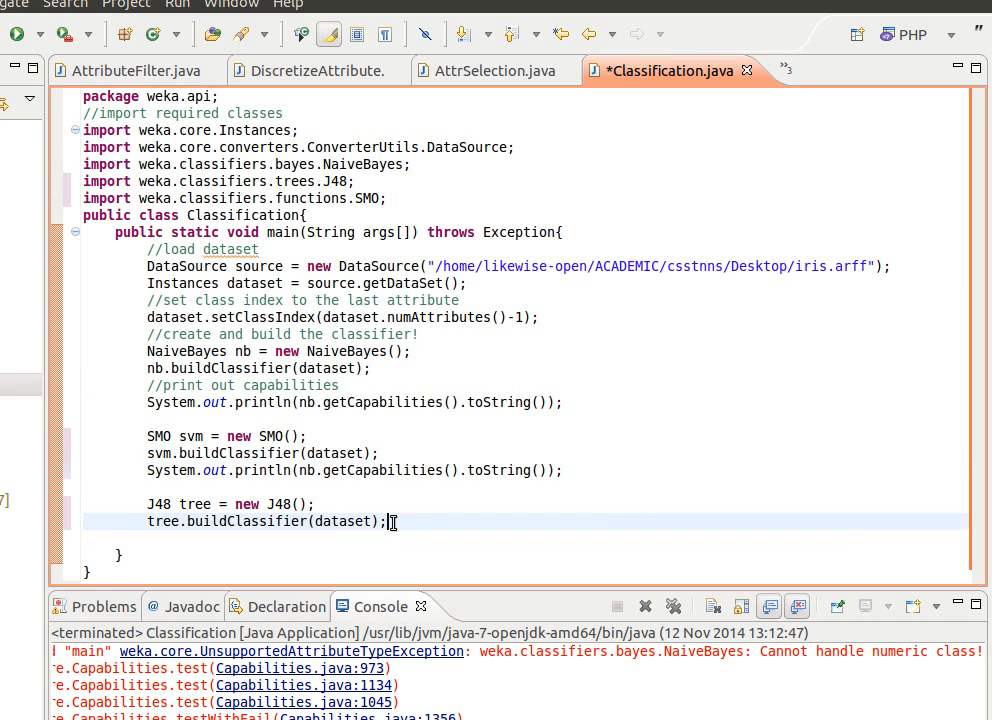
# Add println calls for svm and tree capabilities and tree.graph(), then run to print the J48 digraph.
pyautogui.write('System.out.println(nb.getCapabilities().toString());')
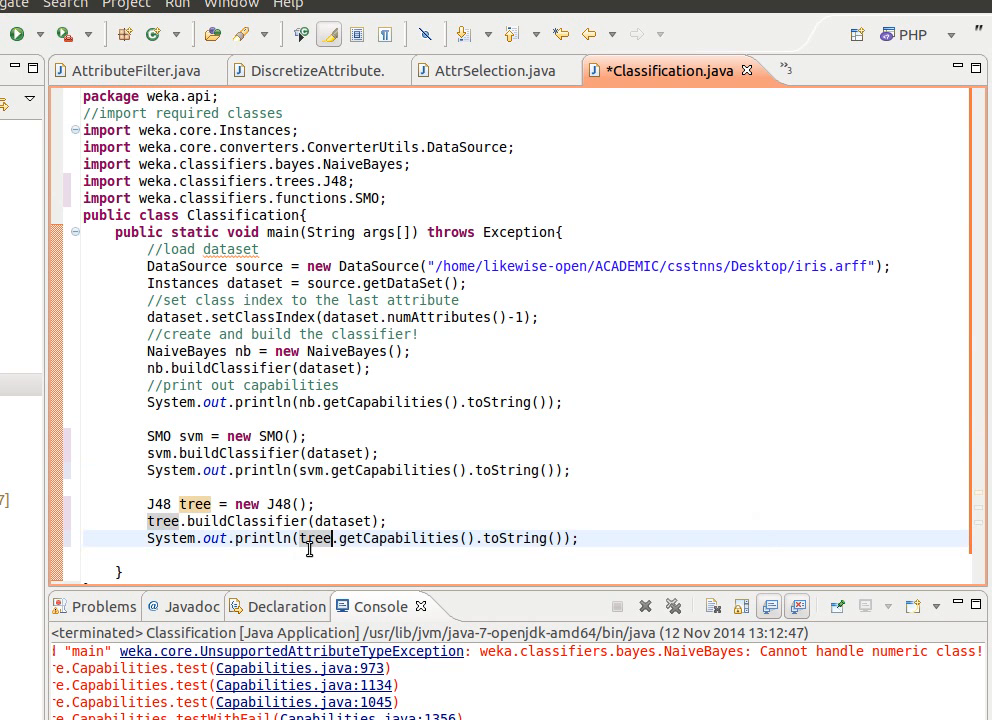
pyautogui.tripleClick(310, 538)
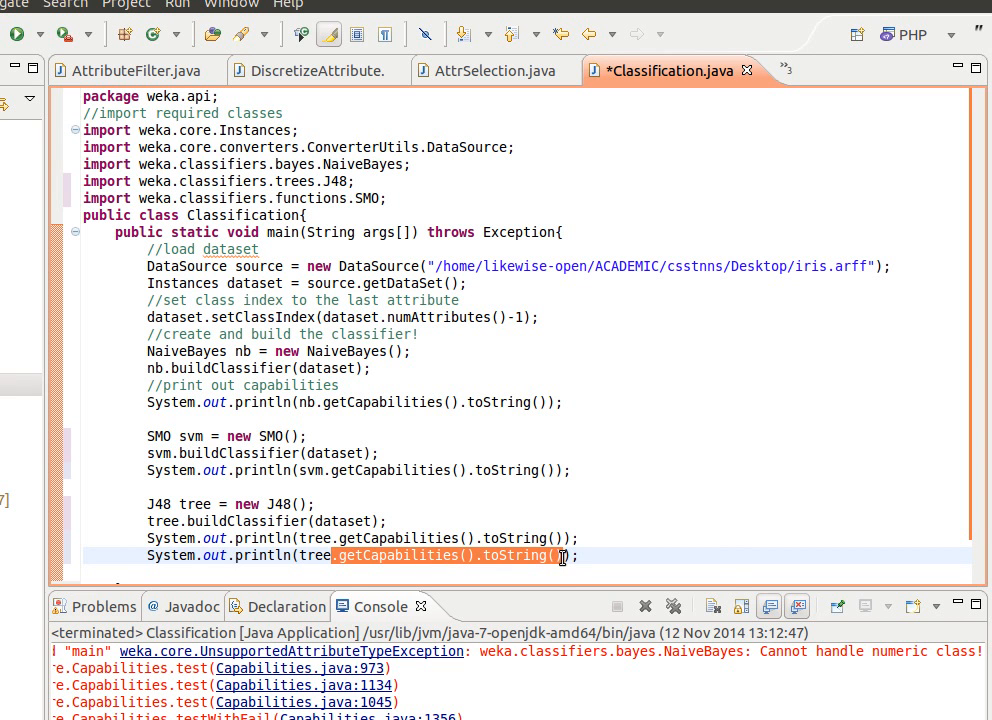
pyautogui.write('gra')
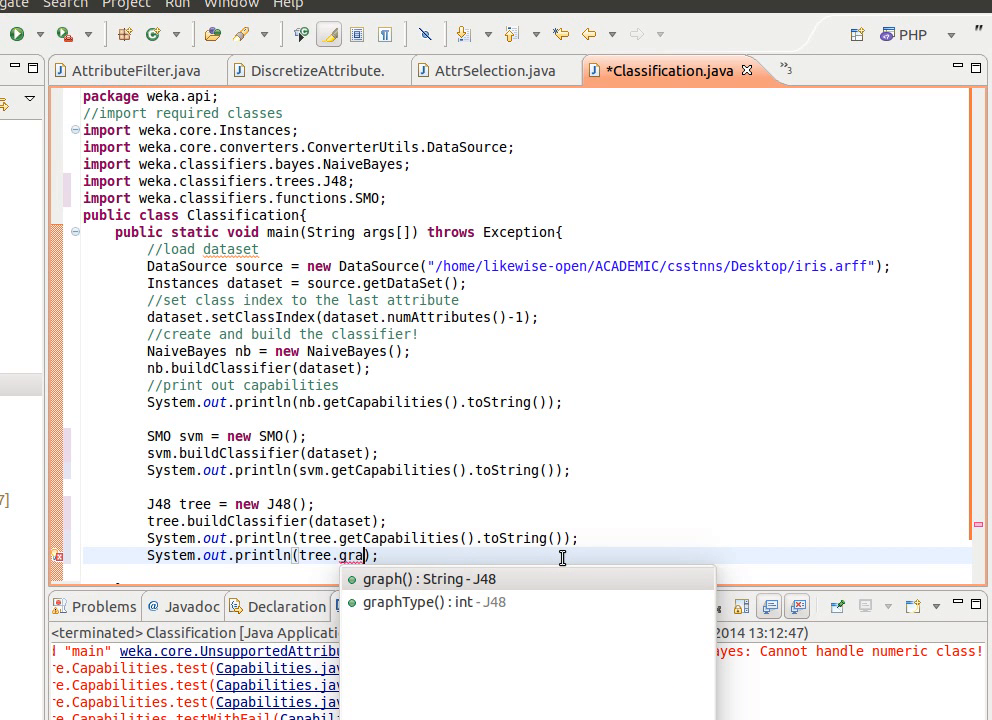
pyautogui.click(428, 578)
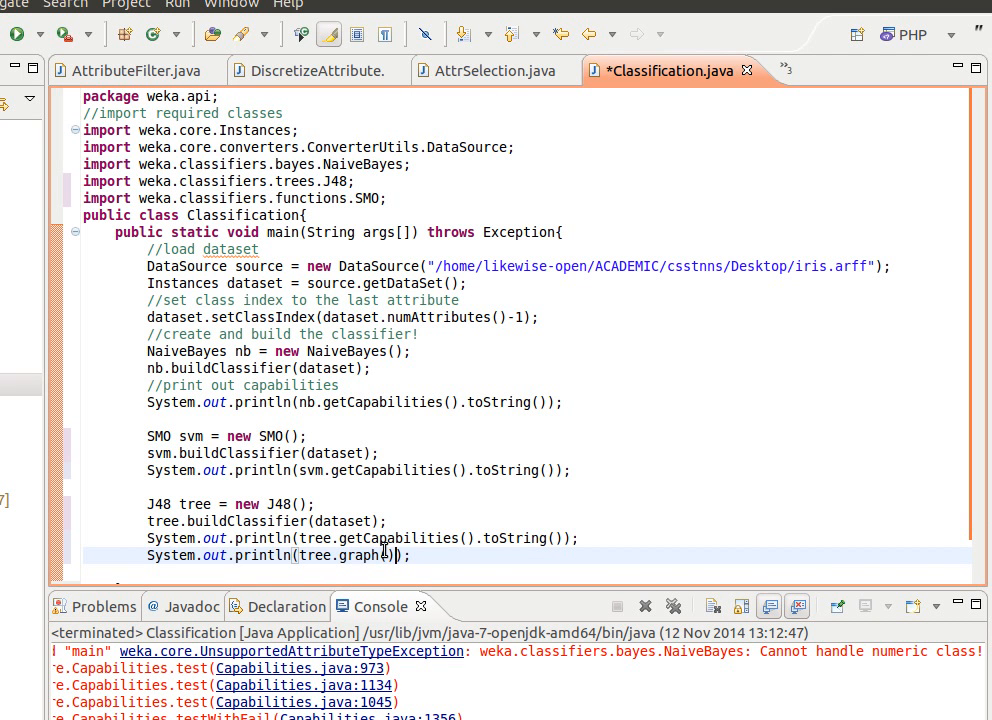
pyautogui.press('ctrl+s')
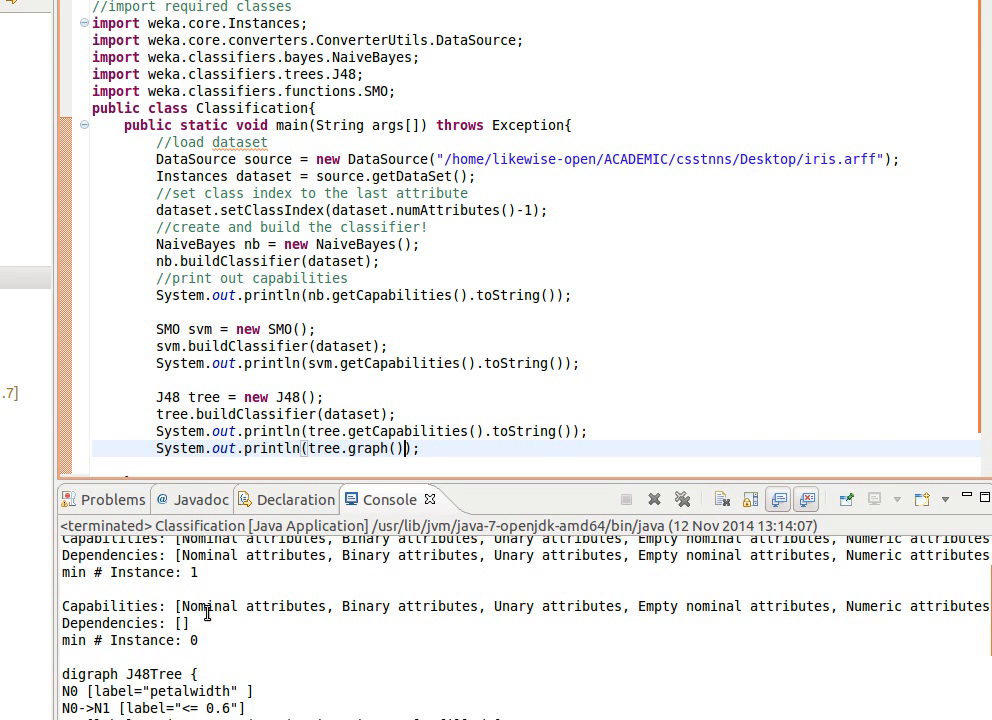
# Scroll the console to read the J48Tree nodes, the petalwidth 0.6 split and Iris-setosa leaf.
pyautogui.scroll(-3)
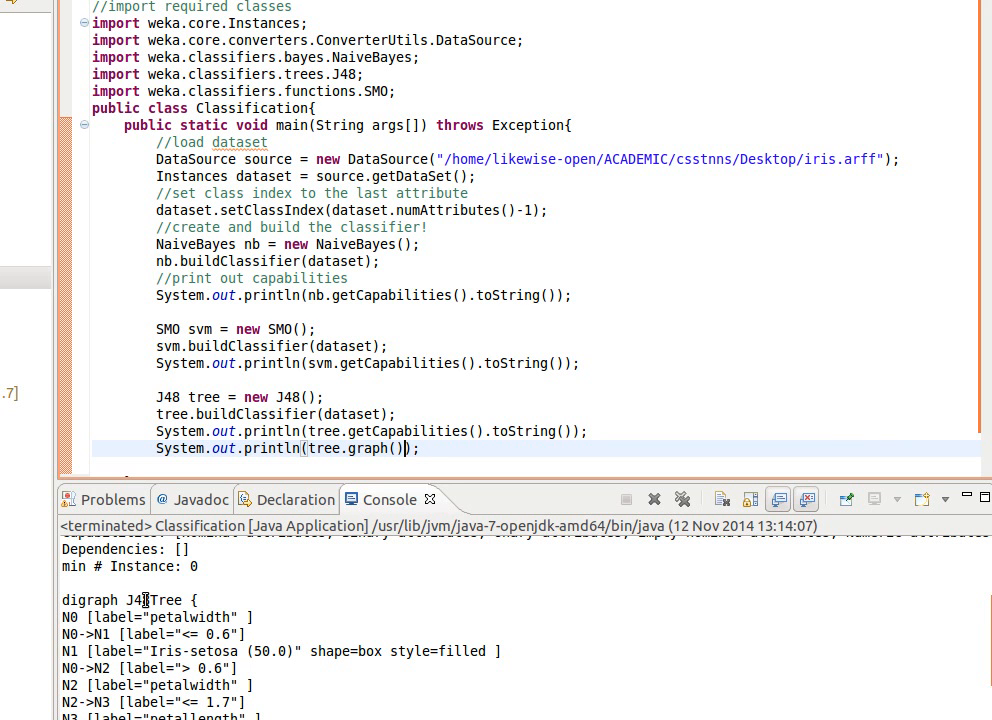
pyautogui.moveTo(84, 620)
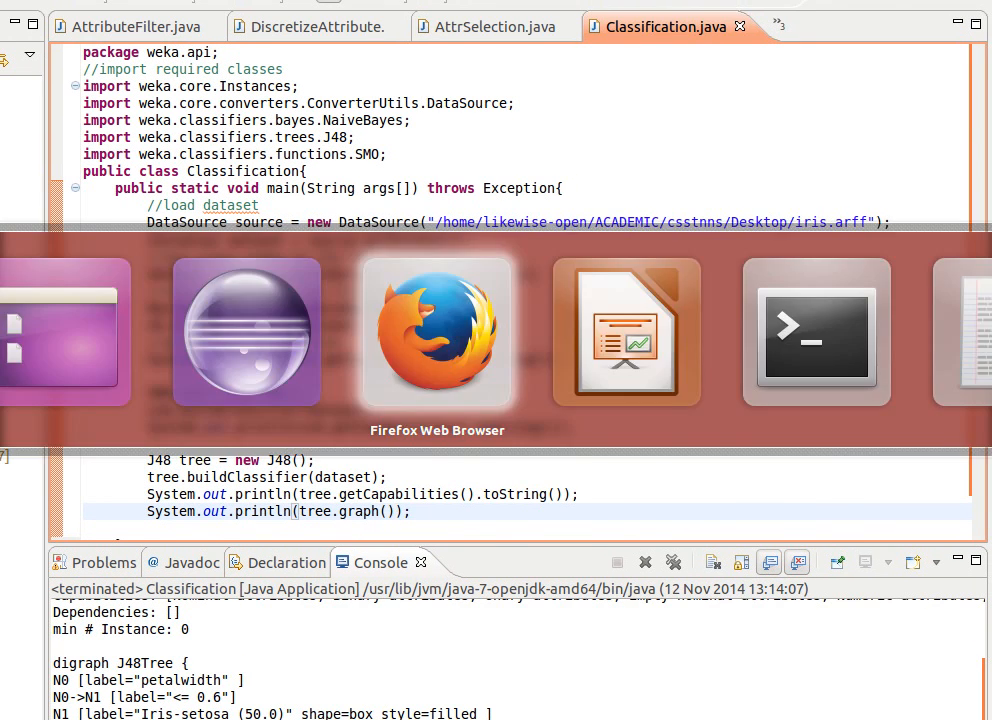
# Navigate the Javadoc through weka.classifiers to weka.classifiers.trees and view the J48 class page.
pyautogui.click(436, 332)
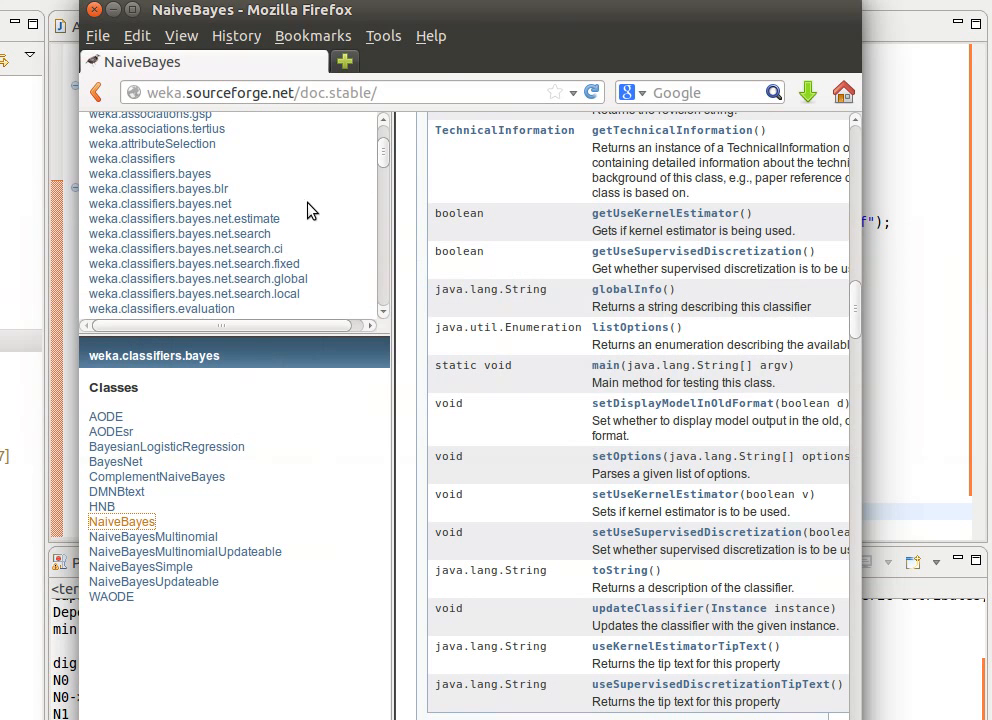
pyautogui.moveTo(284, 196)
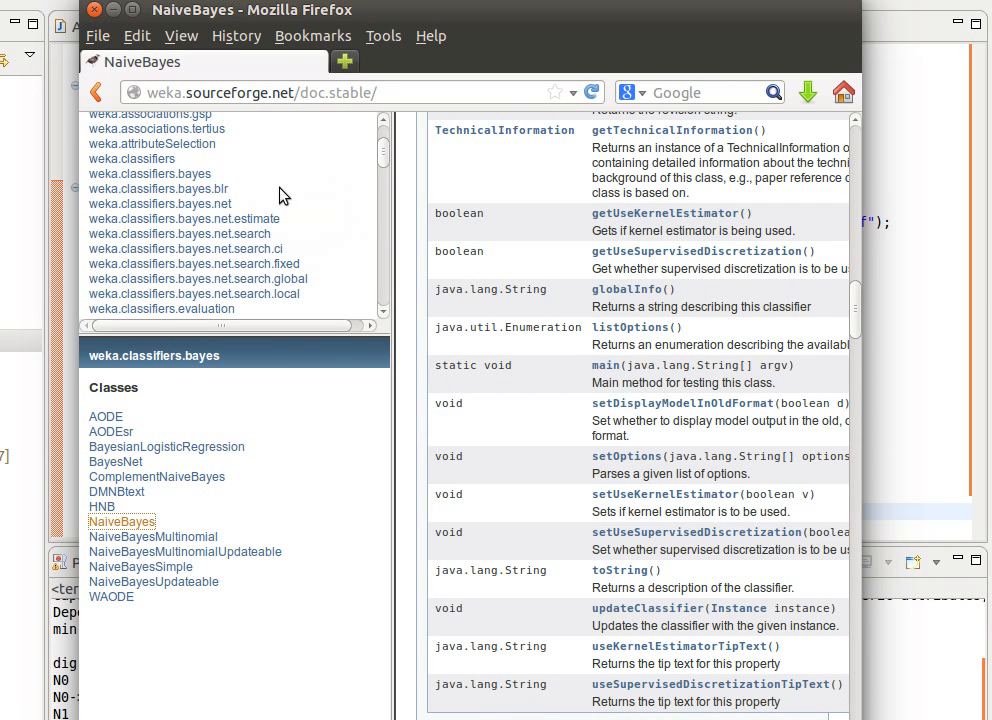
pyautogui.moveTo(160, 170)
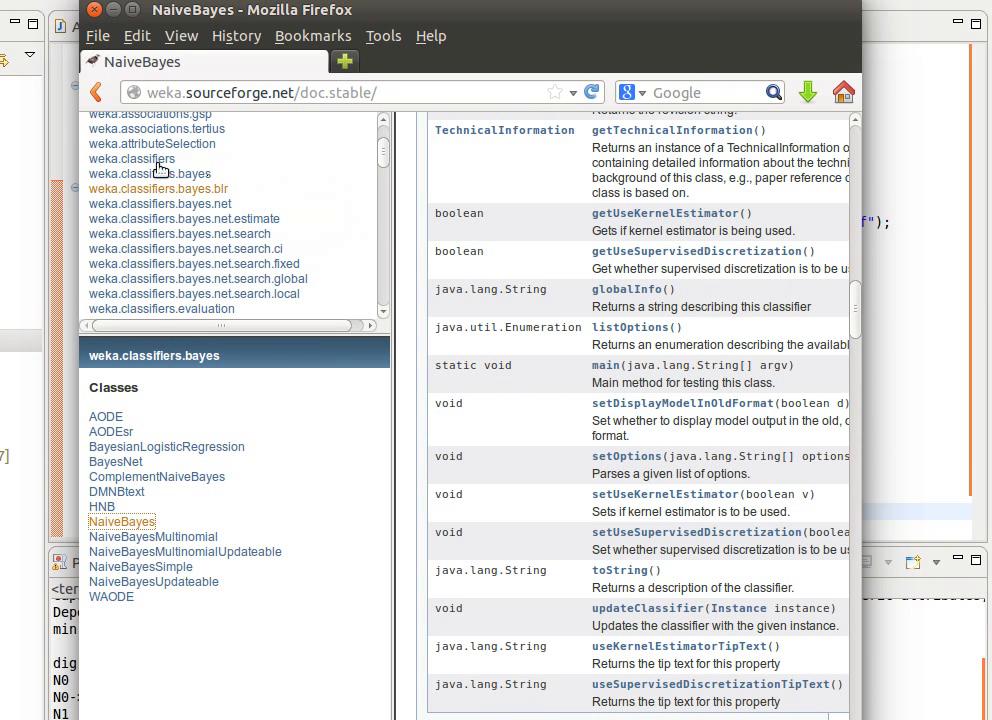
pyautogui.click(132, 158)
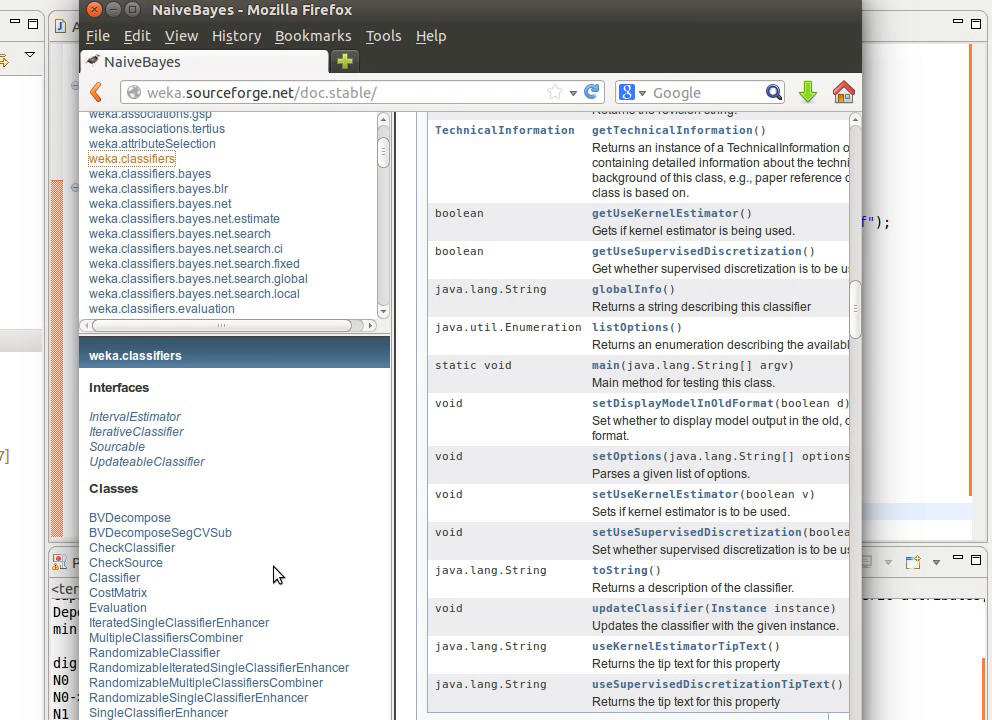
pyautogui.moveTo(304, 220)
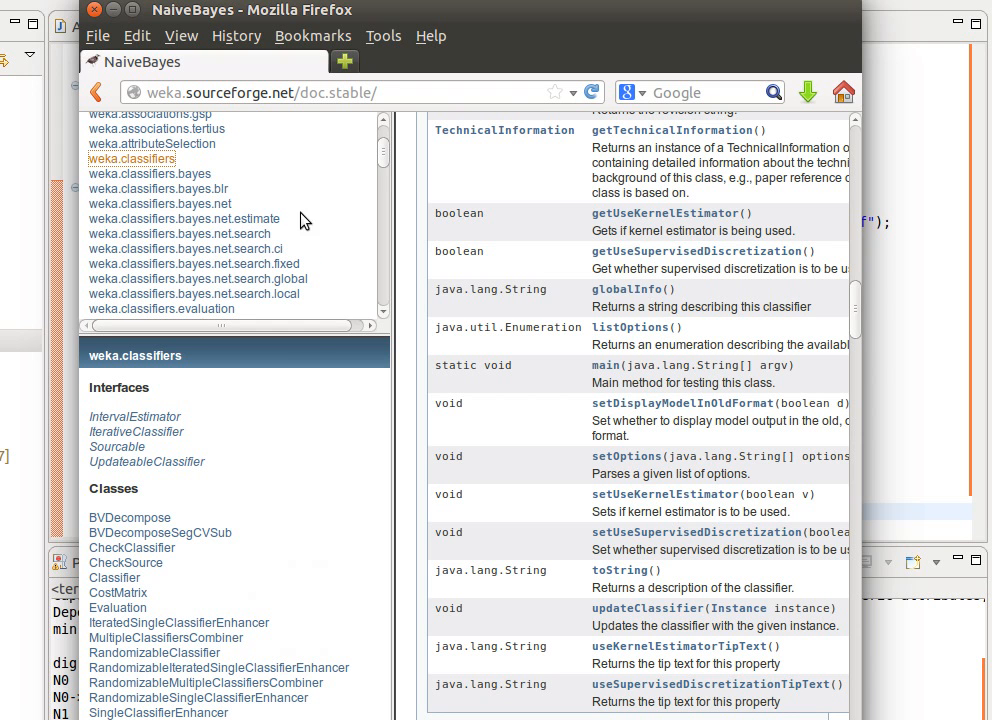
pyautogui.scroll(-3)
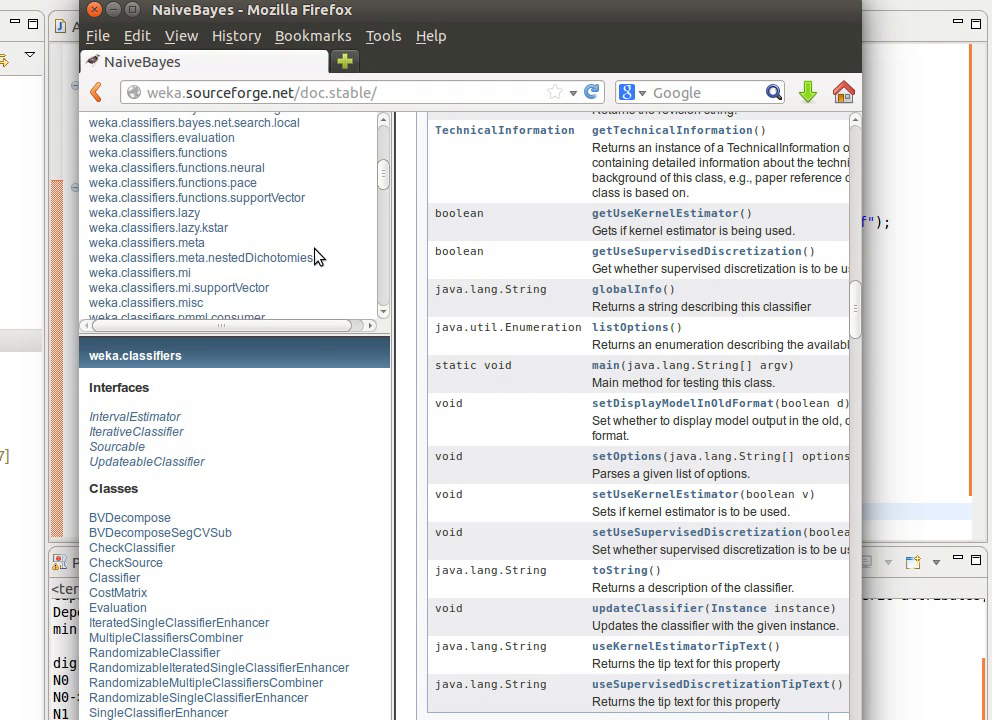
pyautogui.scroll(-3)
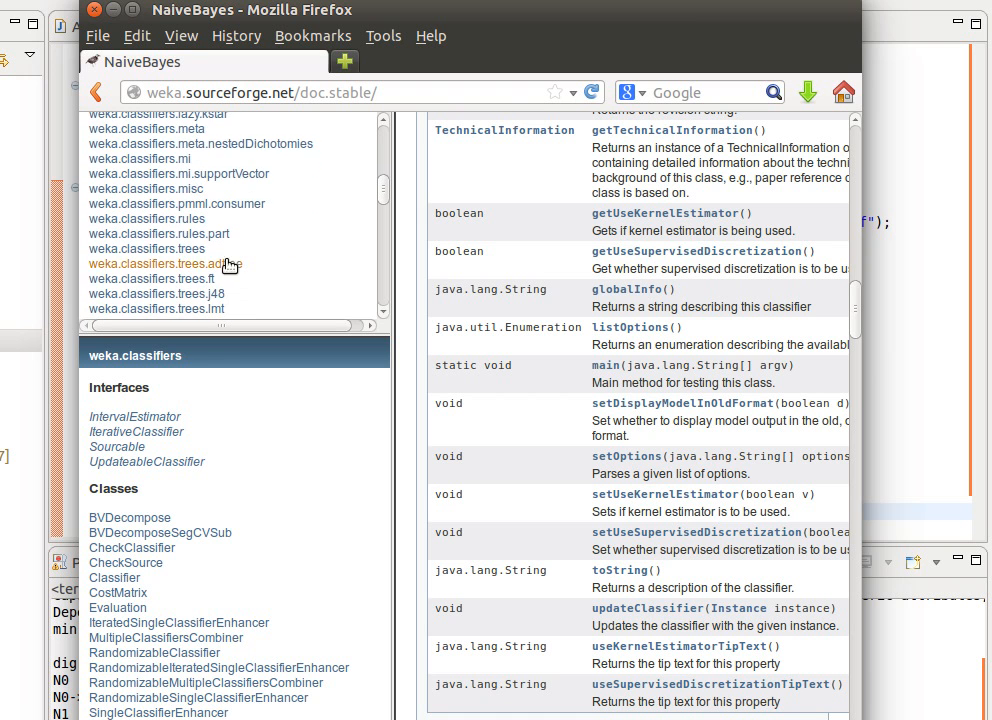
pyautogui.click(146, 248)
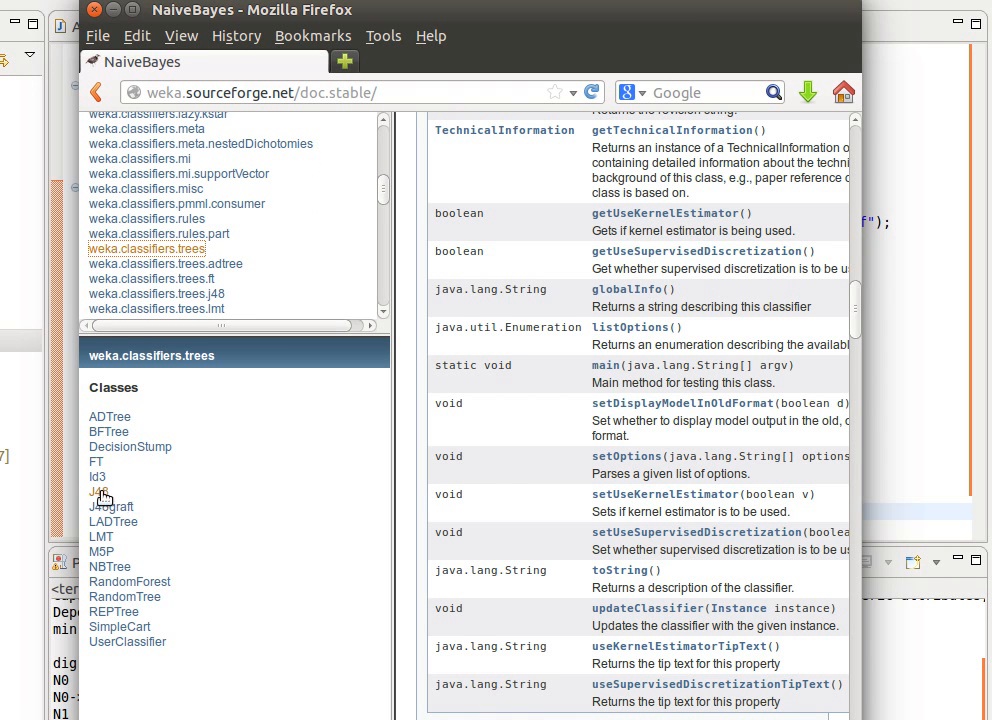
pyautogui.click(96, 492)
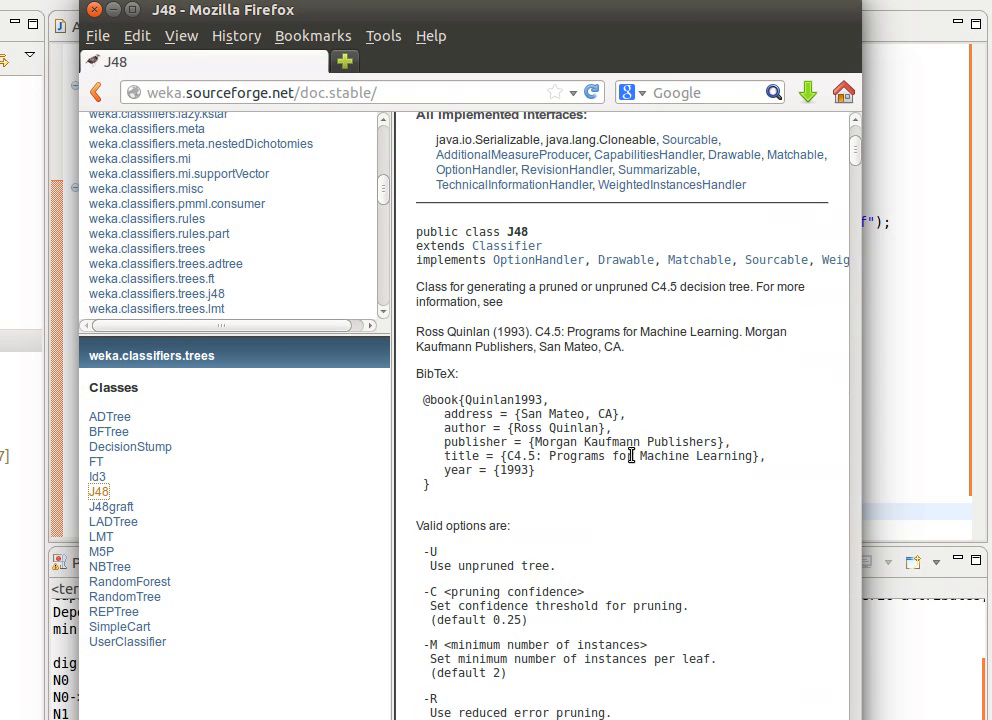
pyautogui.scroll(-3)
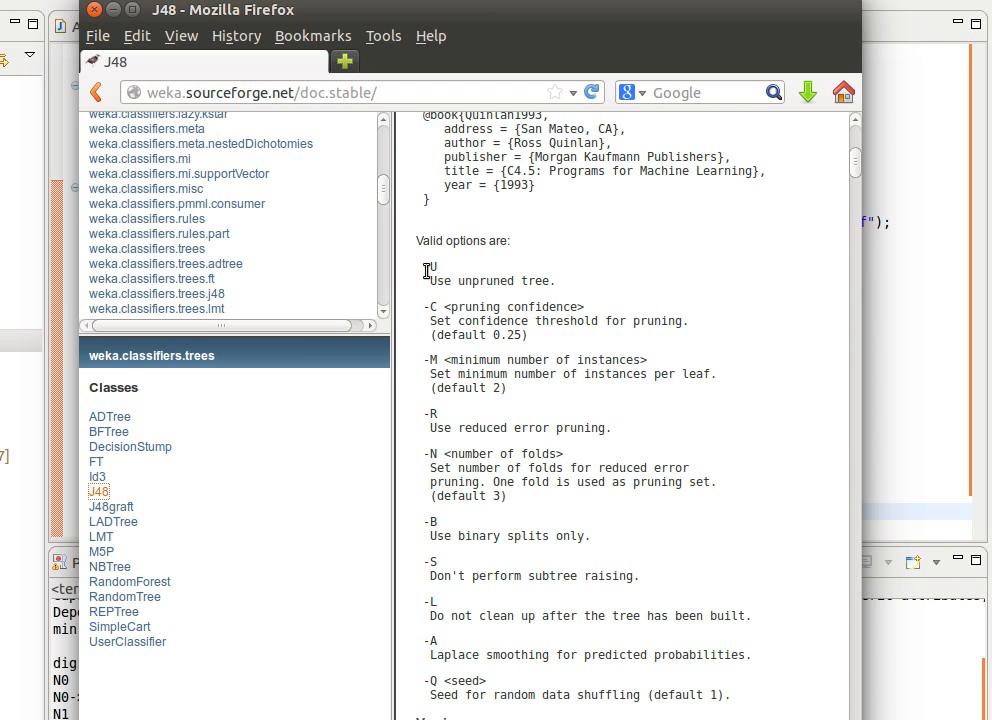
pyautogui.moveTo(428, 268)
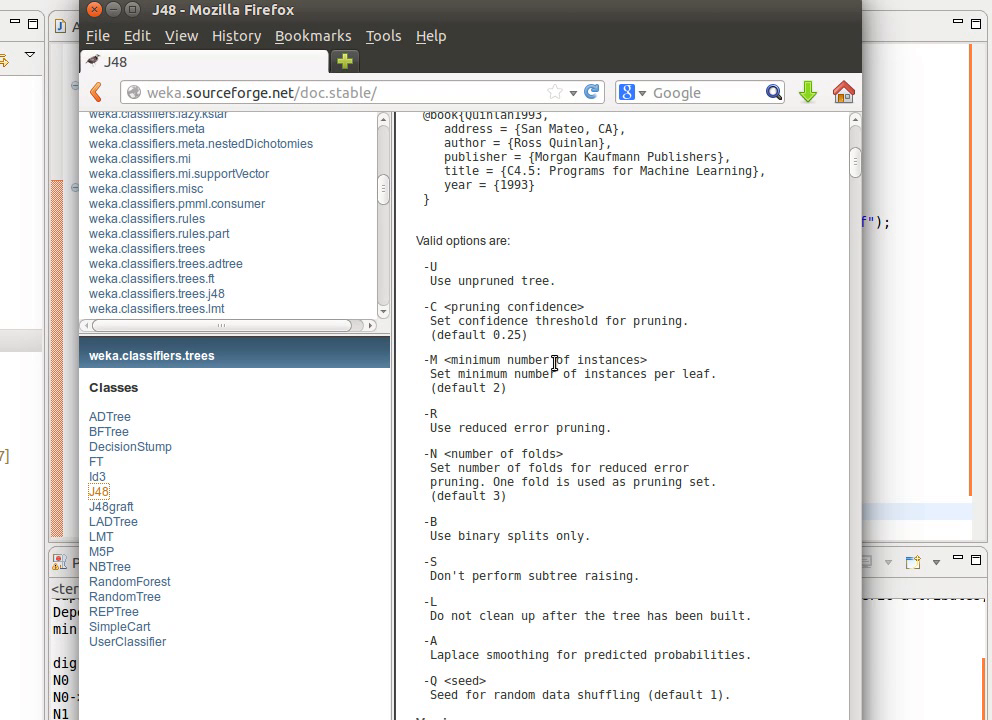
pyautogui.scroll(-3)
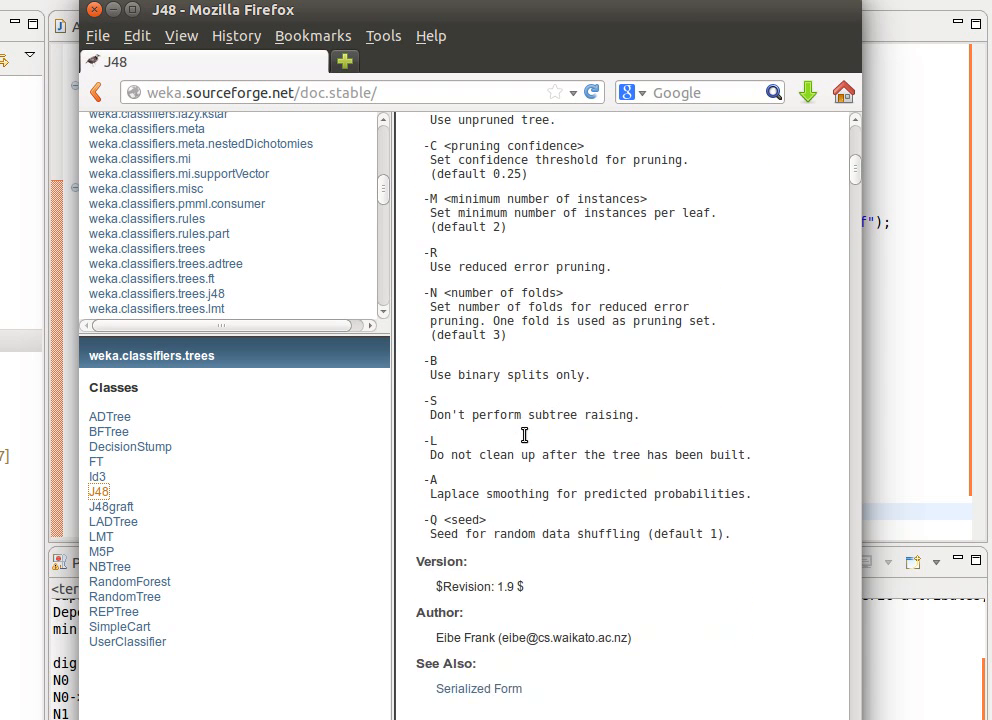
pyautogui.scroll(-3)
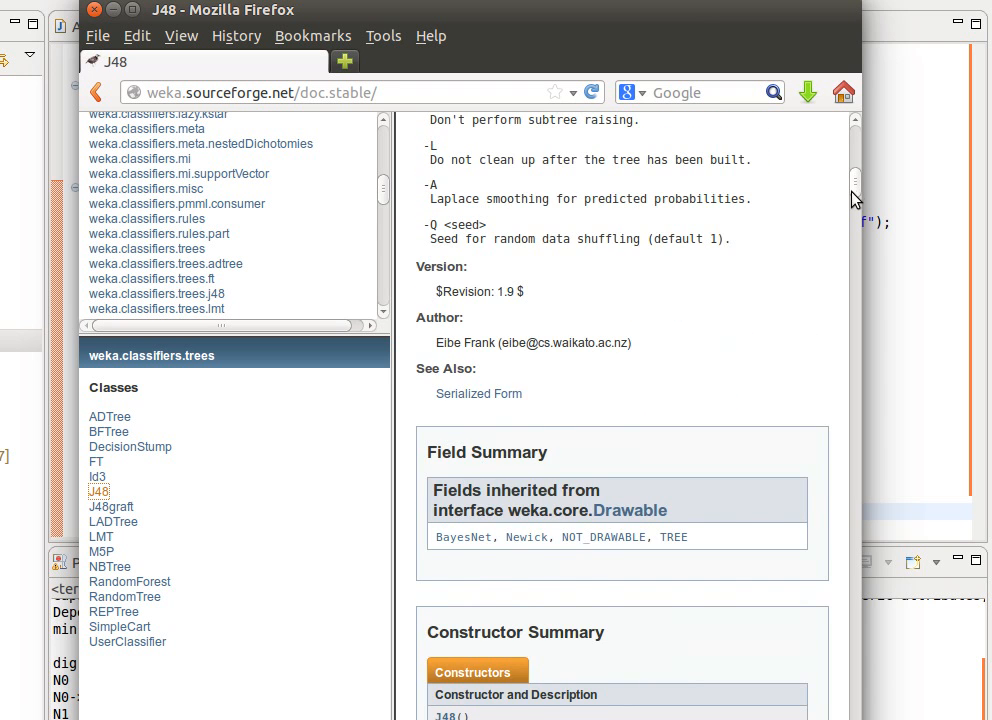
pyautogui.scroll(3)
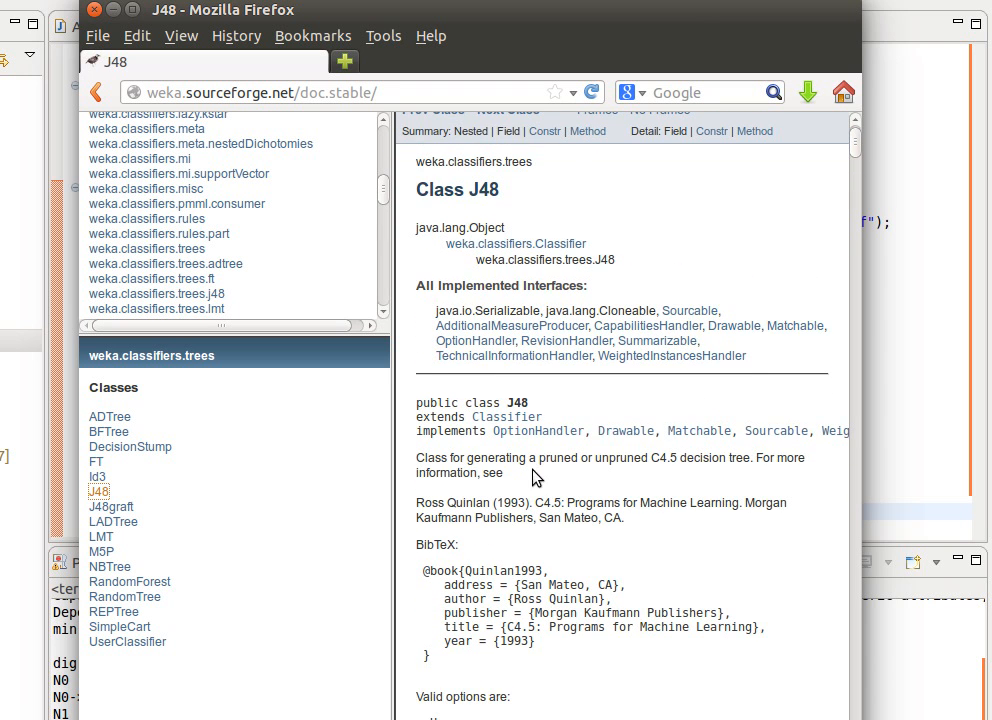
pyautogui.moveTo(516, 568)
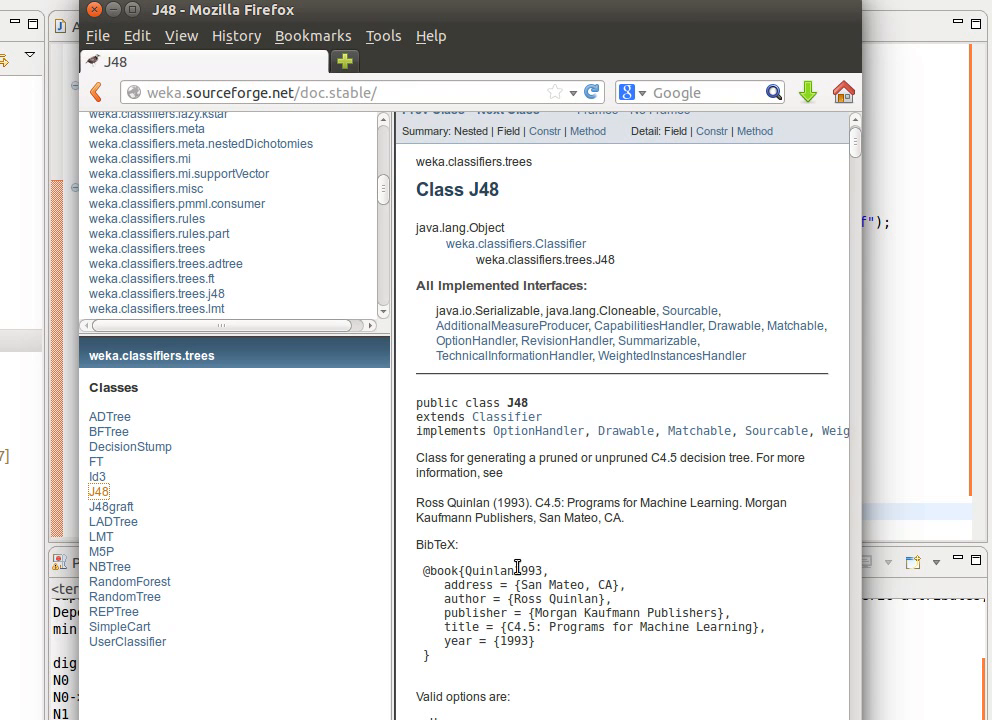
pyautogui.moveTo(472, 466)
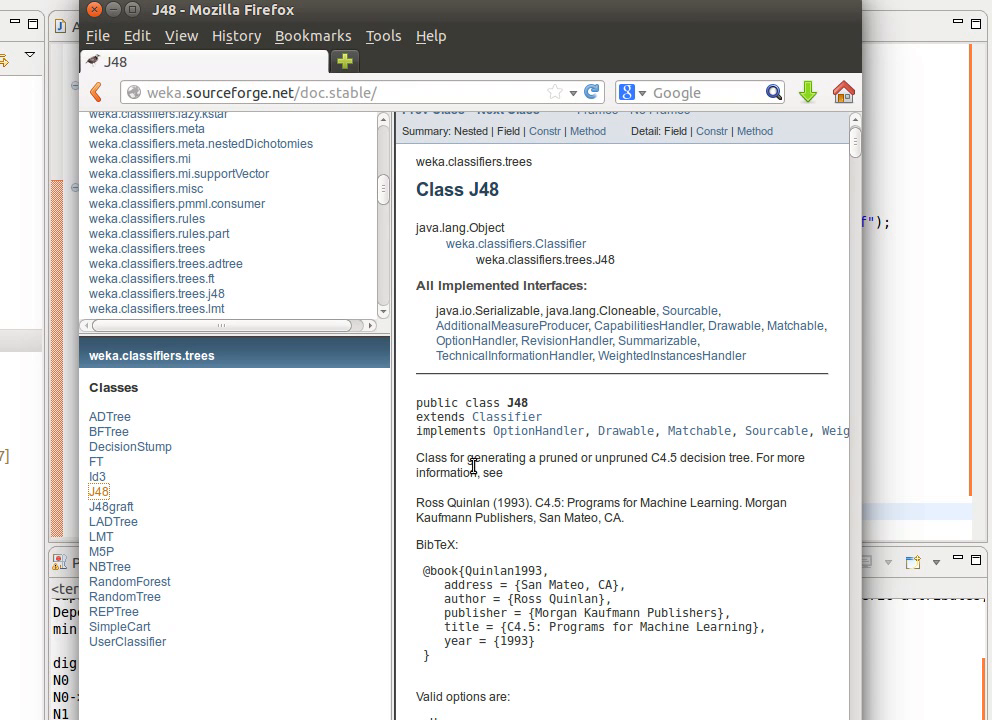
pyautogui.moveTo(656, 462)
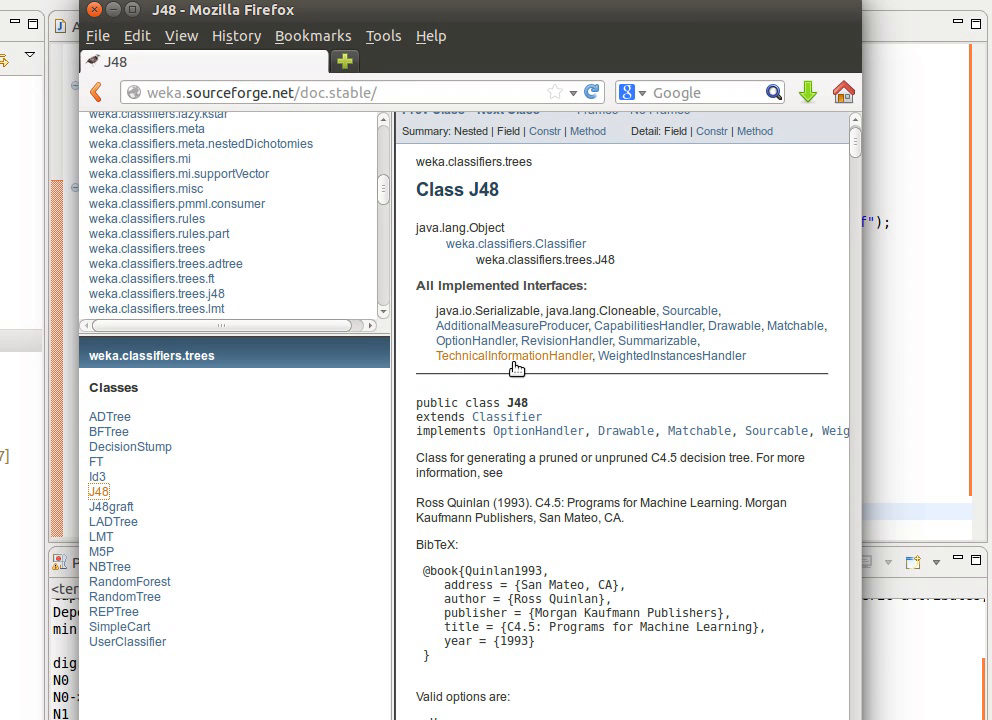
pyautogui.moveTo(344, 224)
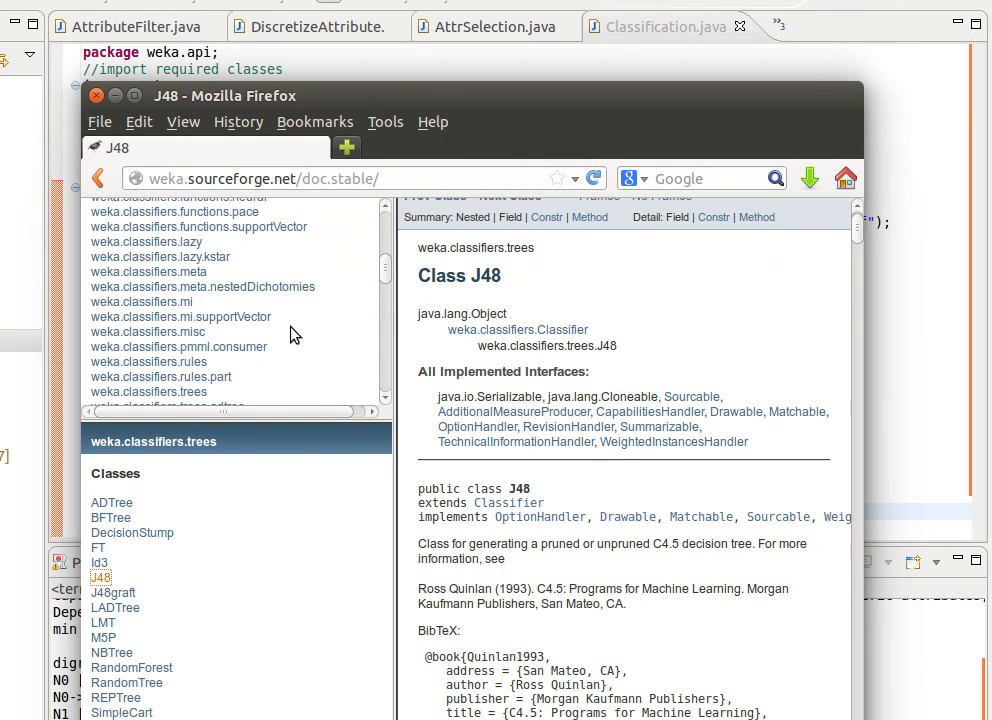
# View the weka.classifiers.functions listing and the SMO page's sequential minimal optimization description.
pyautogui.scroll(3)
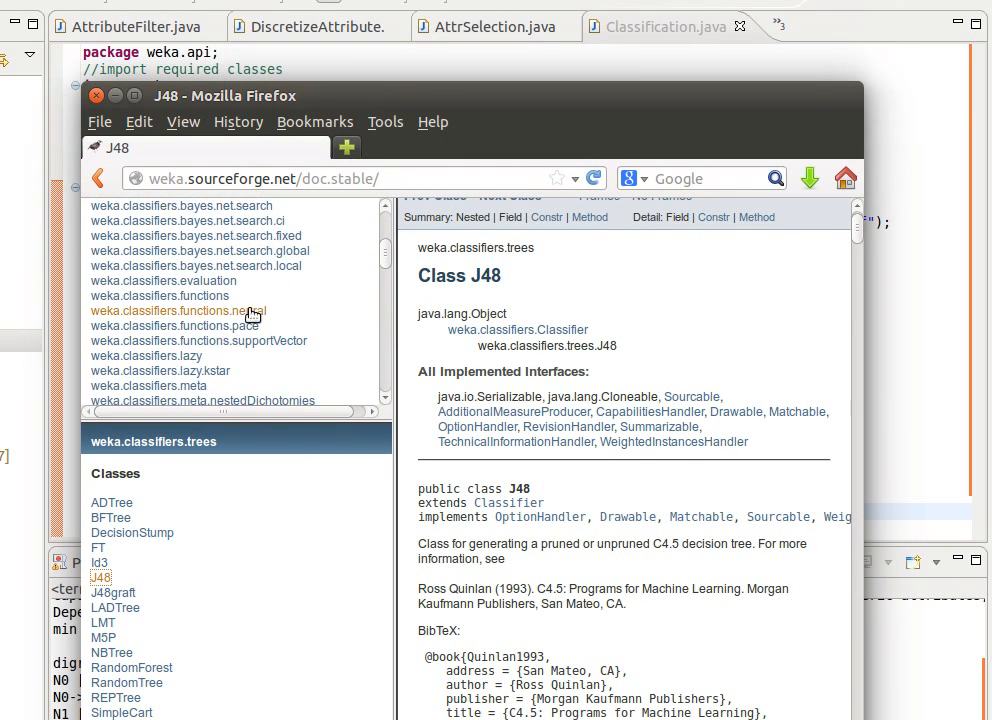
pyautogui.click(160, 296)
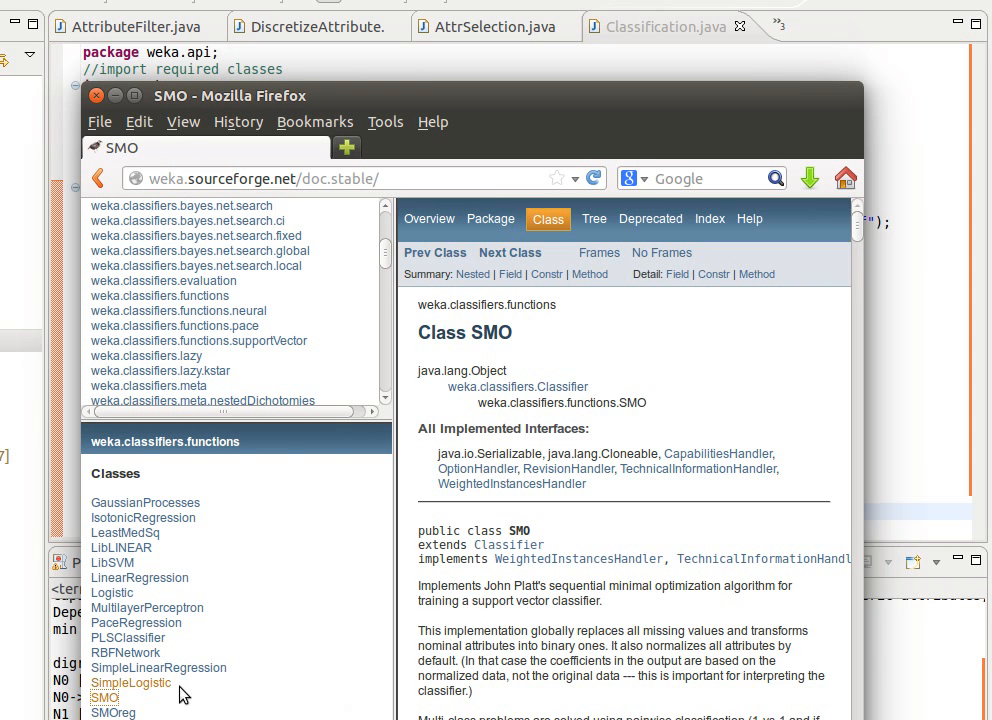
pyautogui.scroll(-3)
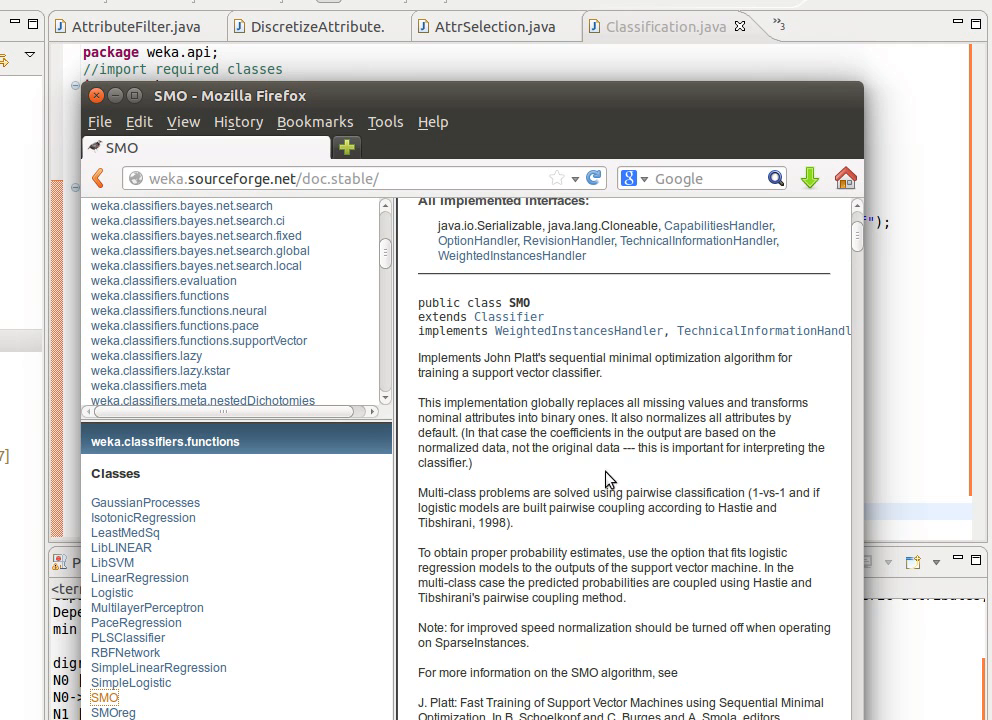
pyautogui.moveTo(496, 368)
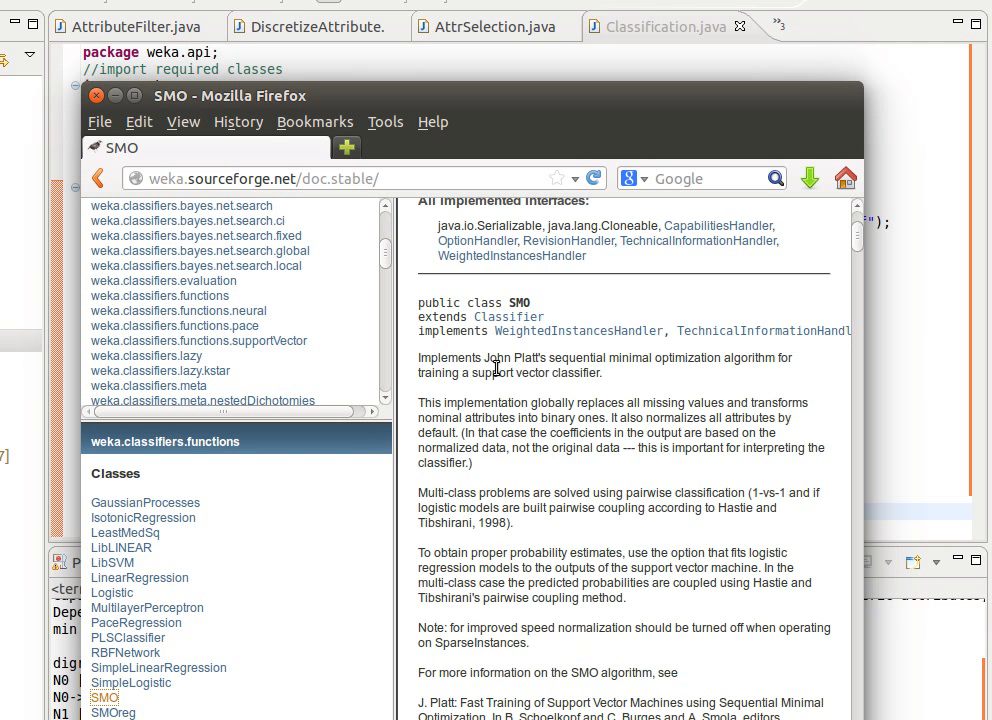
pyautogui.moveTo(628, 362)
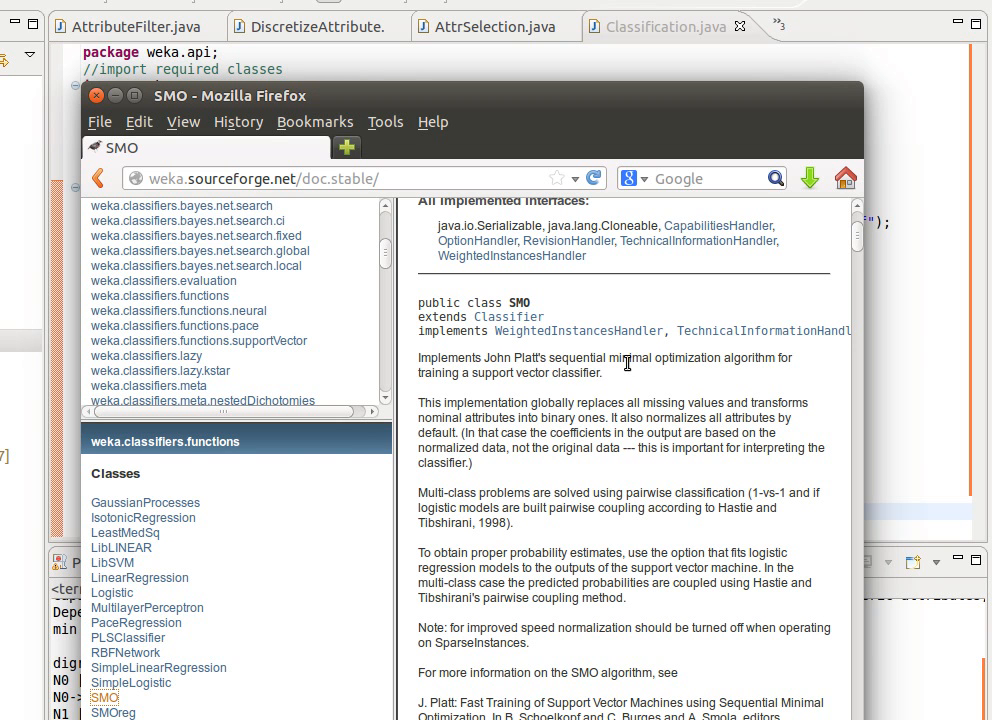
pyautogui.moveTo(418, 388)
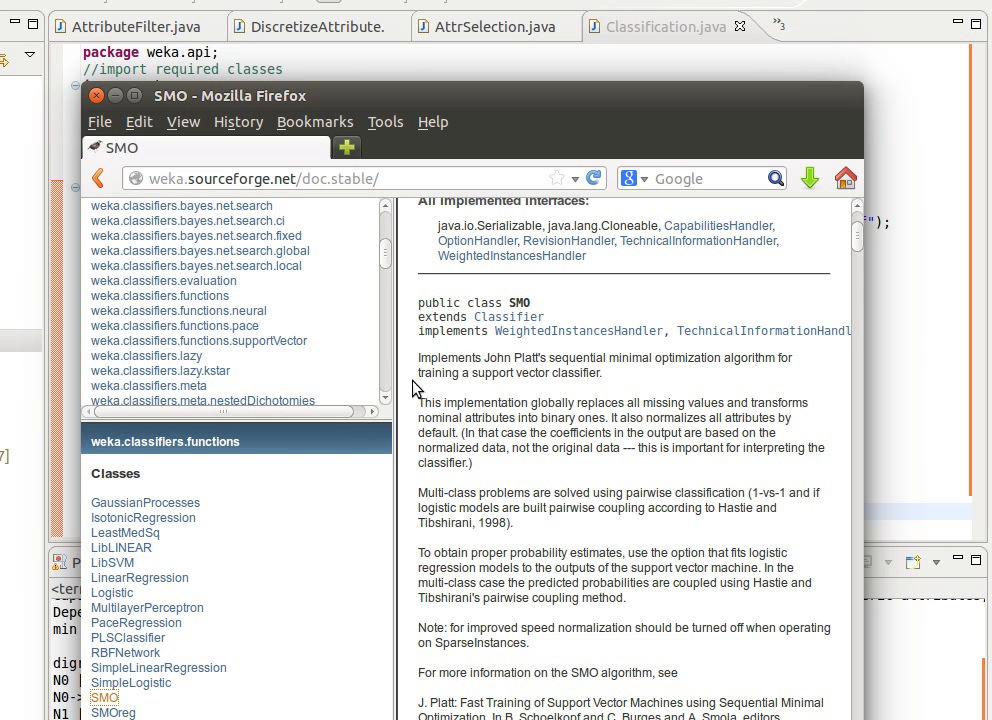
pyautogui.moveTo(896, 300)
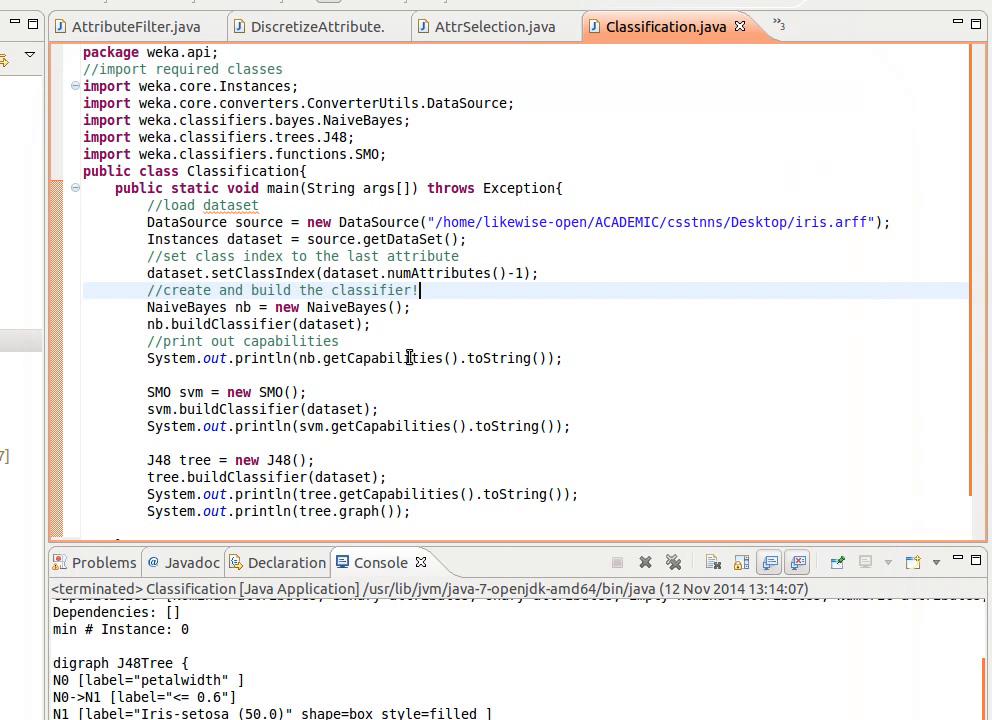
# Review AttrSelection and DiscretizeAttribute's String[] options line, then return to Classification.java.
pyautogui.click(490, 26)
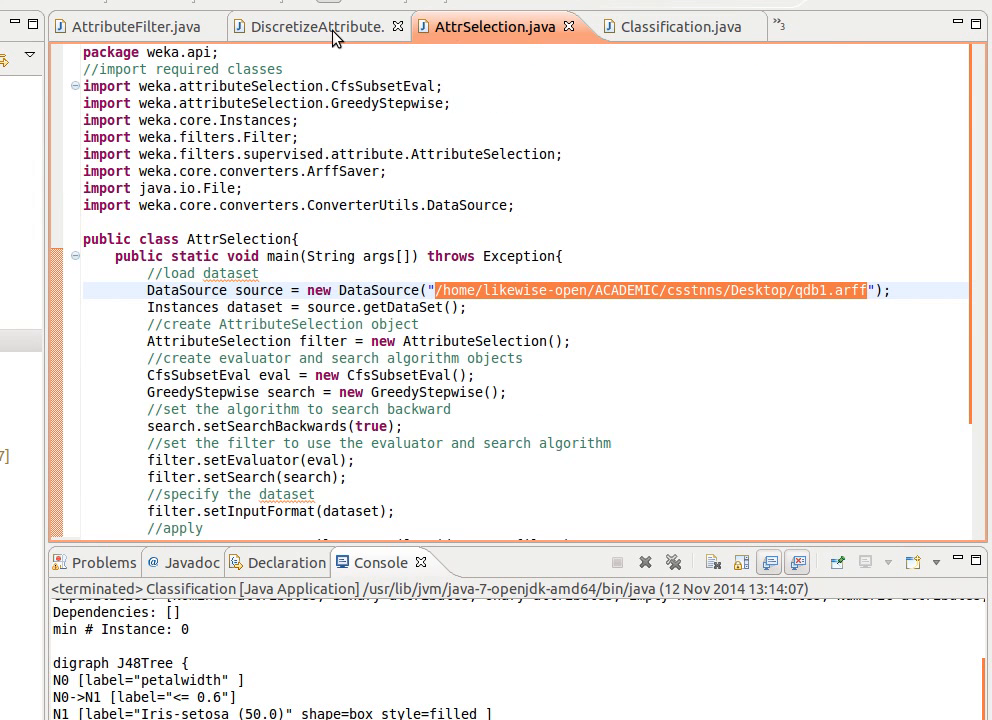
pyautogui.click(310, 26)
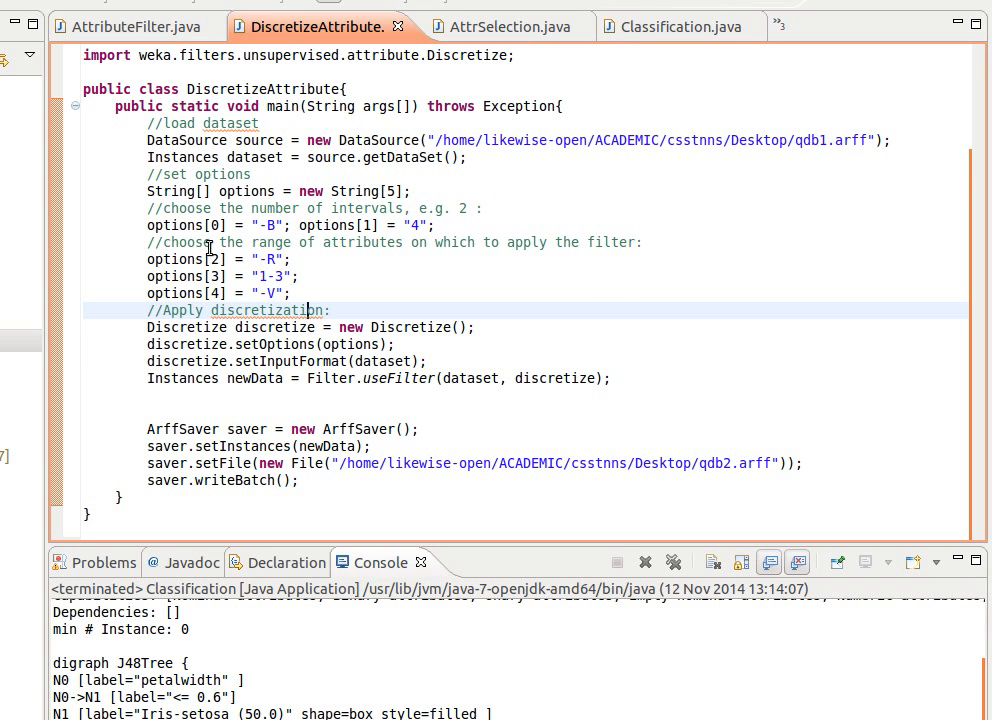
pyautogui.moveTo(470, 212)
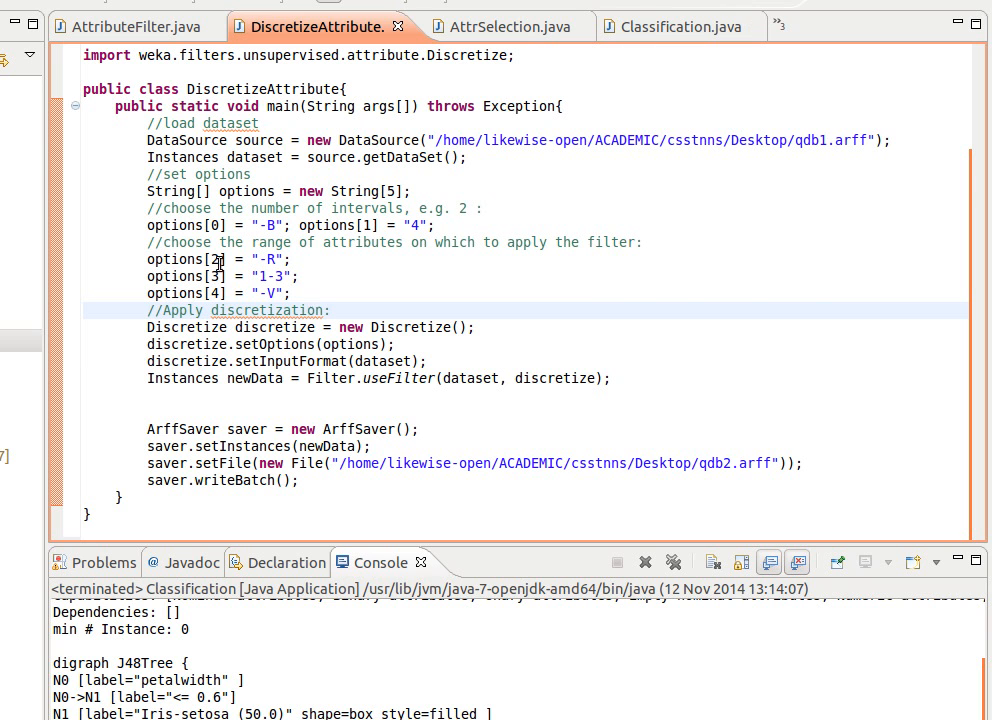
pyautogui.tripleClick(276, 192)
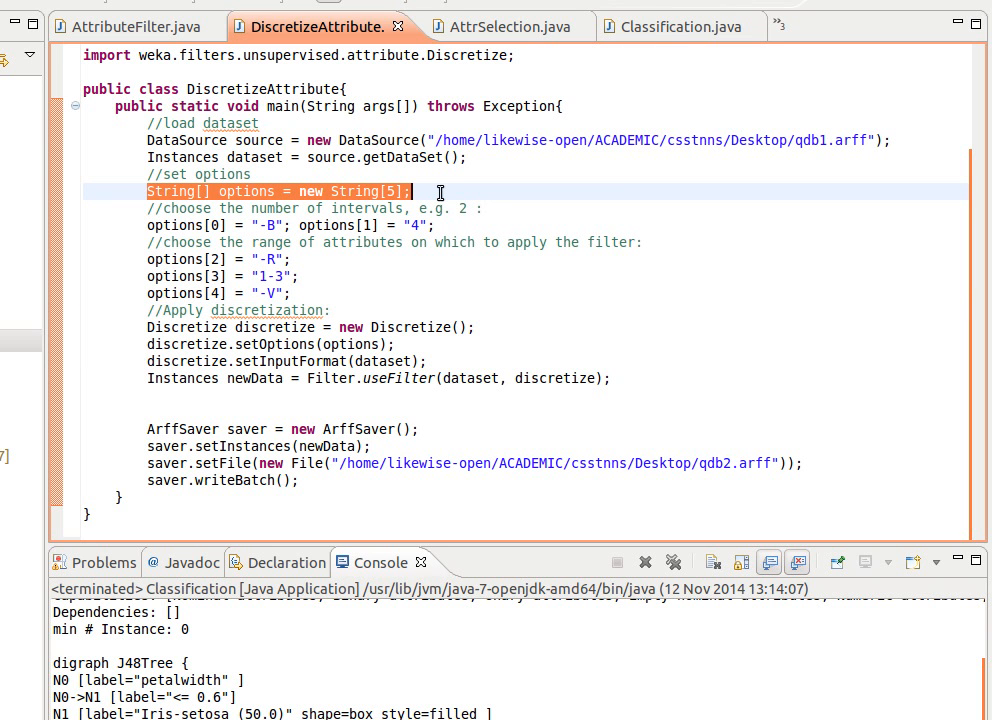
pyautogui.moveTo(640, 42)
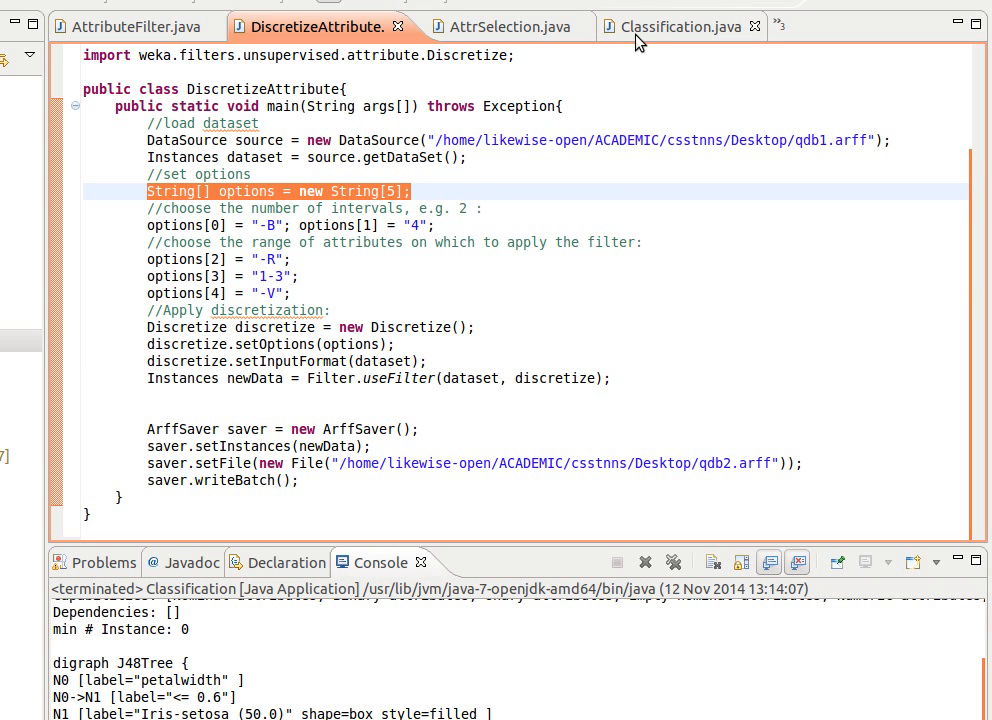
pyautogui.click(672, 26)
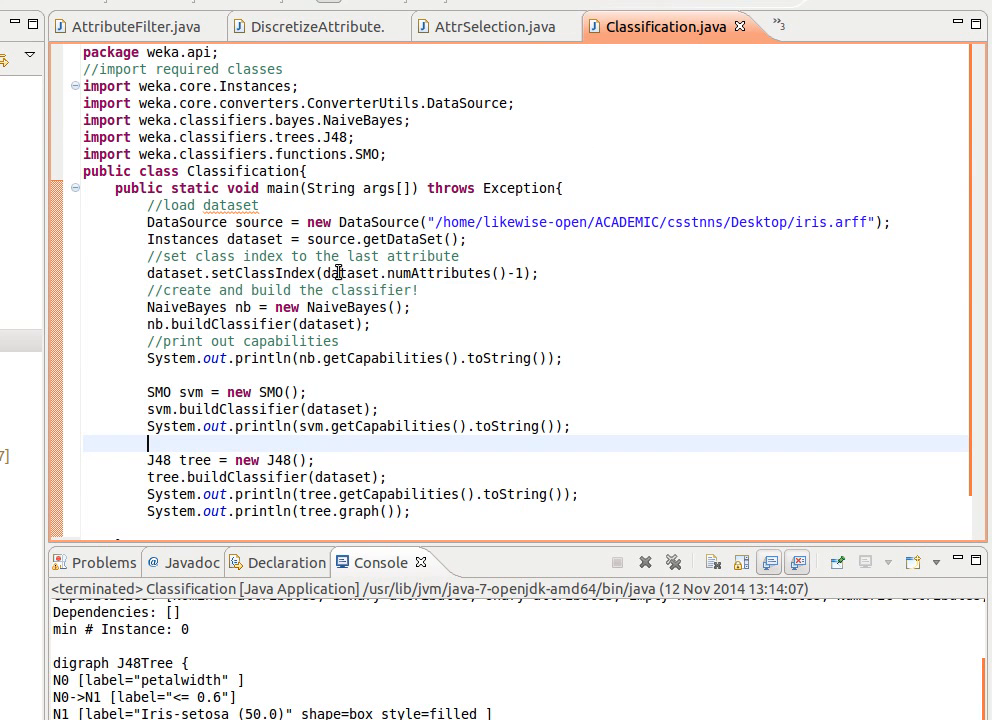
# Declare a one-element String[] options array holding "-U" for the J48 tree.
pyautogui.write('String[] options = new String[5];')
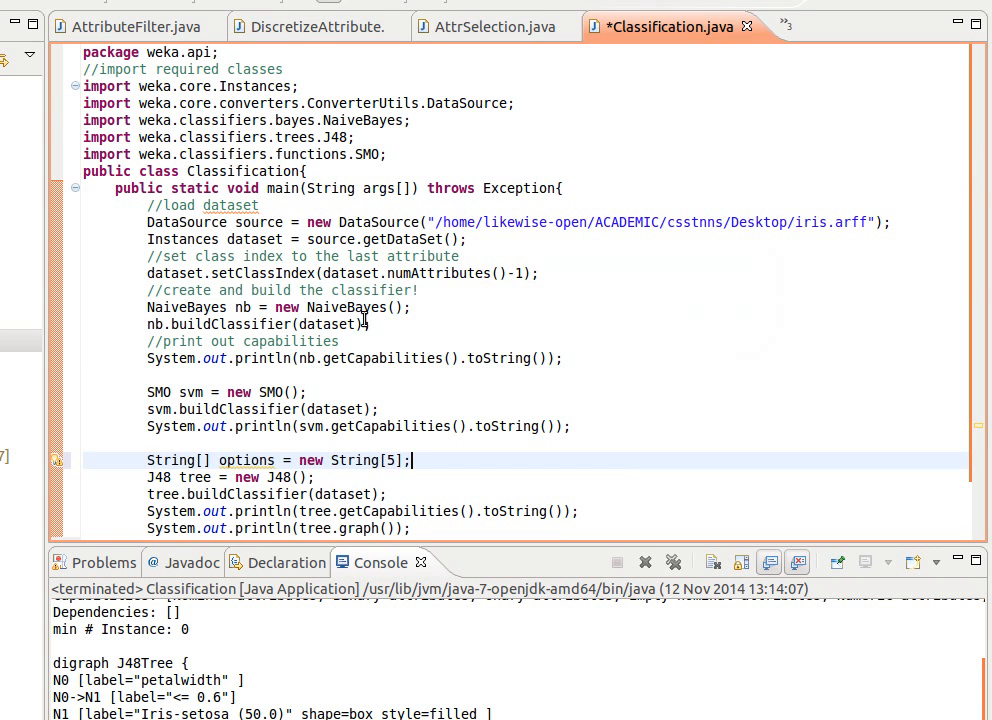
pyautogui.write('1')
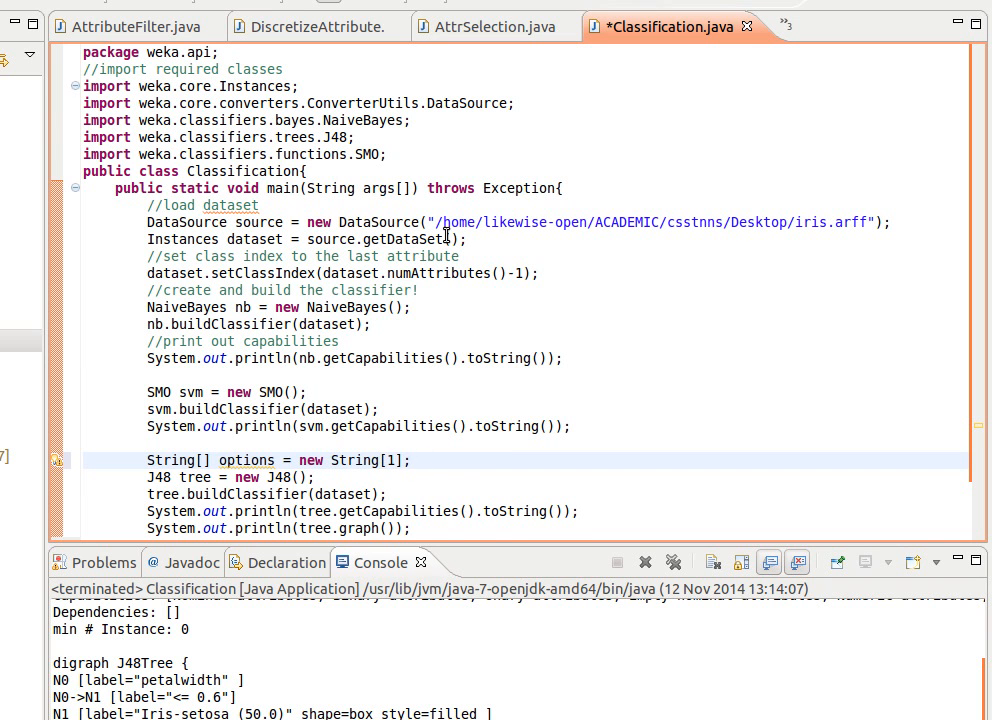
pyautogui.write('options[0')
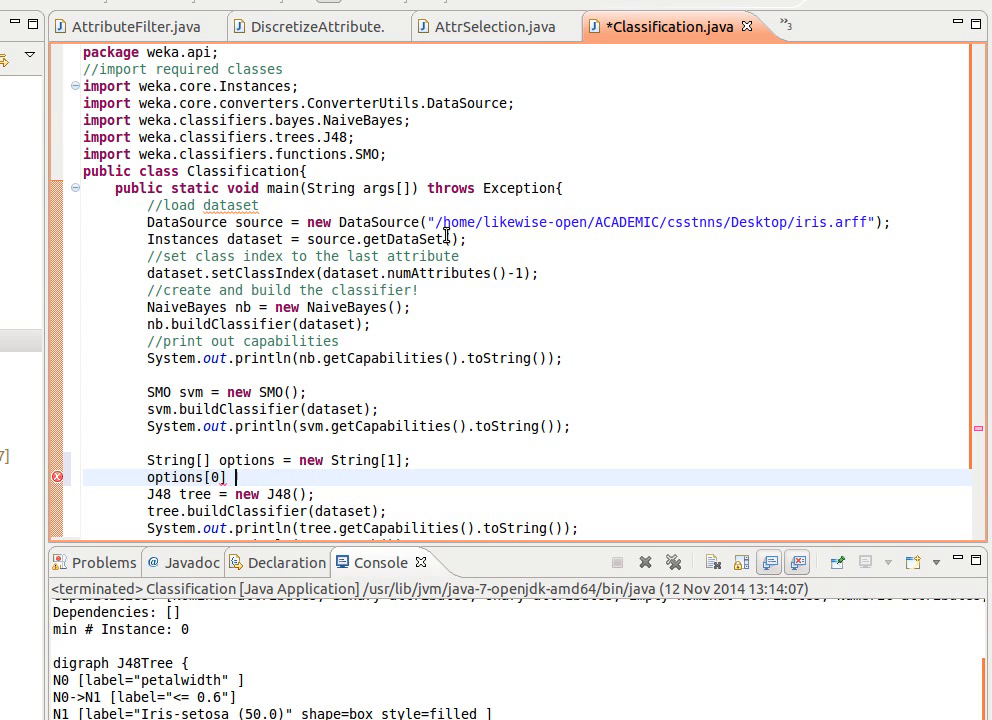
pyautogui.write('= "";')
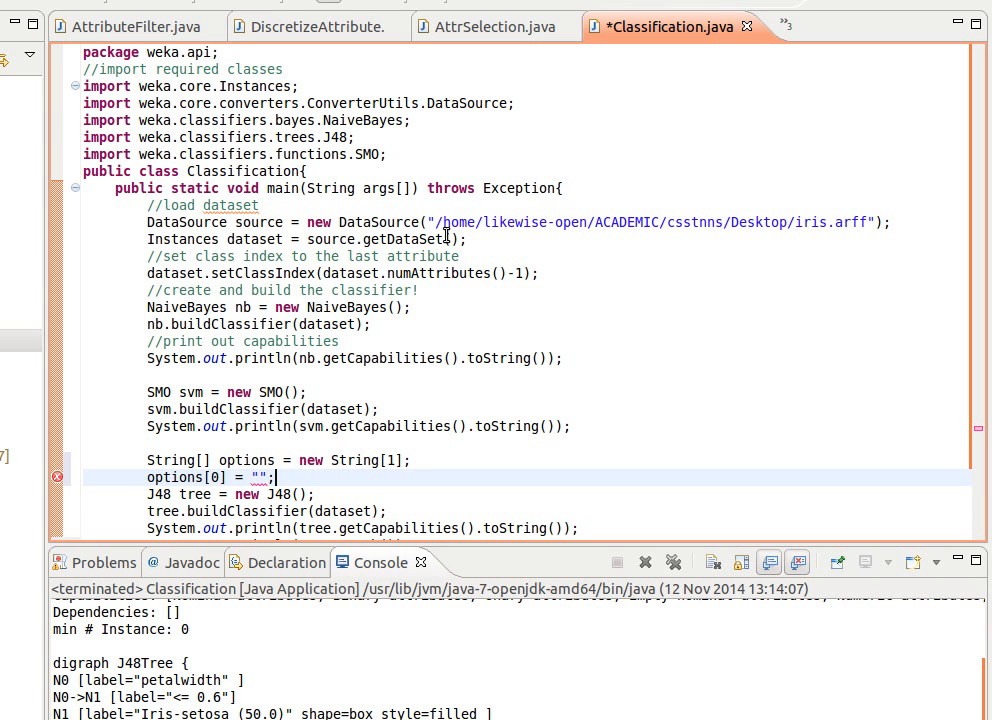
pyautogui.write('-U')
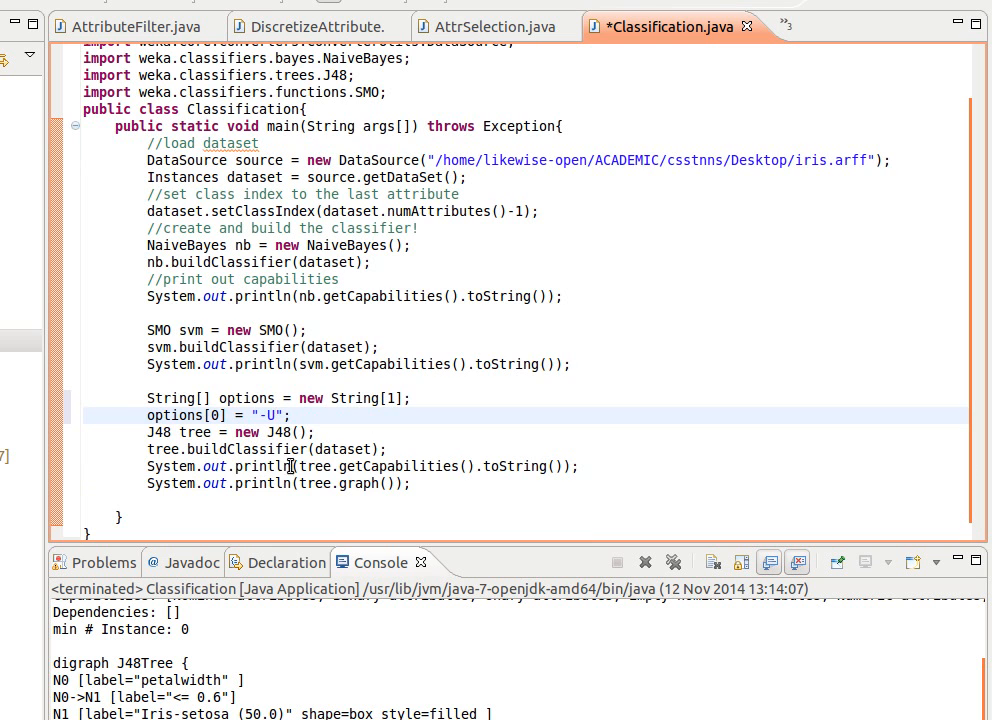
# Apply the array with tree.setOptions(options), save the class and rerun it.
pyautogui.press('Return')
pyautogui.write('tree.se')
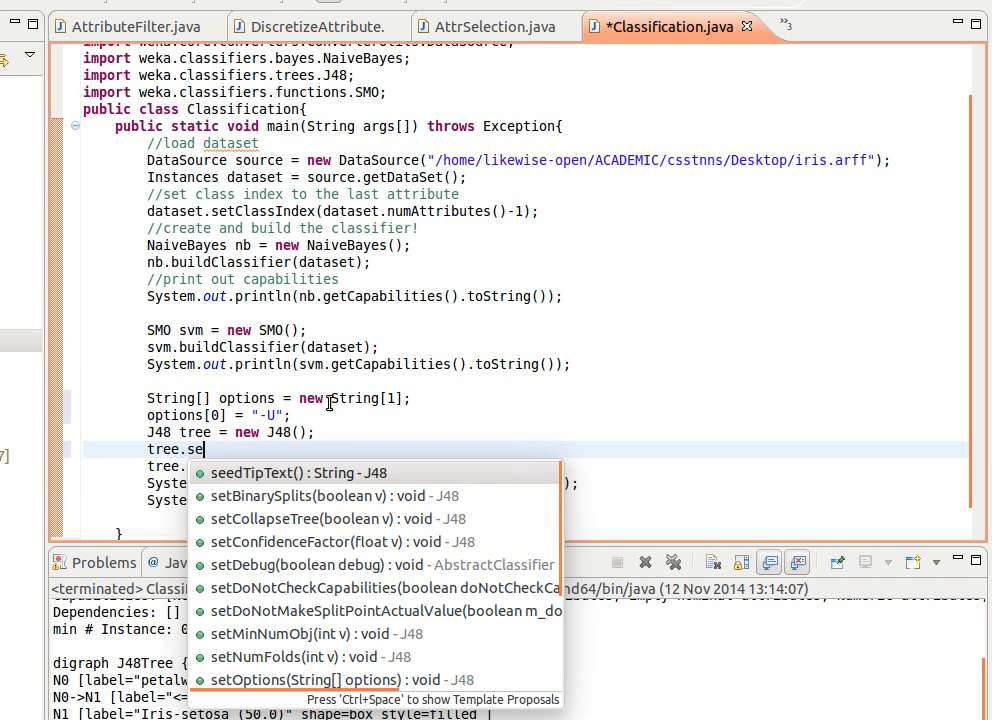
pyautogui.write('o')
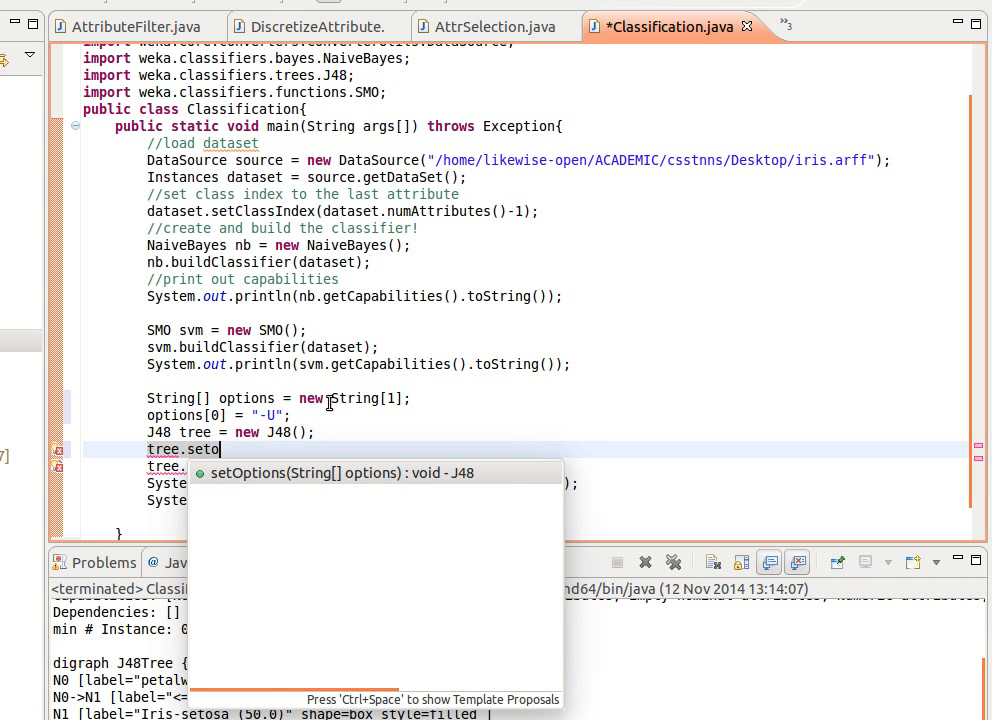
pyautogui.click(332, 472)
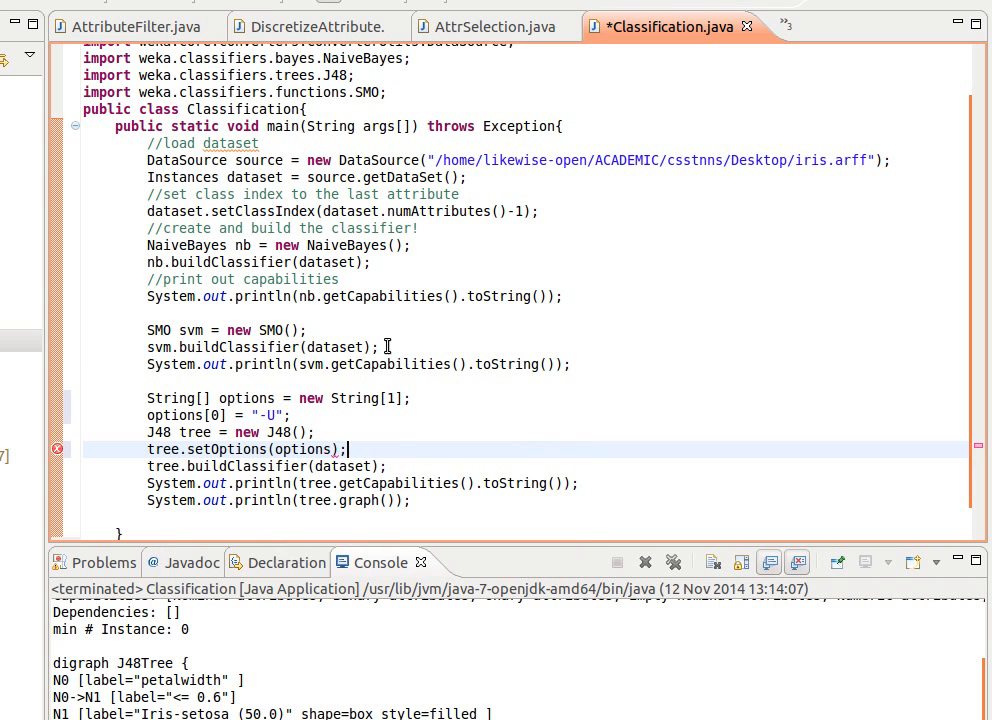
pyautogui.press('ctrl+s')
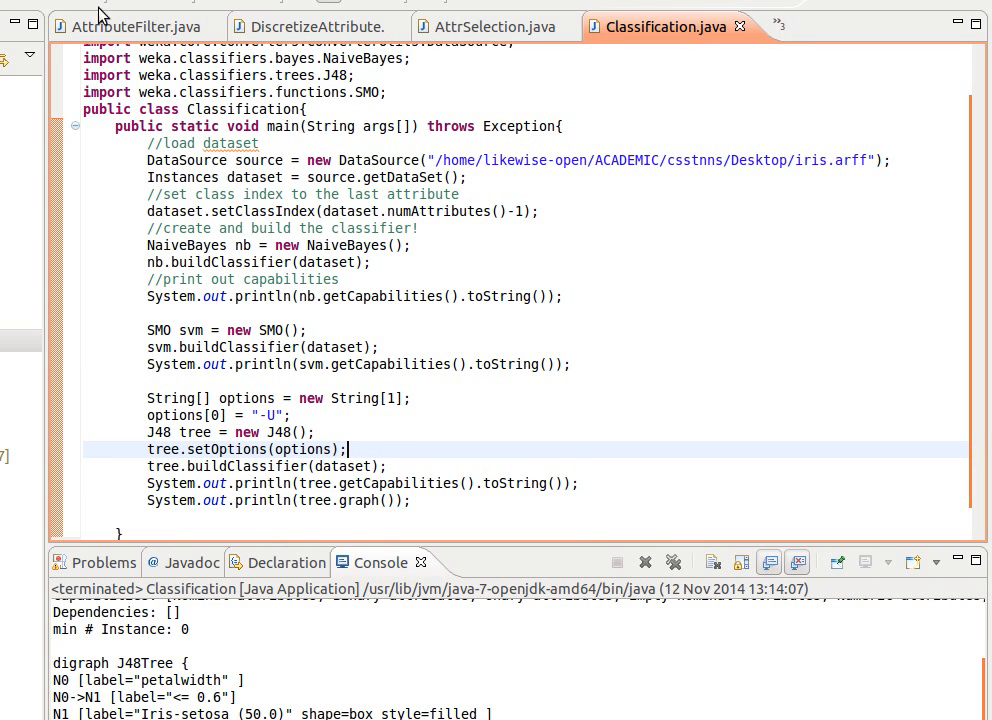
pyautogui.click(28, 16)
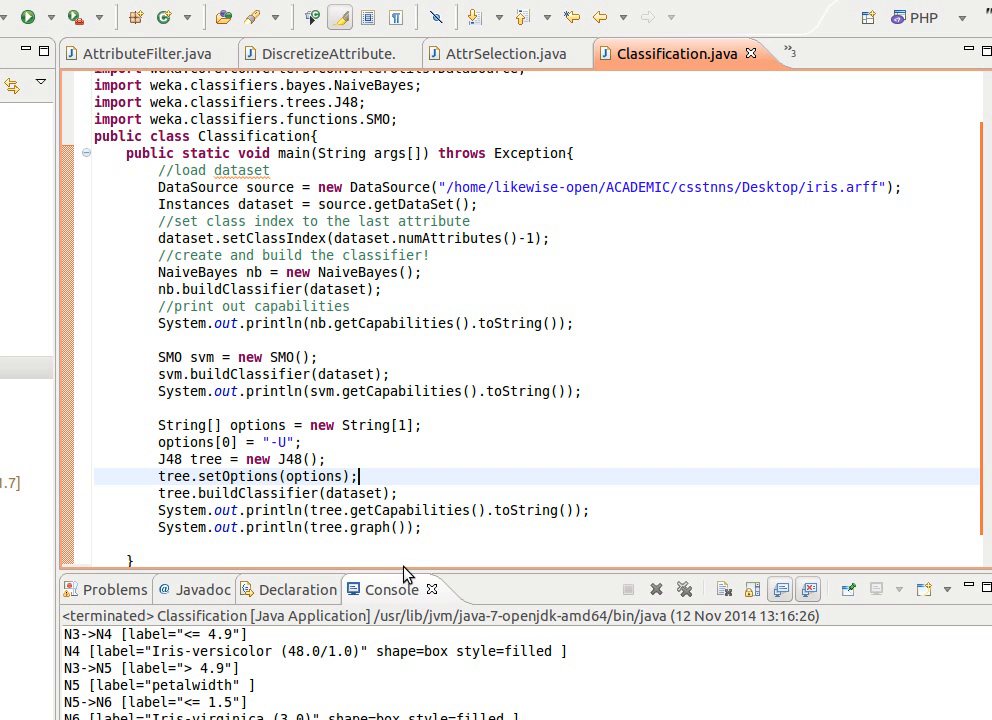
pyautogui.moveTo(736, 240)
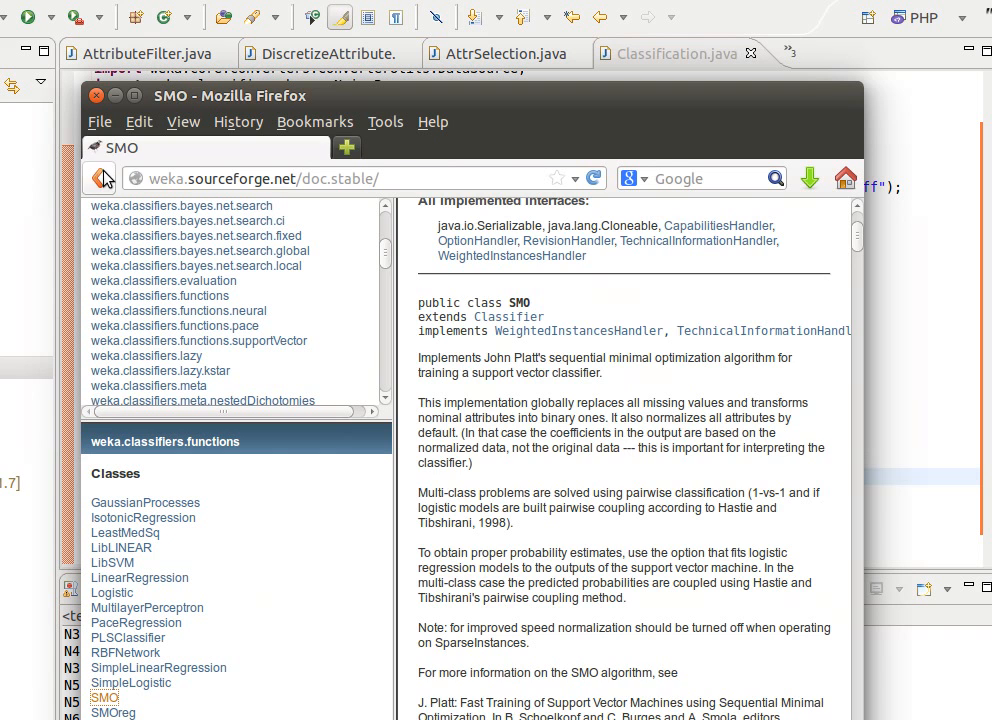
# View the J48 Javadoc page scrolled to its Valid options list.
pyautogui.click(98, 178)
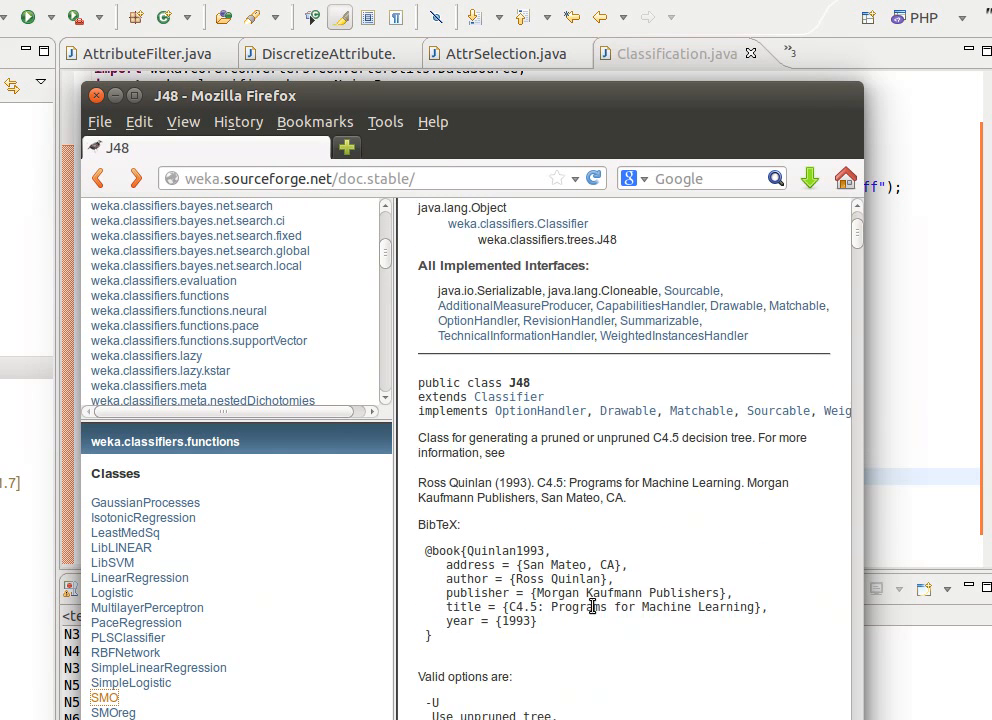
pyautogui.scroll(-3)
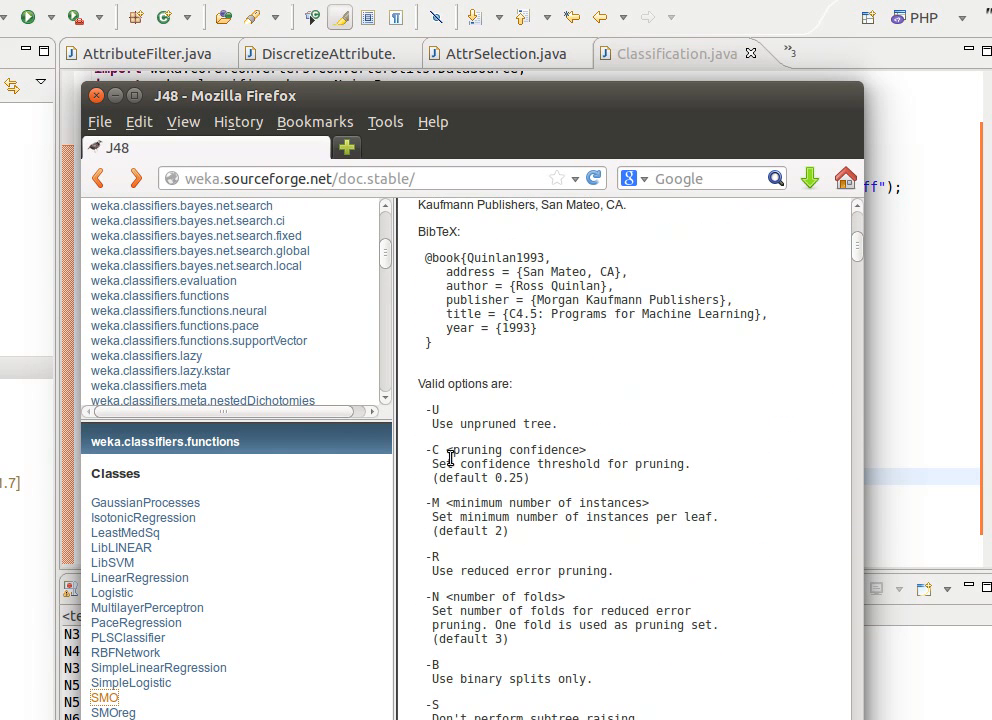
pyautogui.moveTo(476, 424)
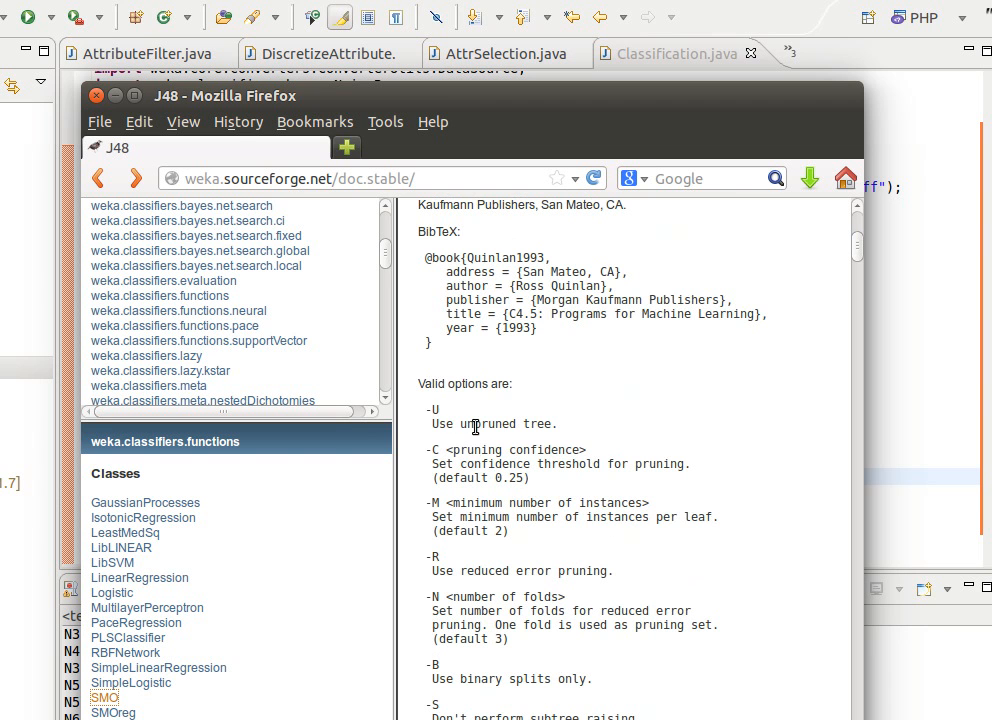
pyautogui.moveTo(436, 412)
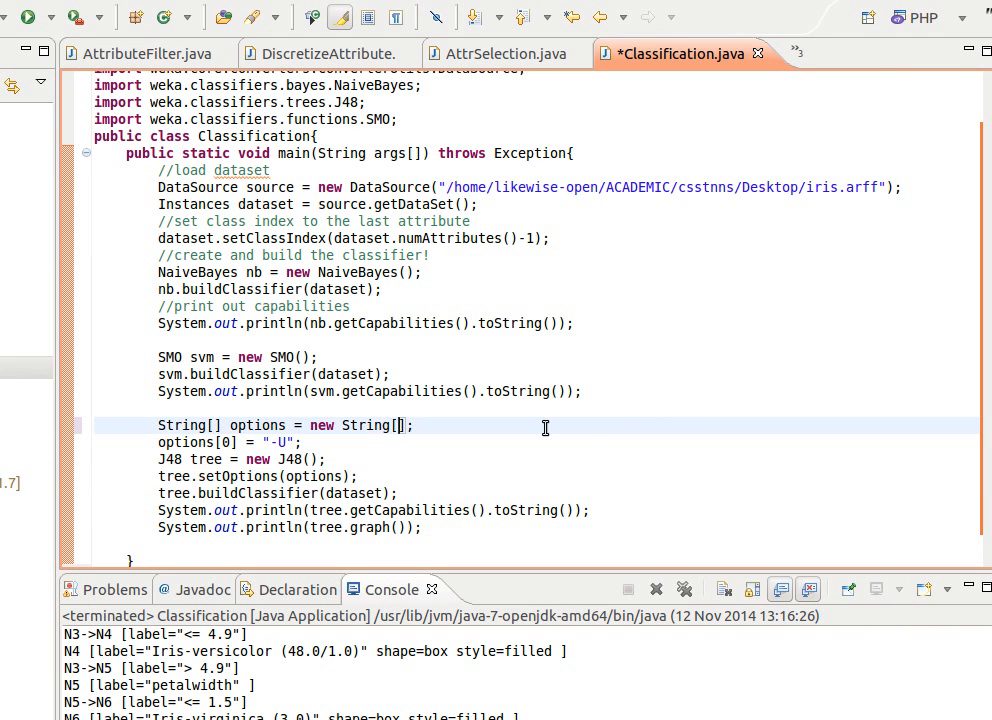
# Resize options to 2 with "-C" and "0.11" both at index 0, rerun, hitting a NullPointerException.
pyautogui.write('2')
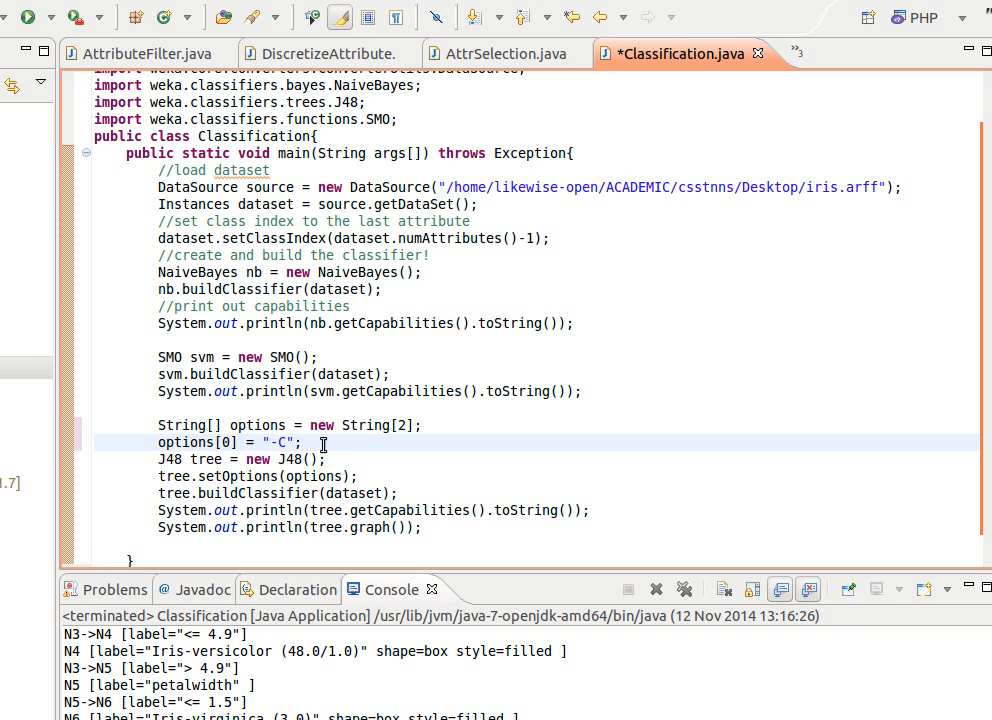
pyautogui.write('options[0] = "-C";')
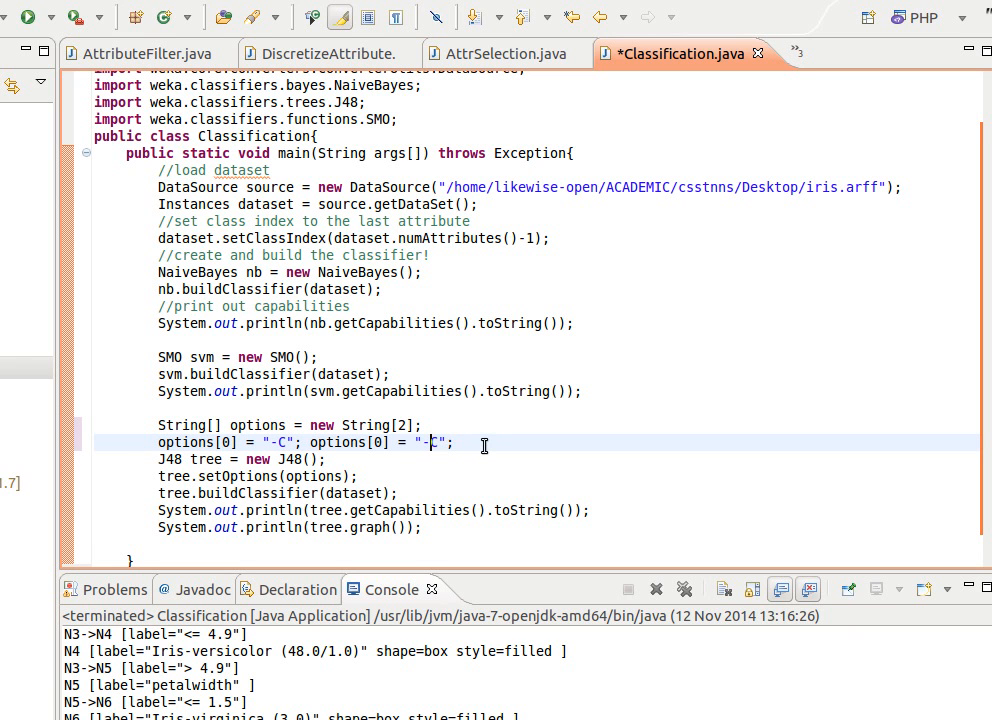
pyautogui.write('0.')
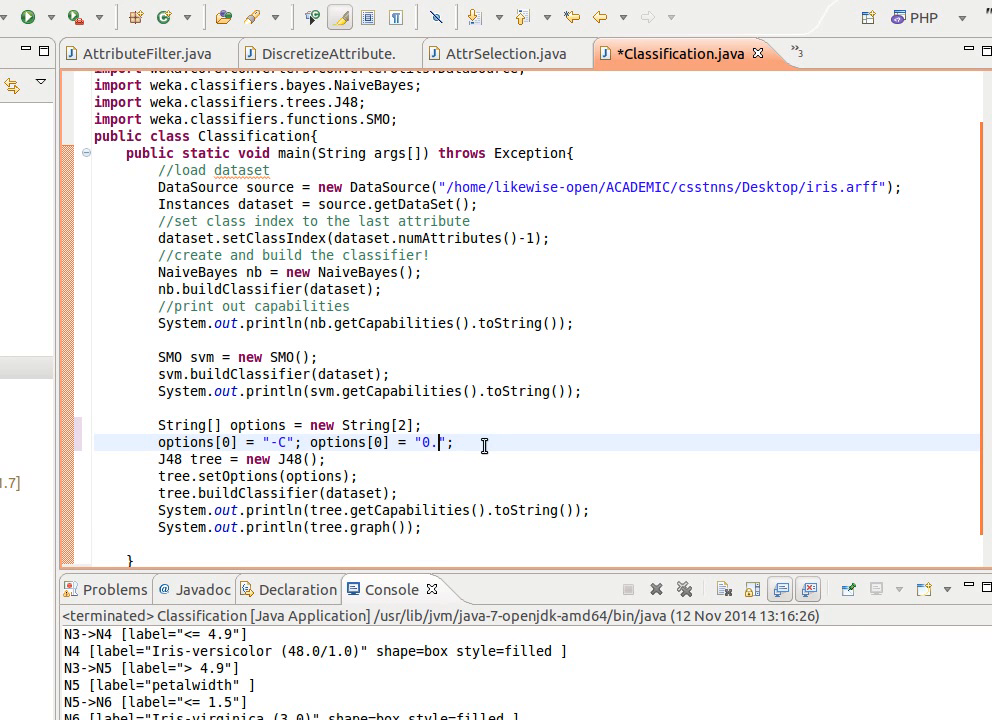
pyautogui.write('11')
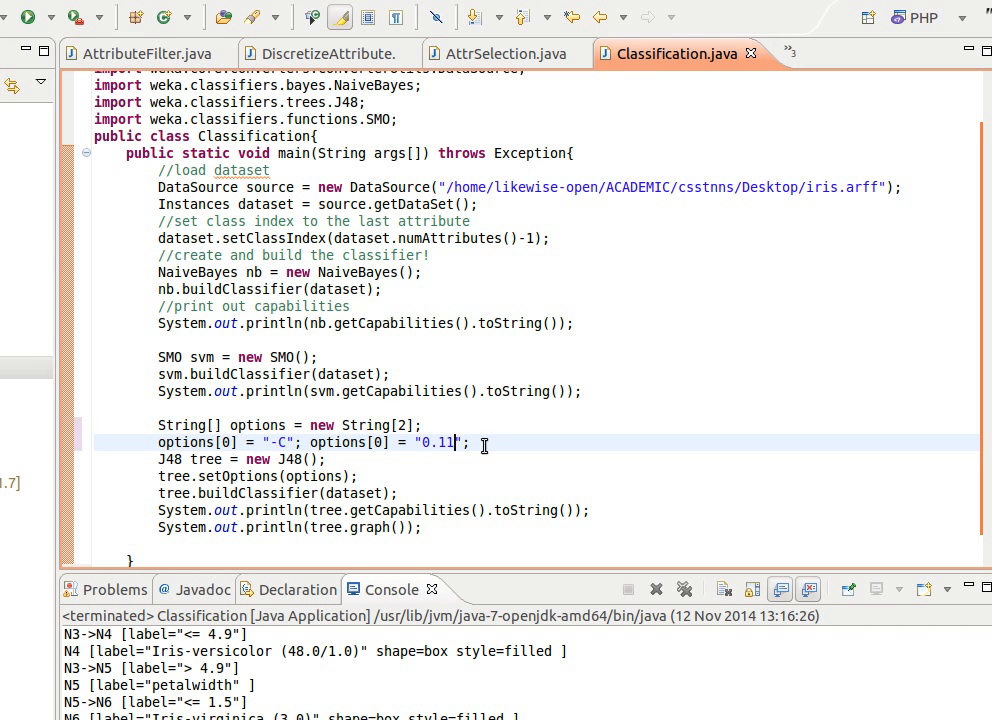
pyautogui.click(28, 16)
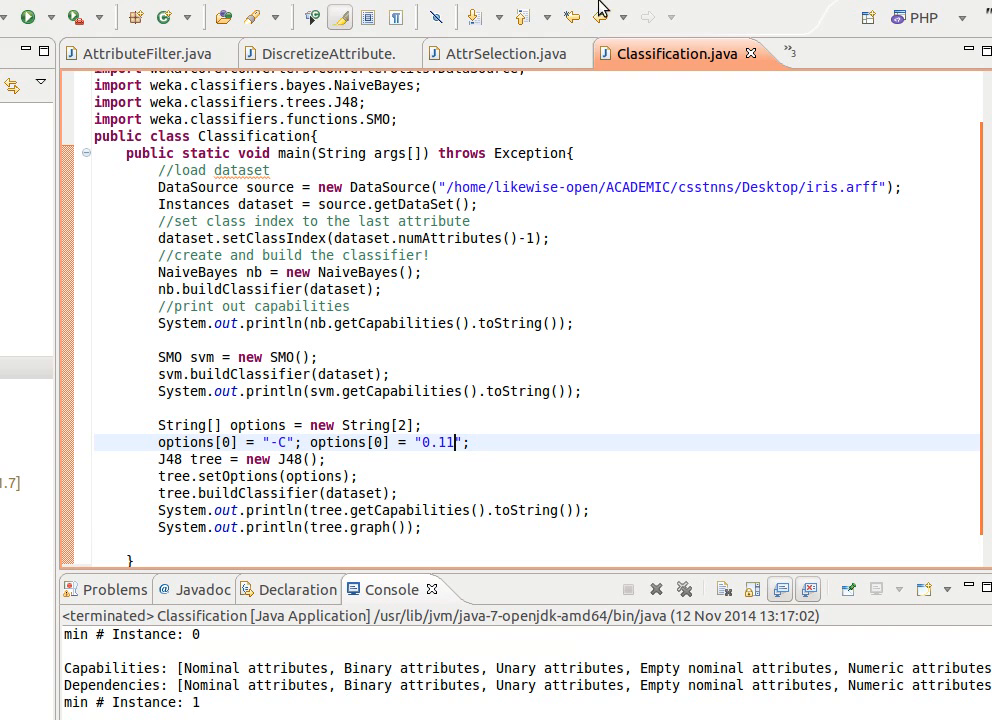
pyautogui.scroll(-3)
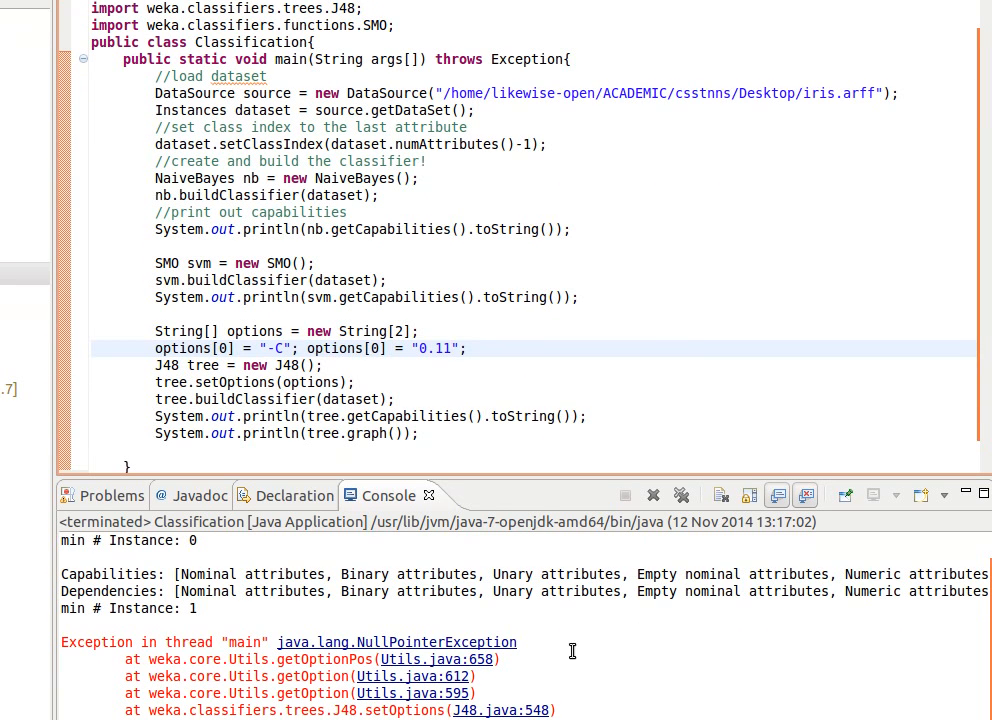
pyautogui.moveTo(340, 318)
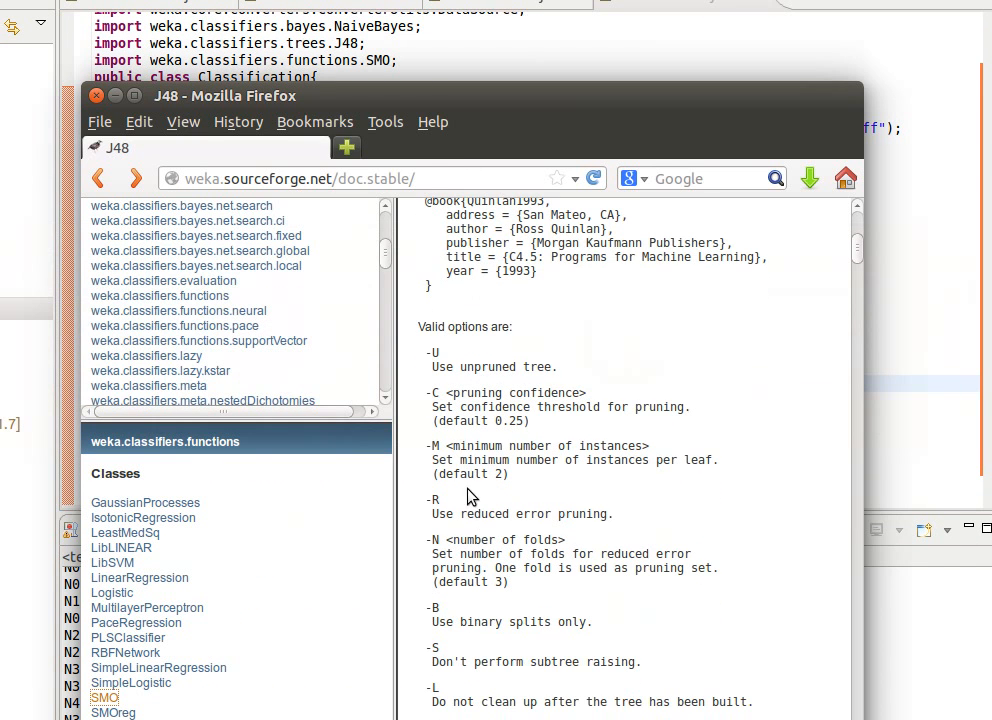
# Return from the Javadoc to the code to build the four-entry -C 0.11 -M options array.
pyautogui.click(96, 96)
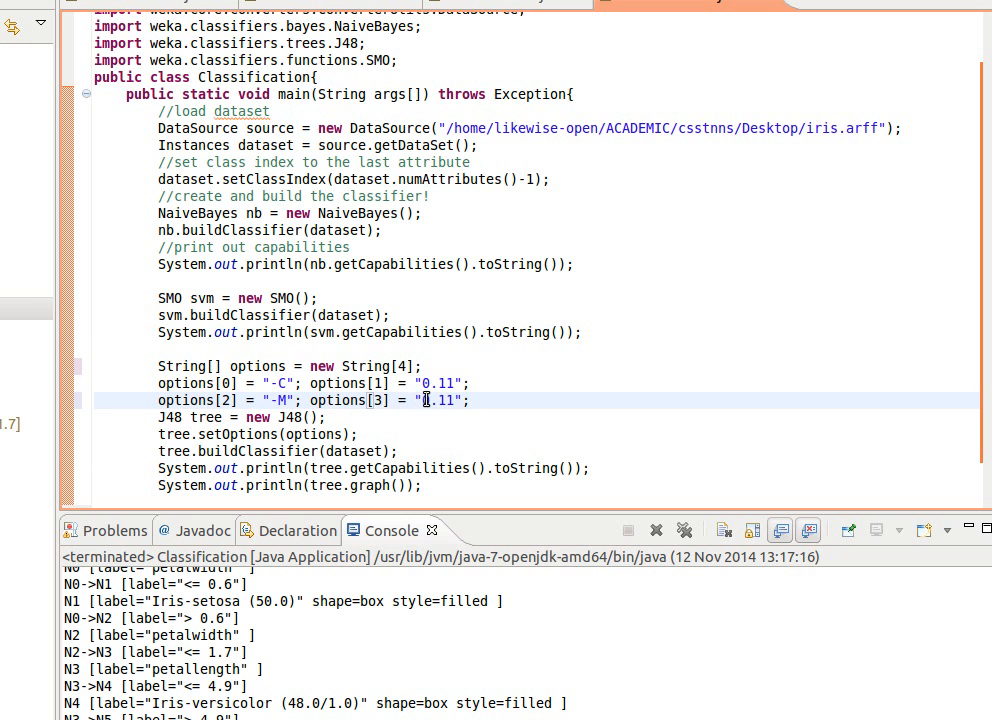
# Change the options[3] value for -M to "3" and rerun, printing the J48Tree digraph.
pyautogui.doubleClick(432, 400)
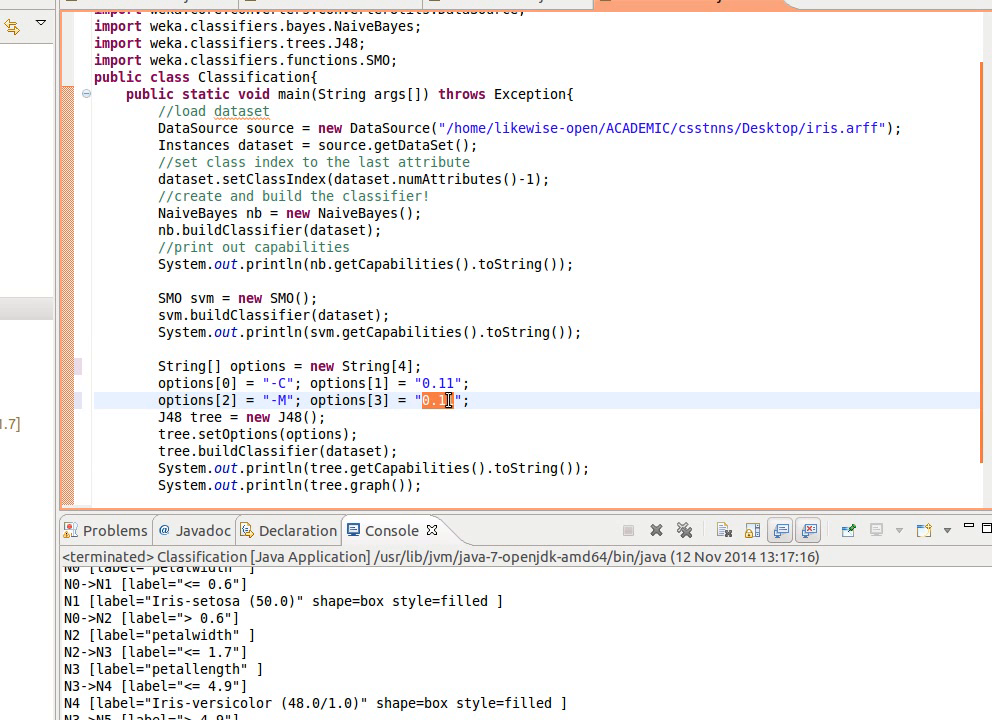
pyautogui.write('3')
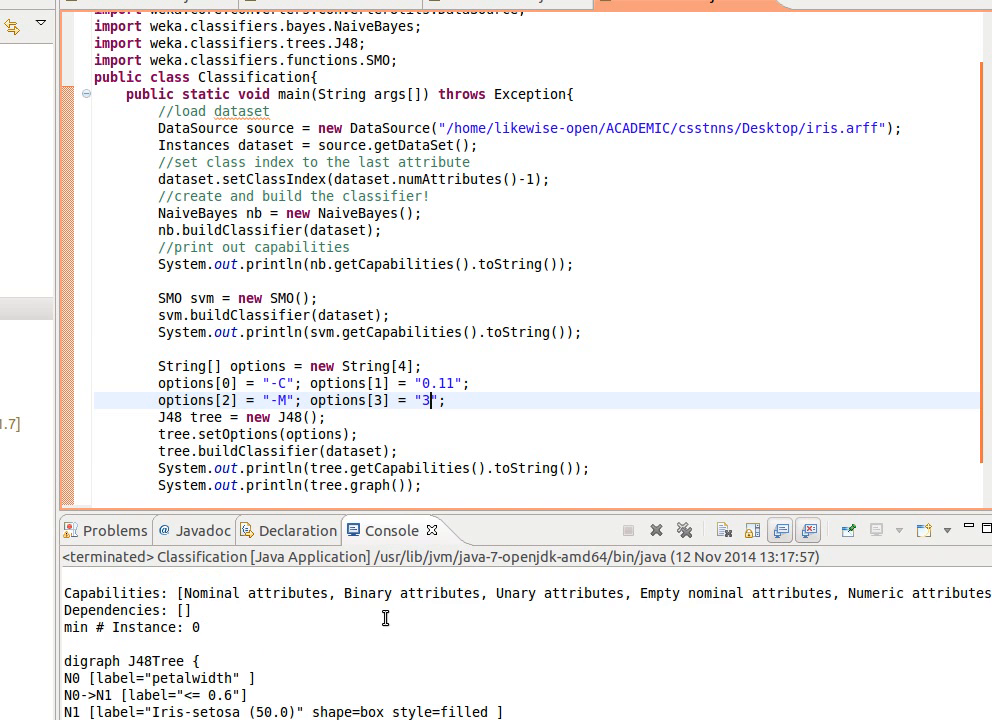
pyautogui.scroll(-3)
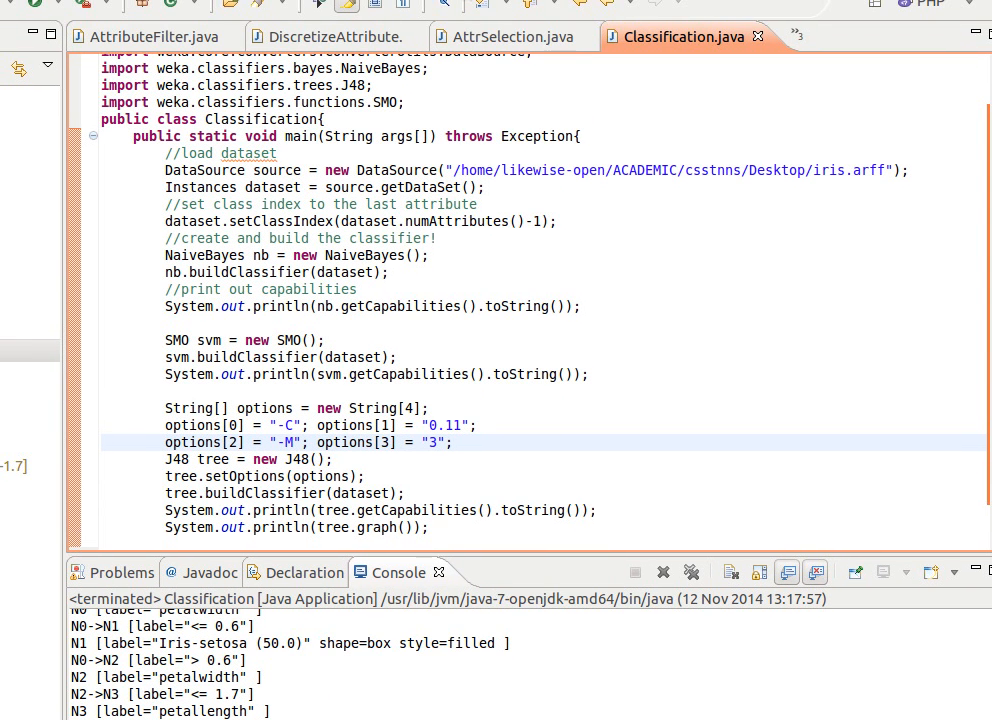
pyautogui.moveTo(428, 168)
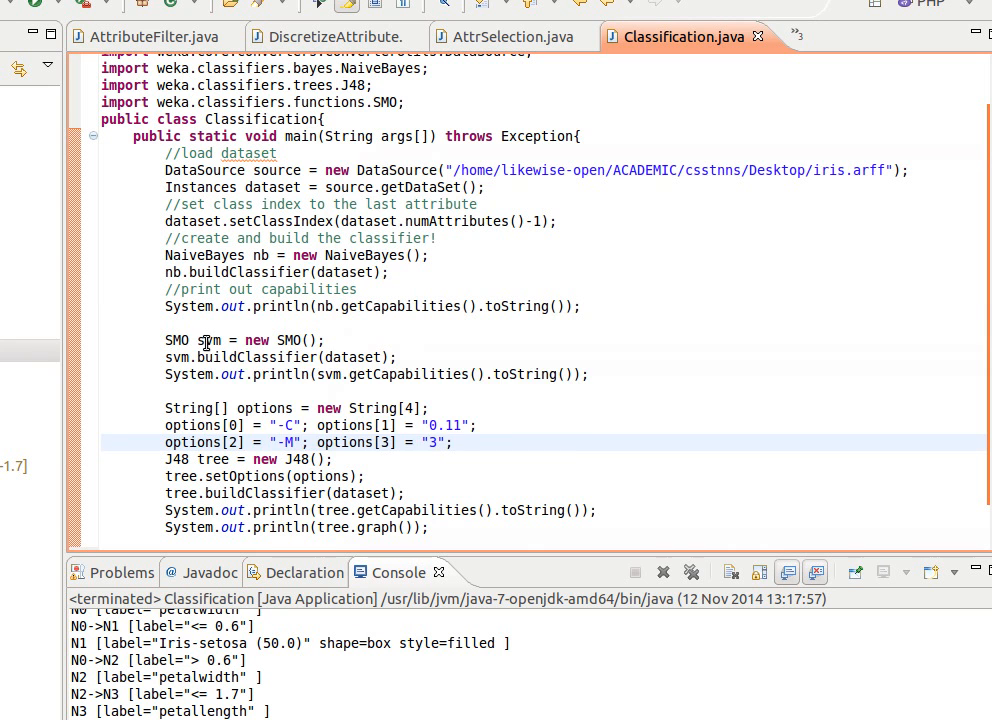
pyautogui.moveTo(208, 340)
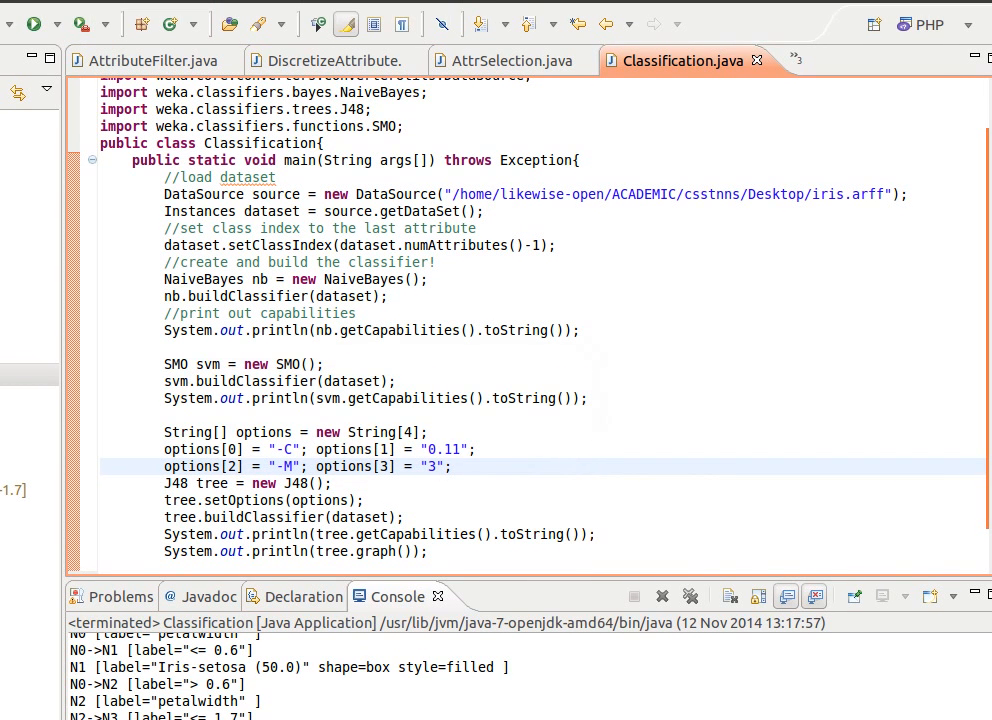
pyautogui.moveTo(452, 212)
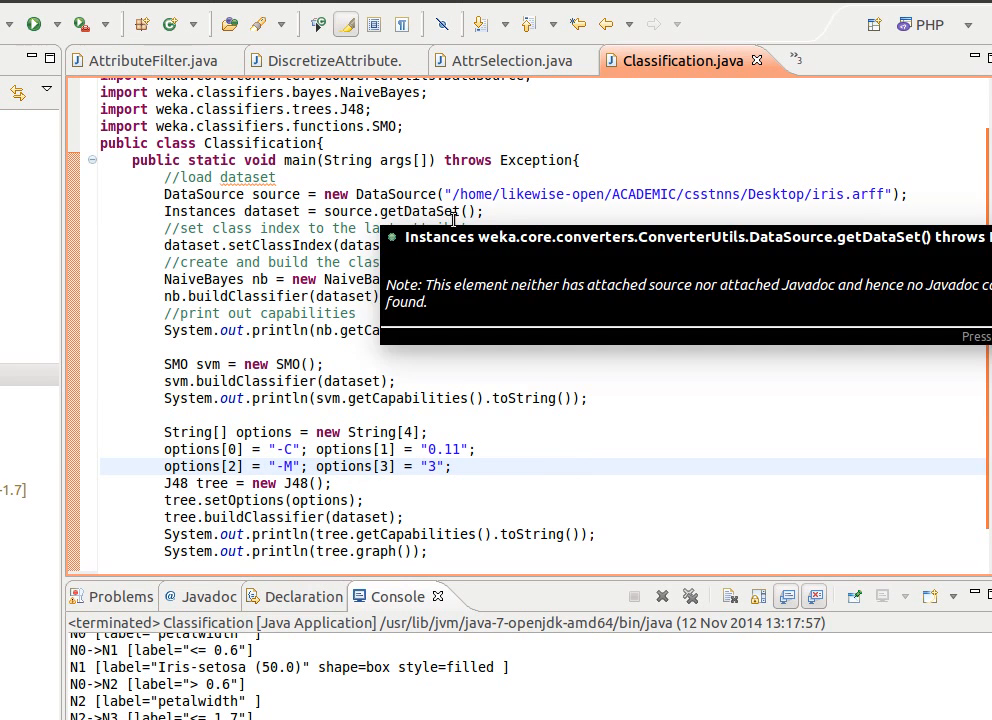